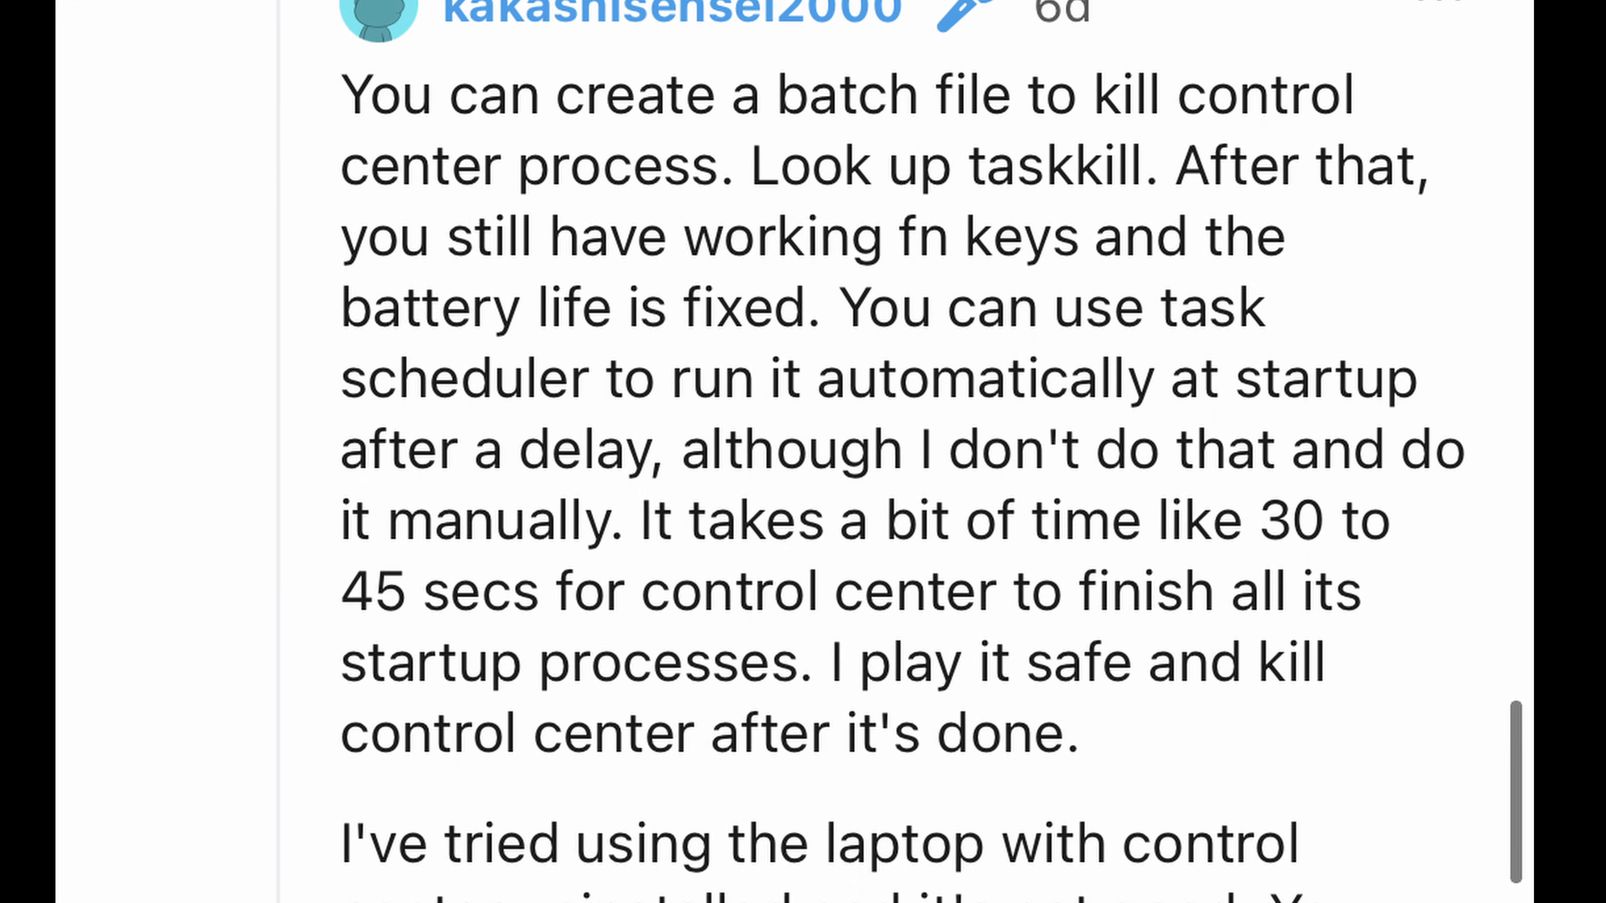
# Step: Search the taskbar for 'notepad' and launch a new blank Notepad document
pyautogui.scroll(-3)
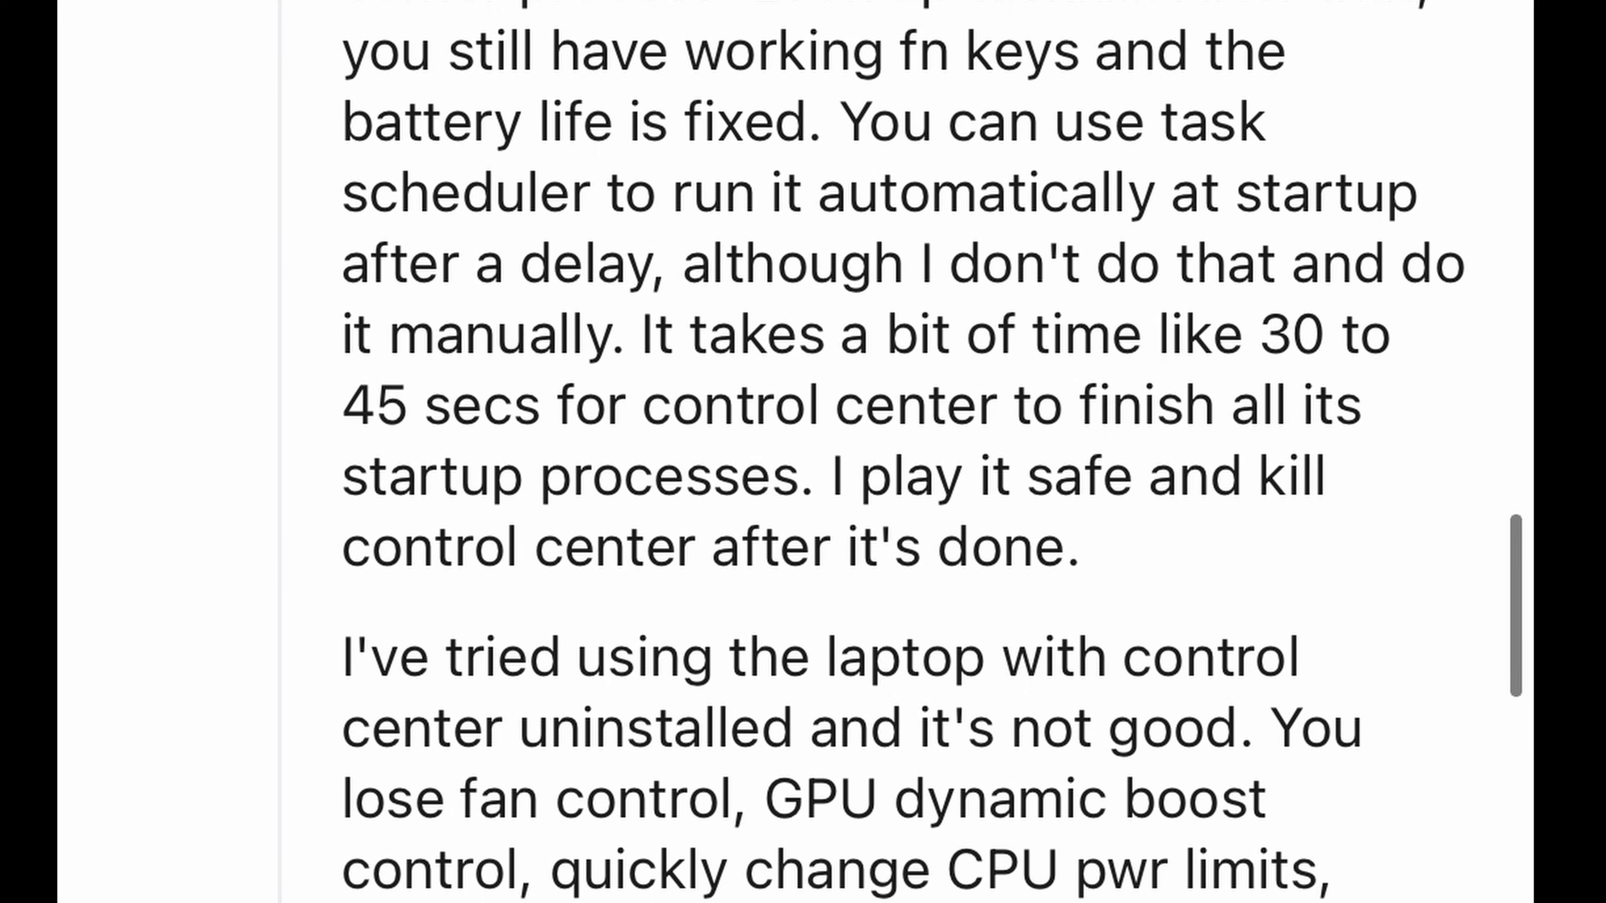
pyautogui.scroll(-3)
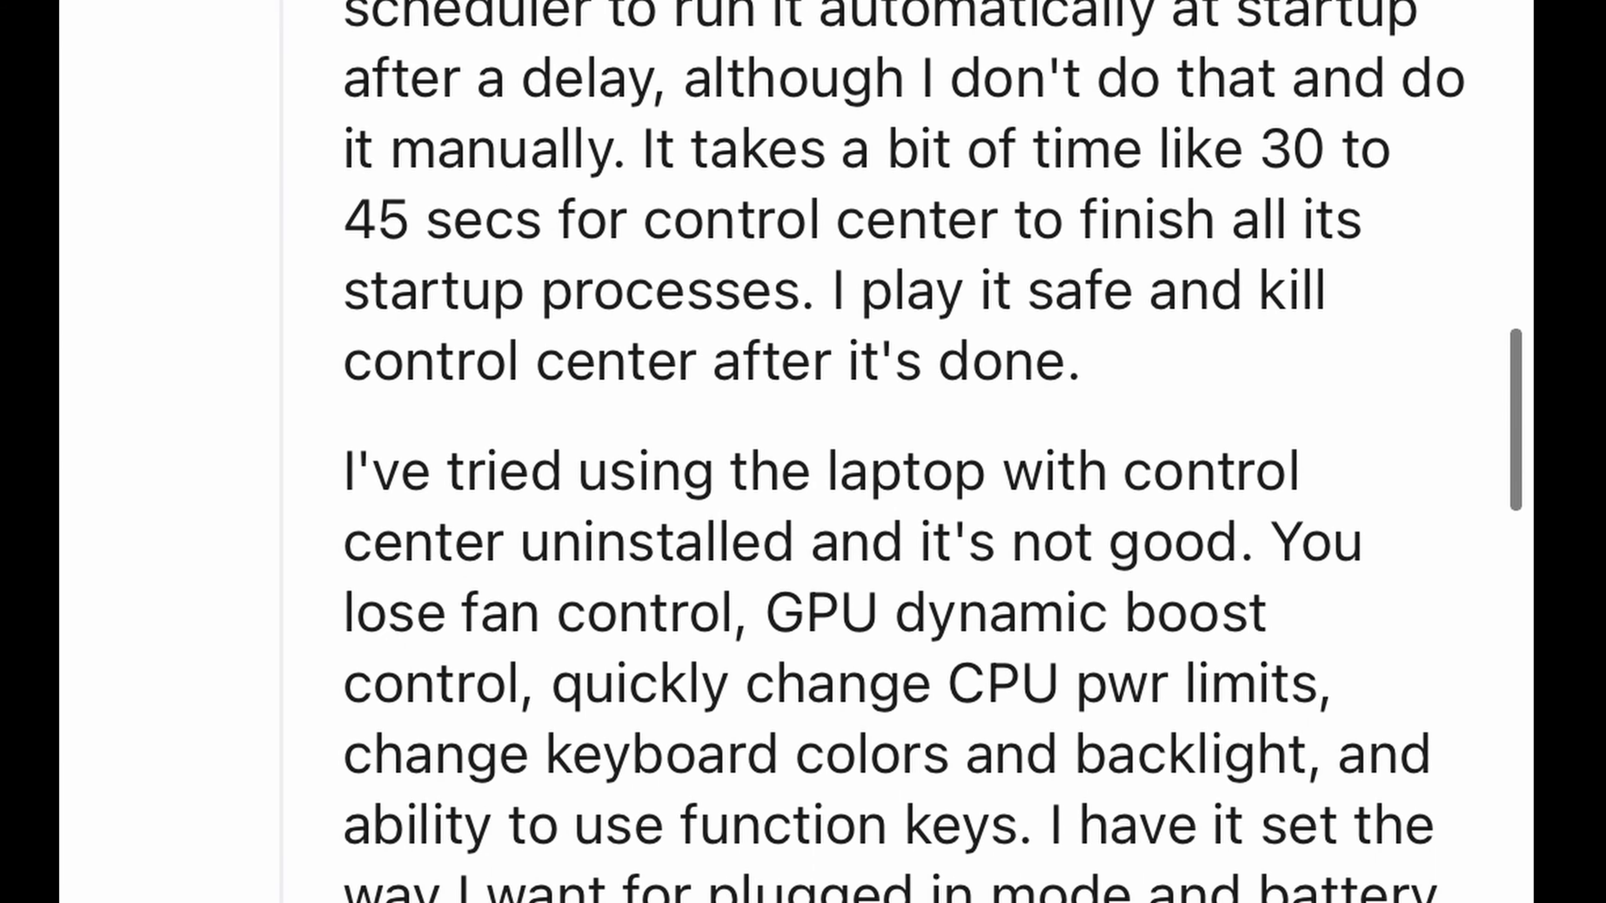
pyautogui.scroll(-3)
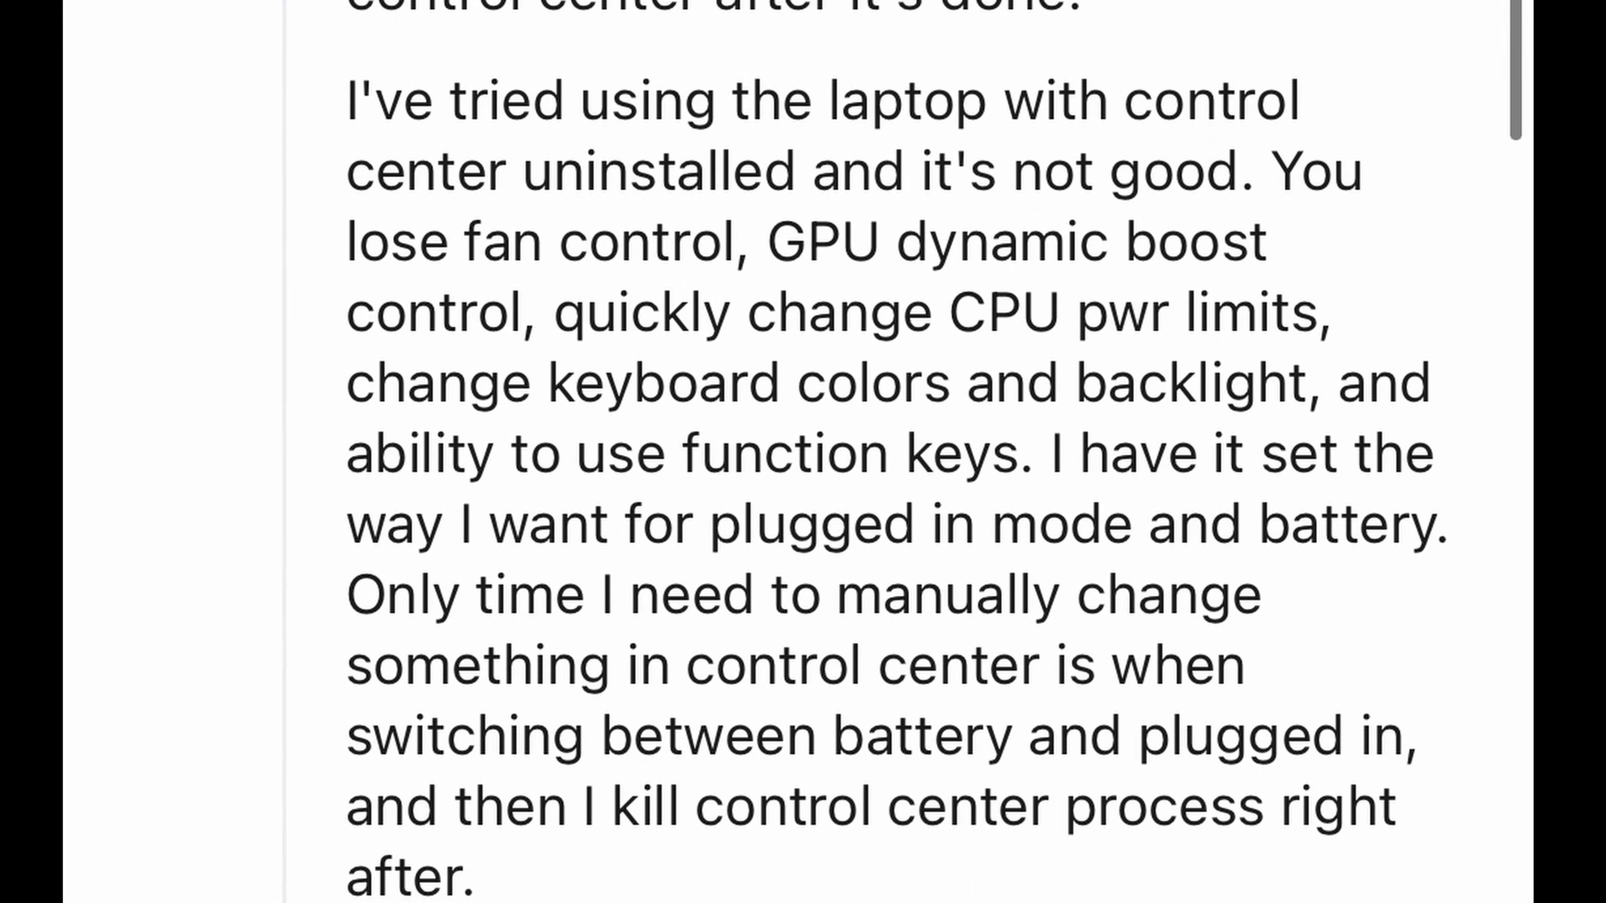
pyautogui.scroll(-3)
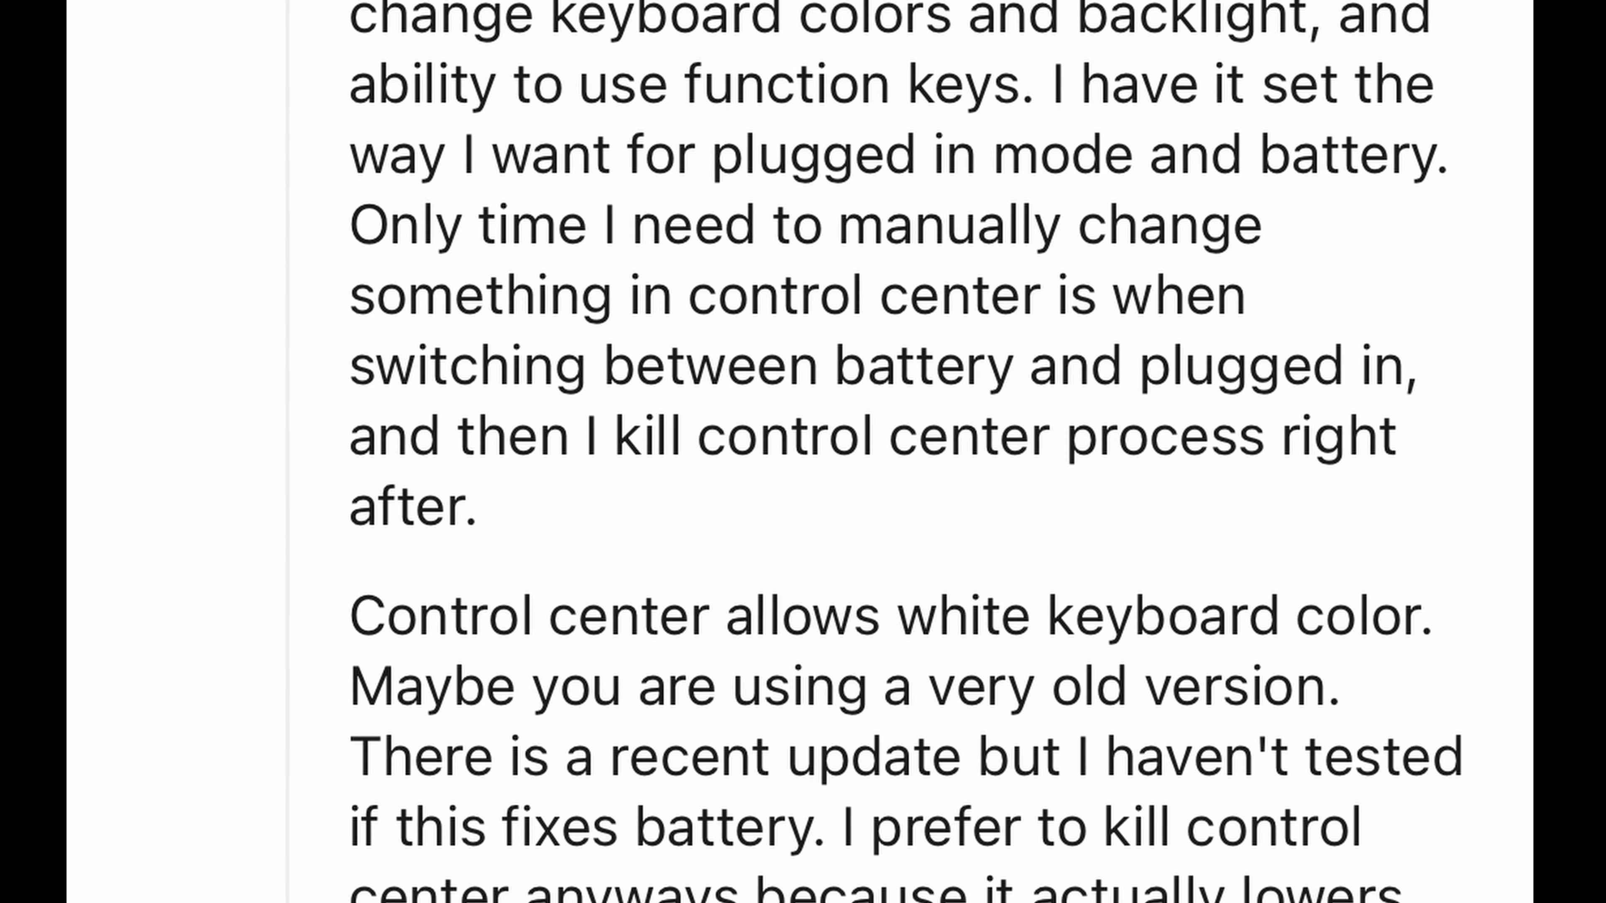
pyautogui.scroll(-3)
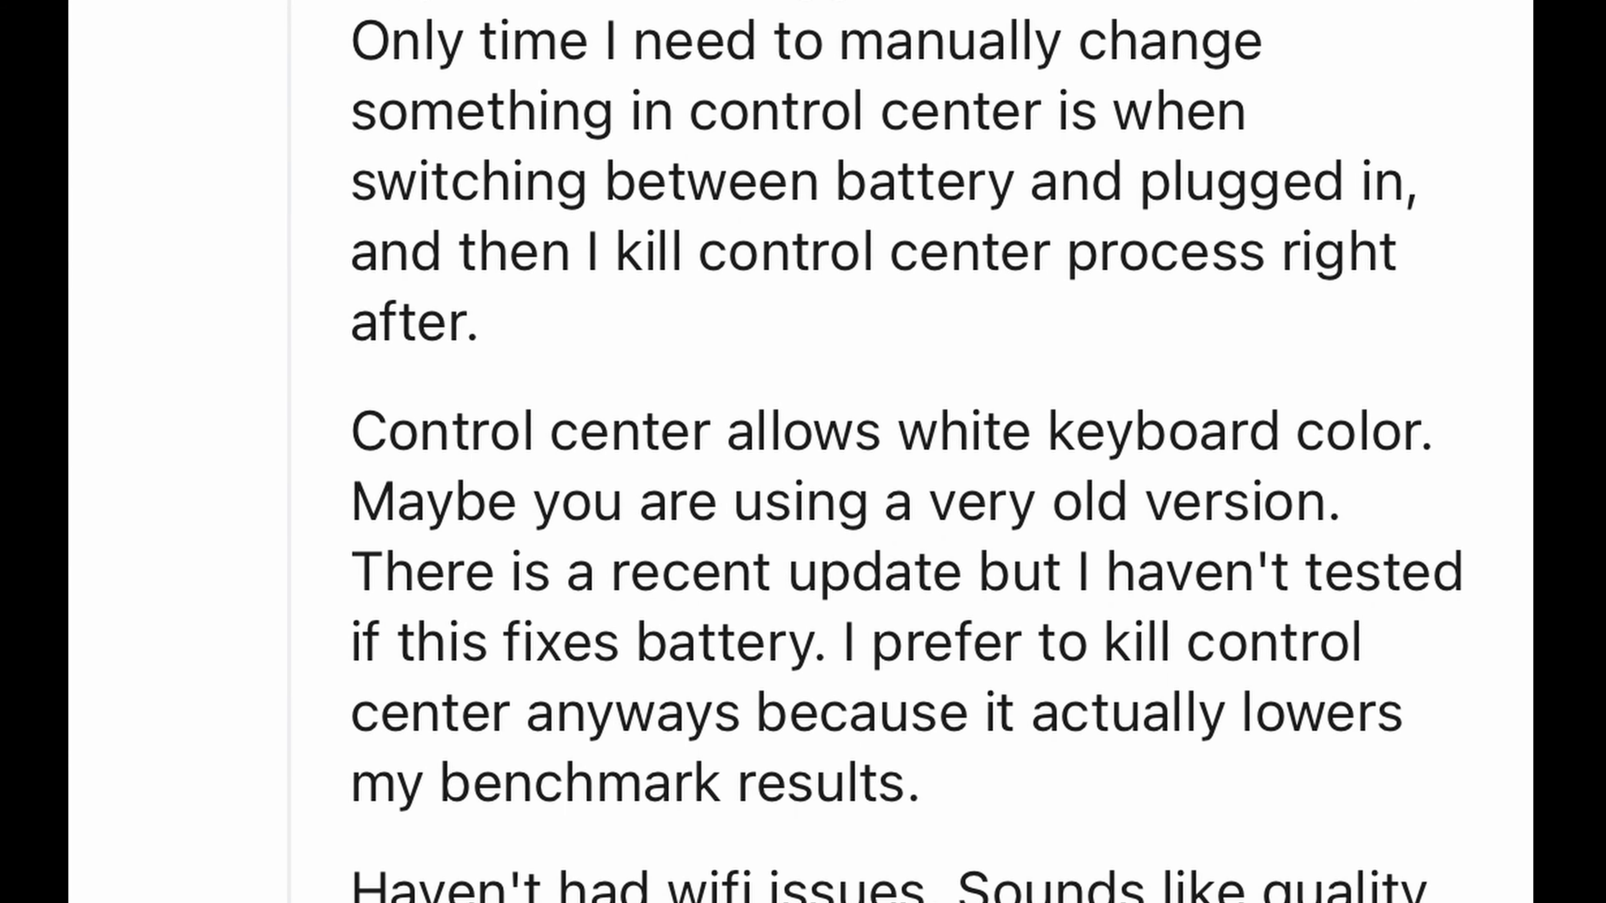
pyautogui.scroll(-3)
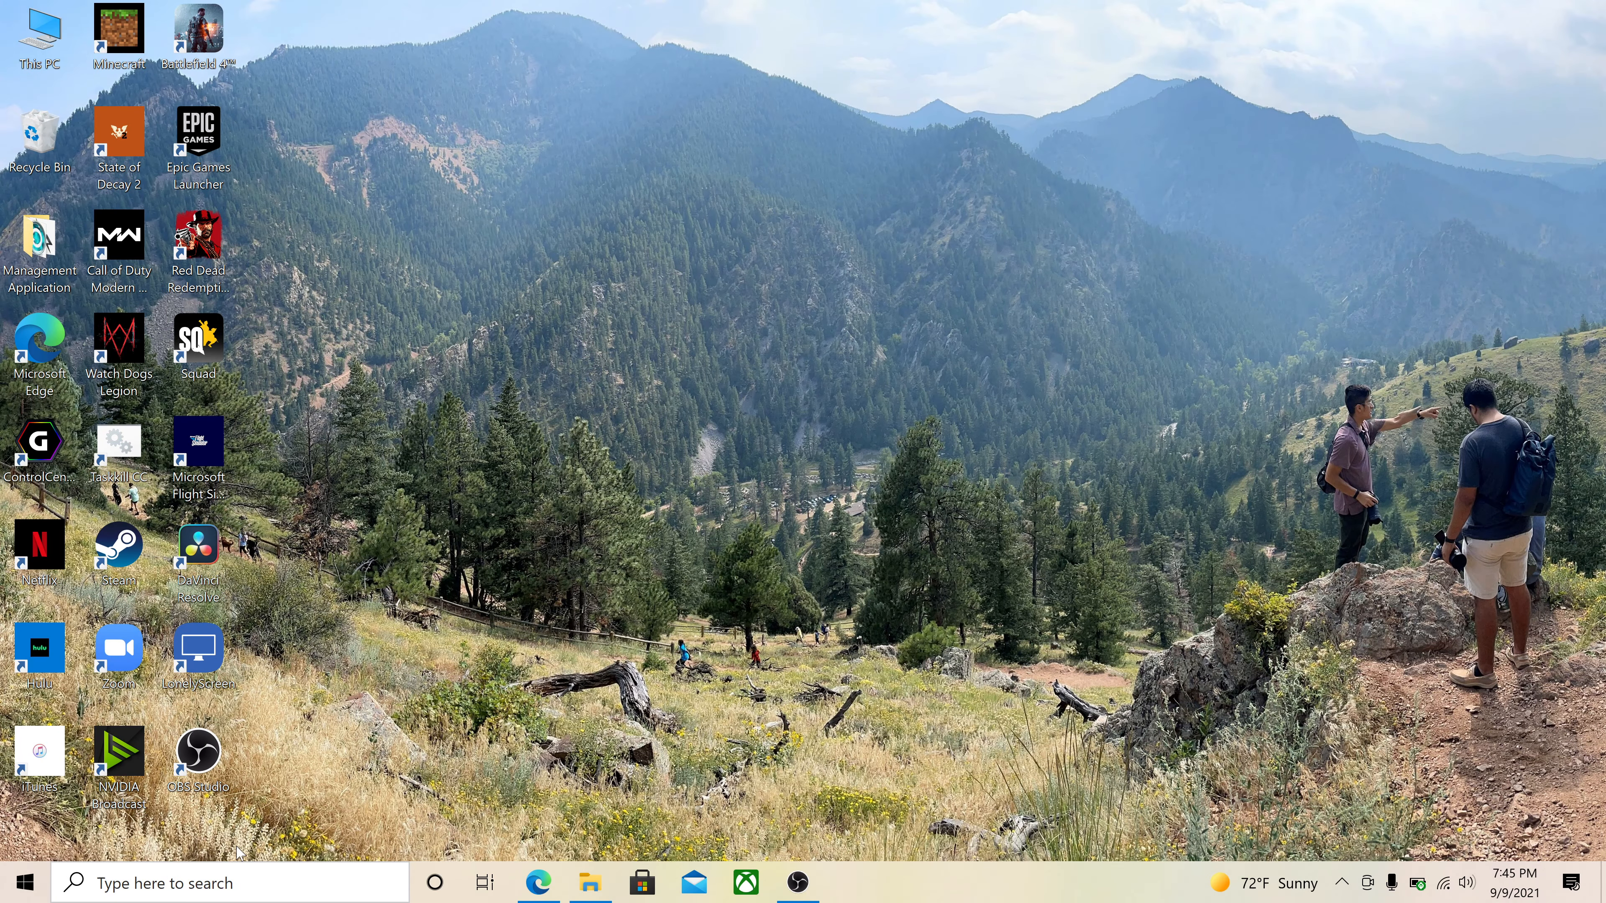
pyautogui.write('n')
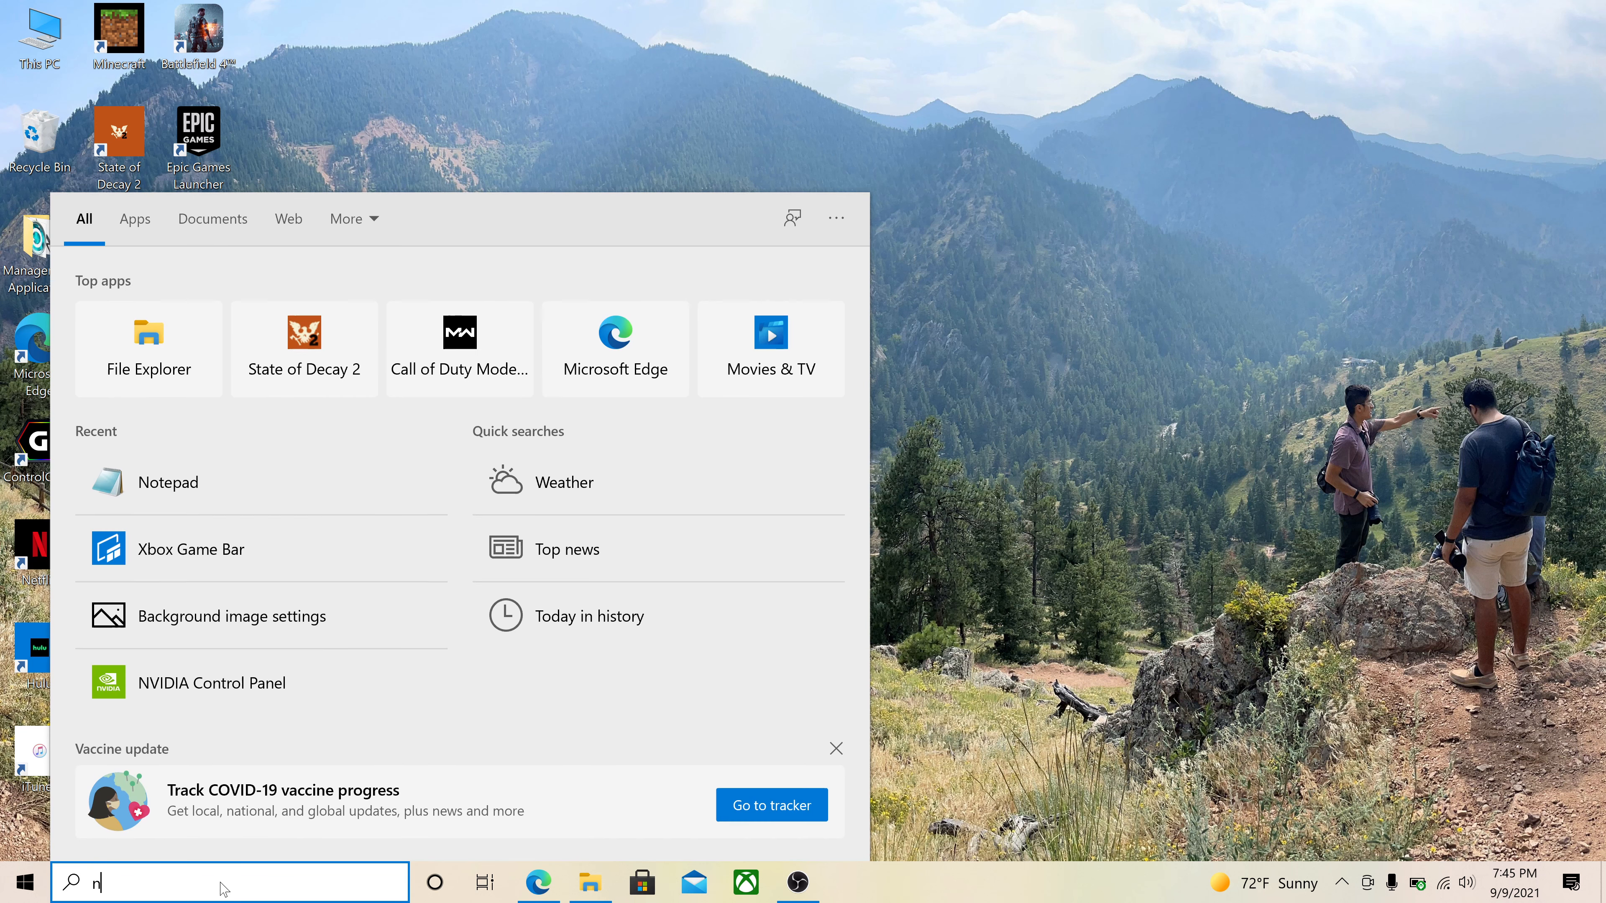
pyautogui.write('ote')
pyautogui.write('@')
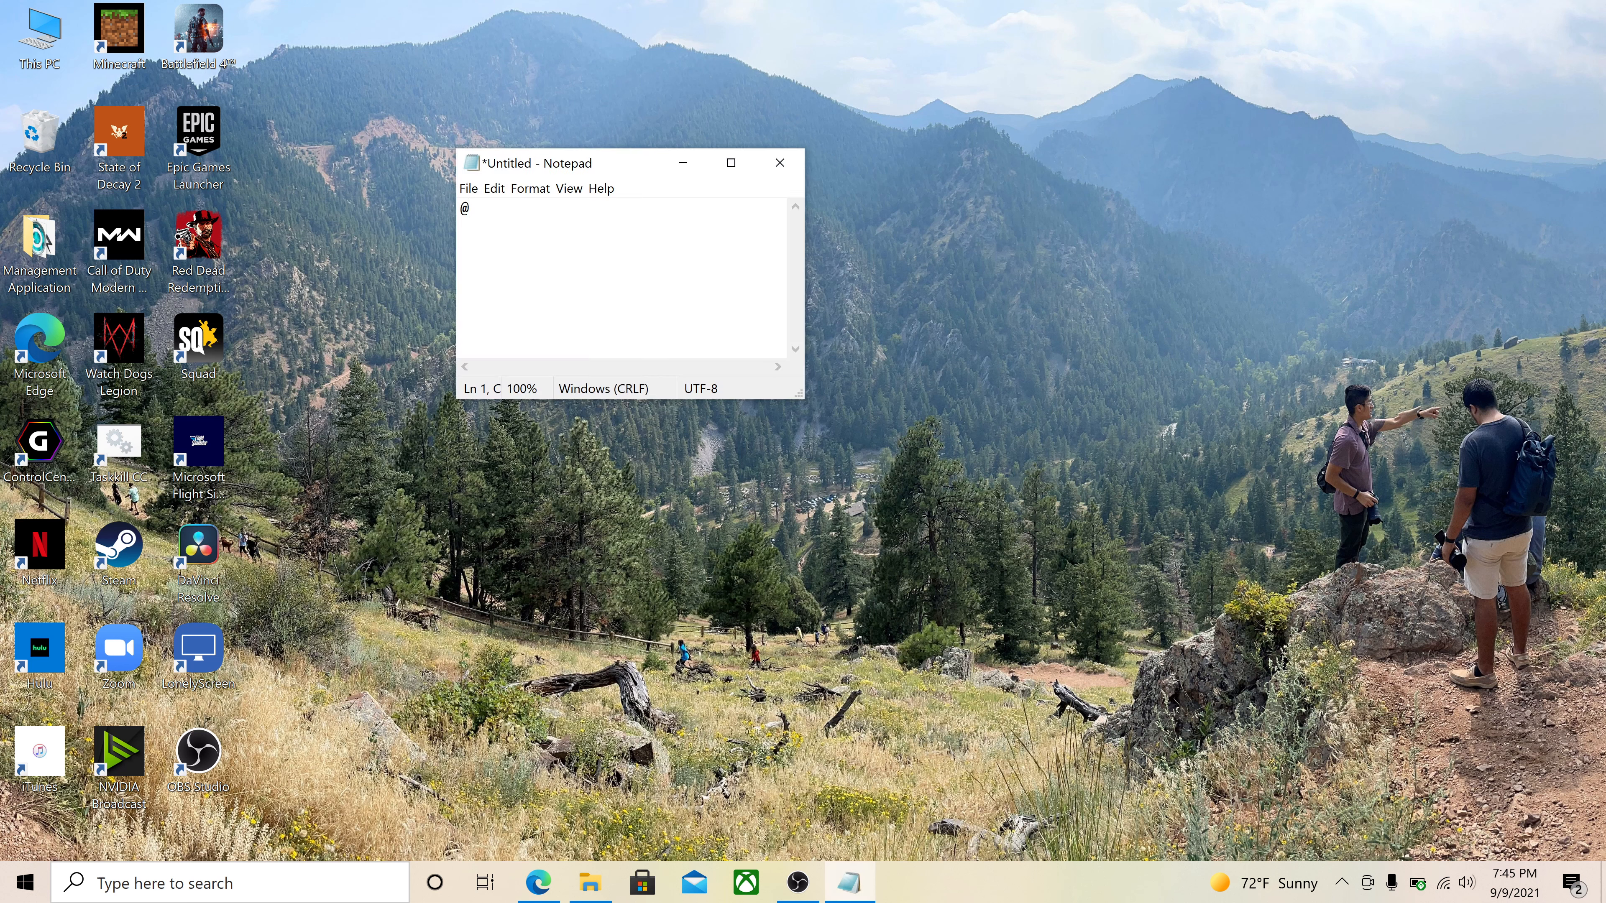
pyautogui.write('echo')
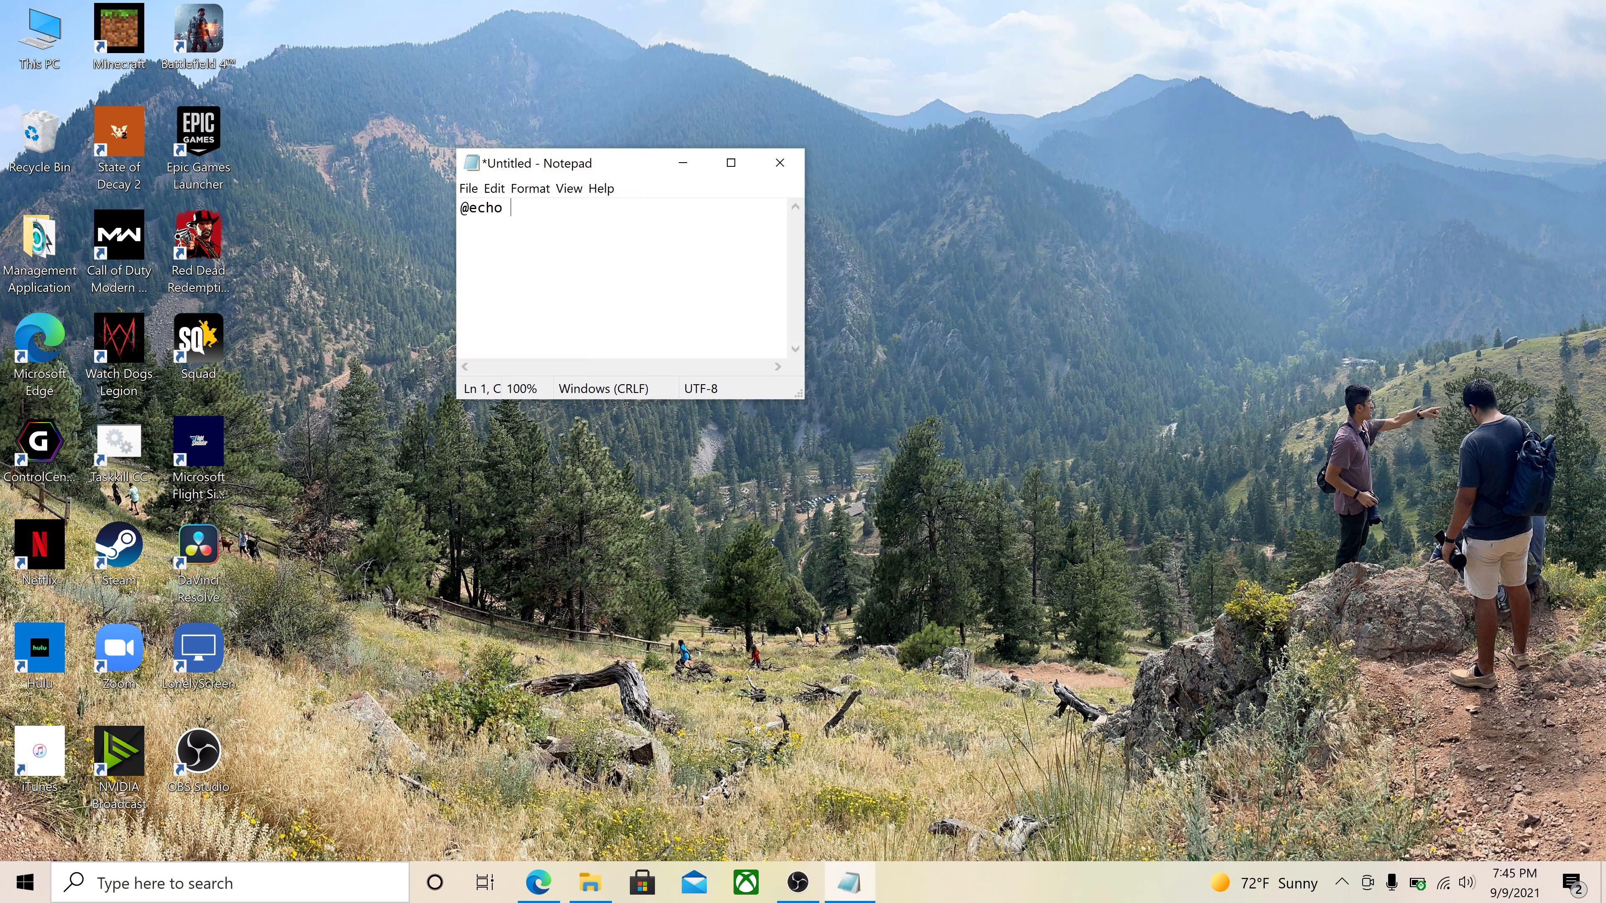
pyautogui.write('off')
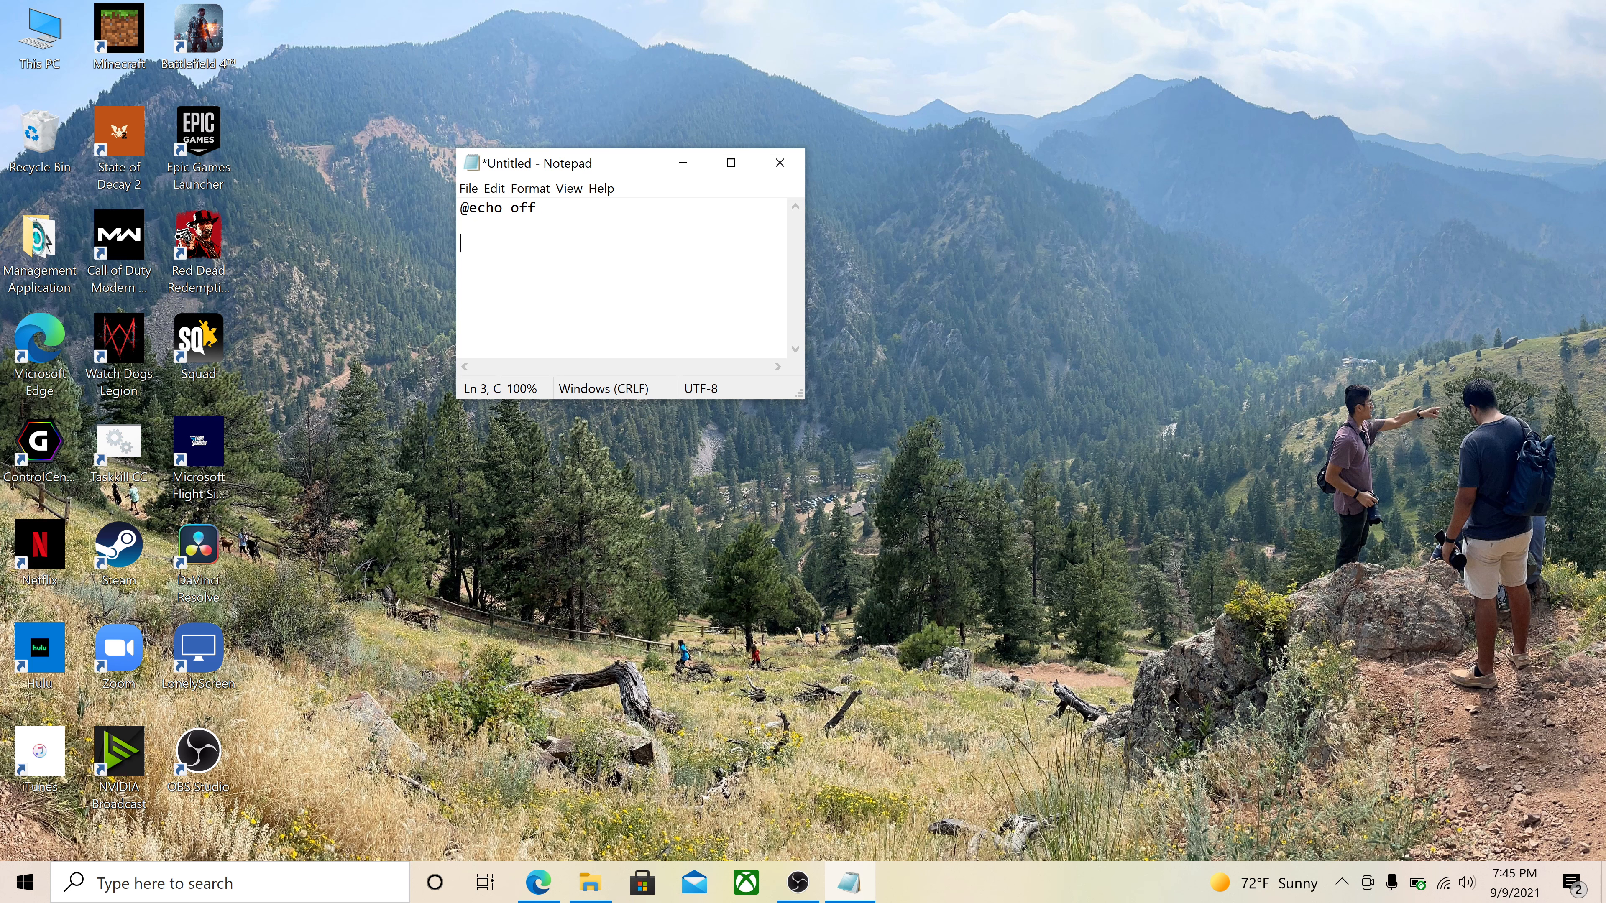
pyautogui.write('task')
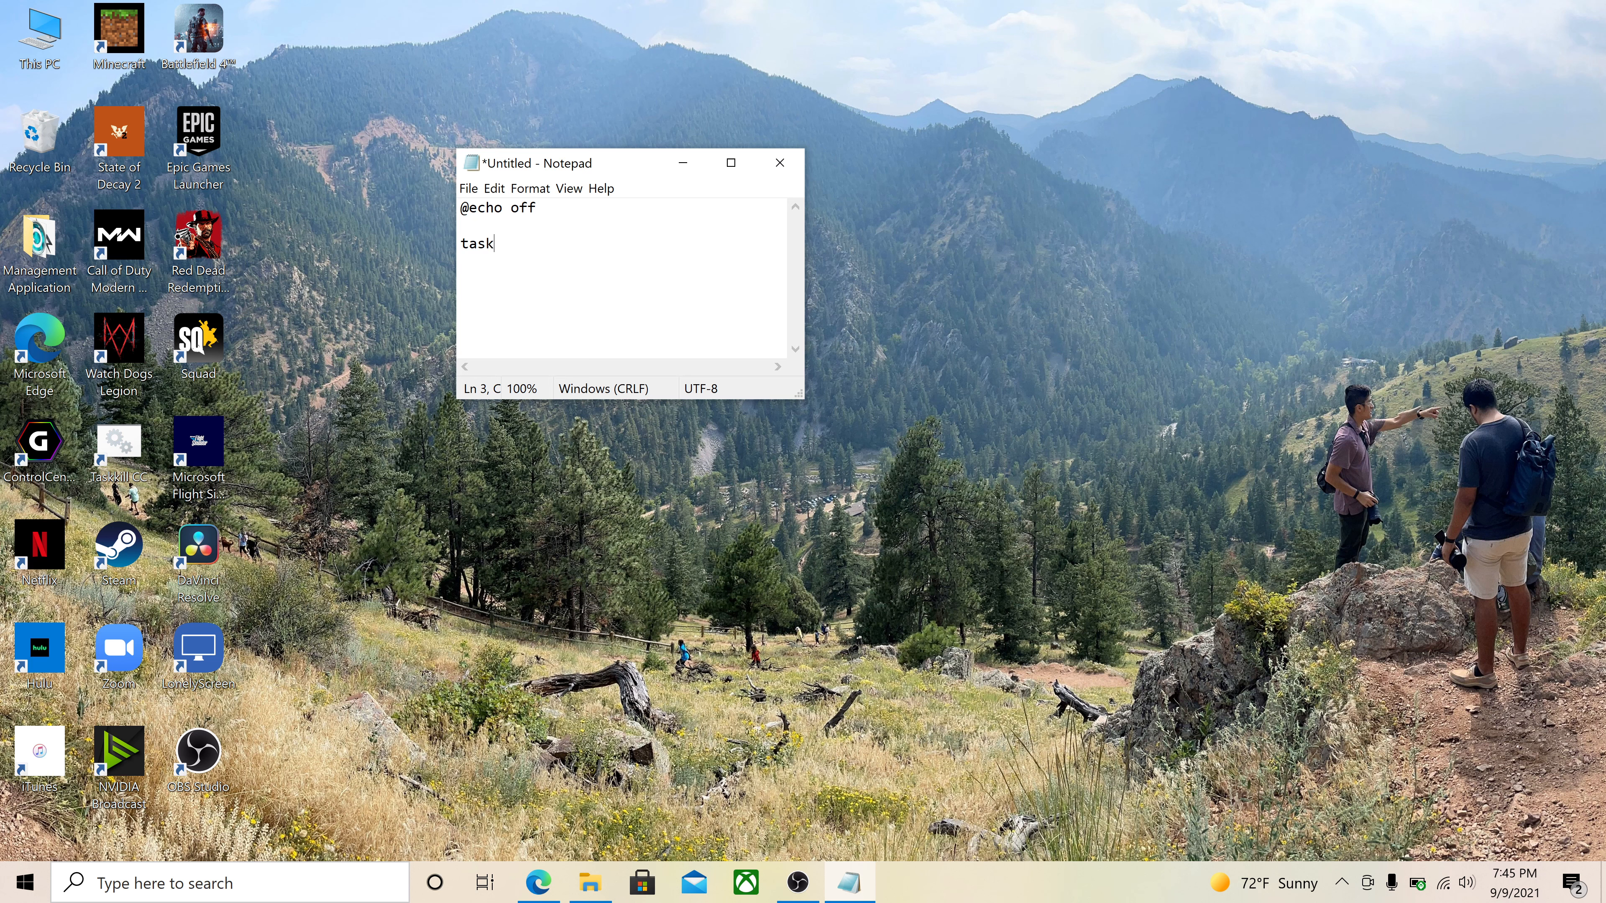
pyautogui.write('kill')
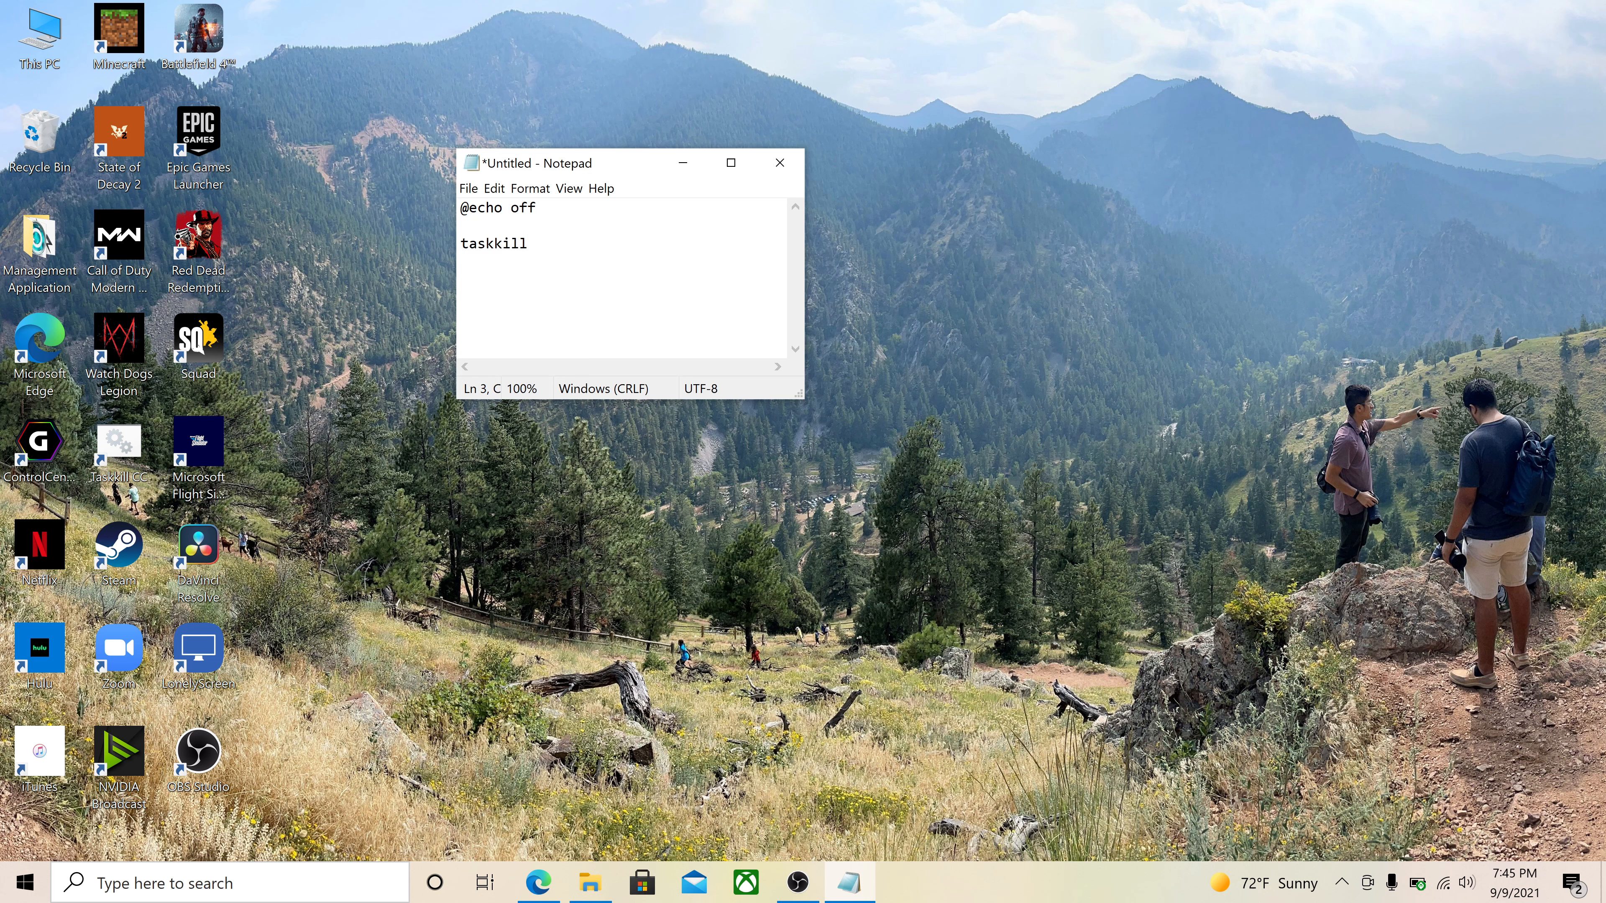
pyautogui.write('/')
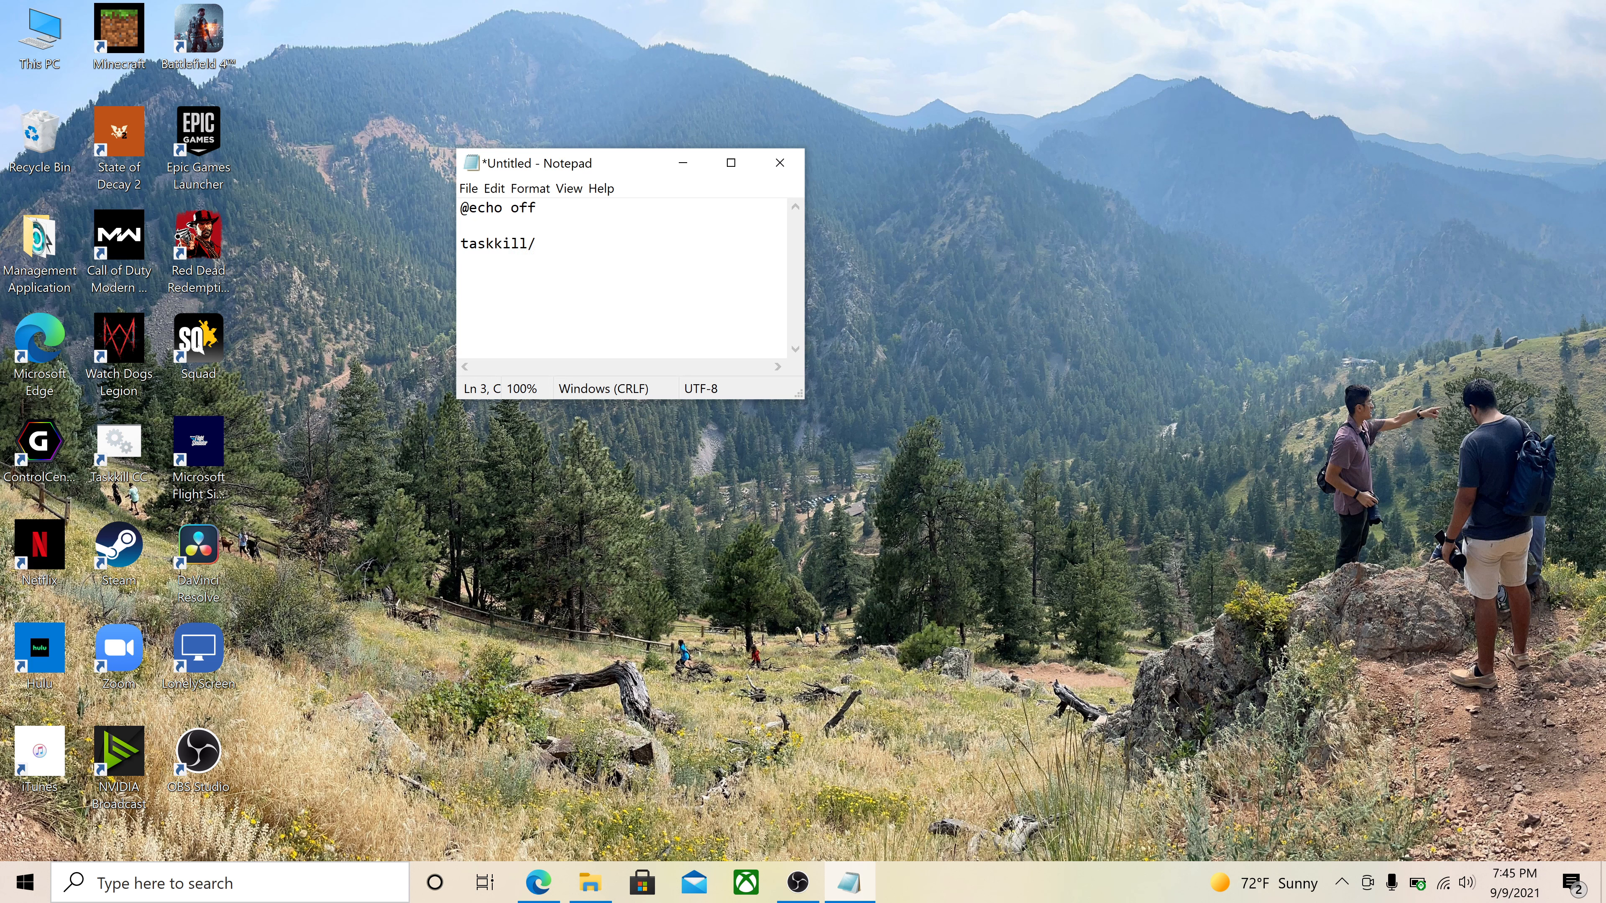
pyautogui.write('im')
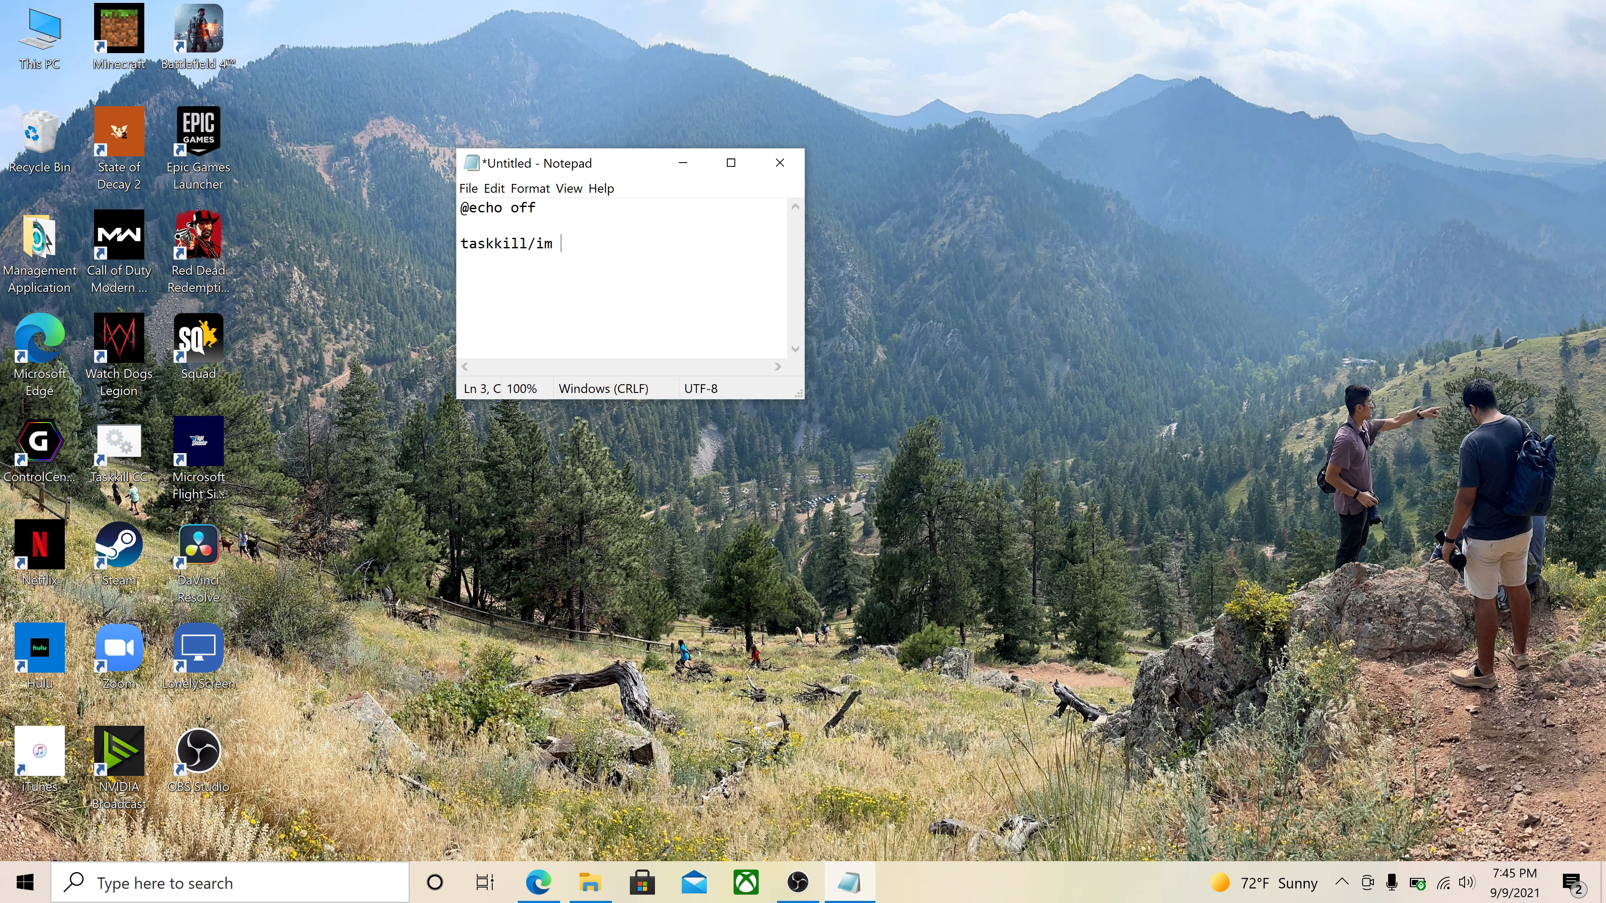
pyautogui.write('con')
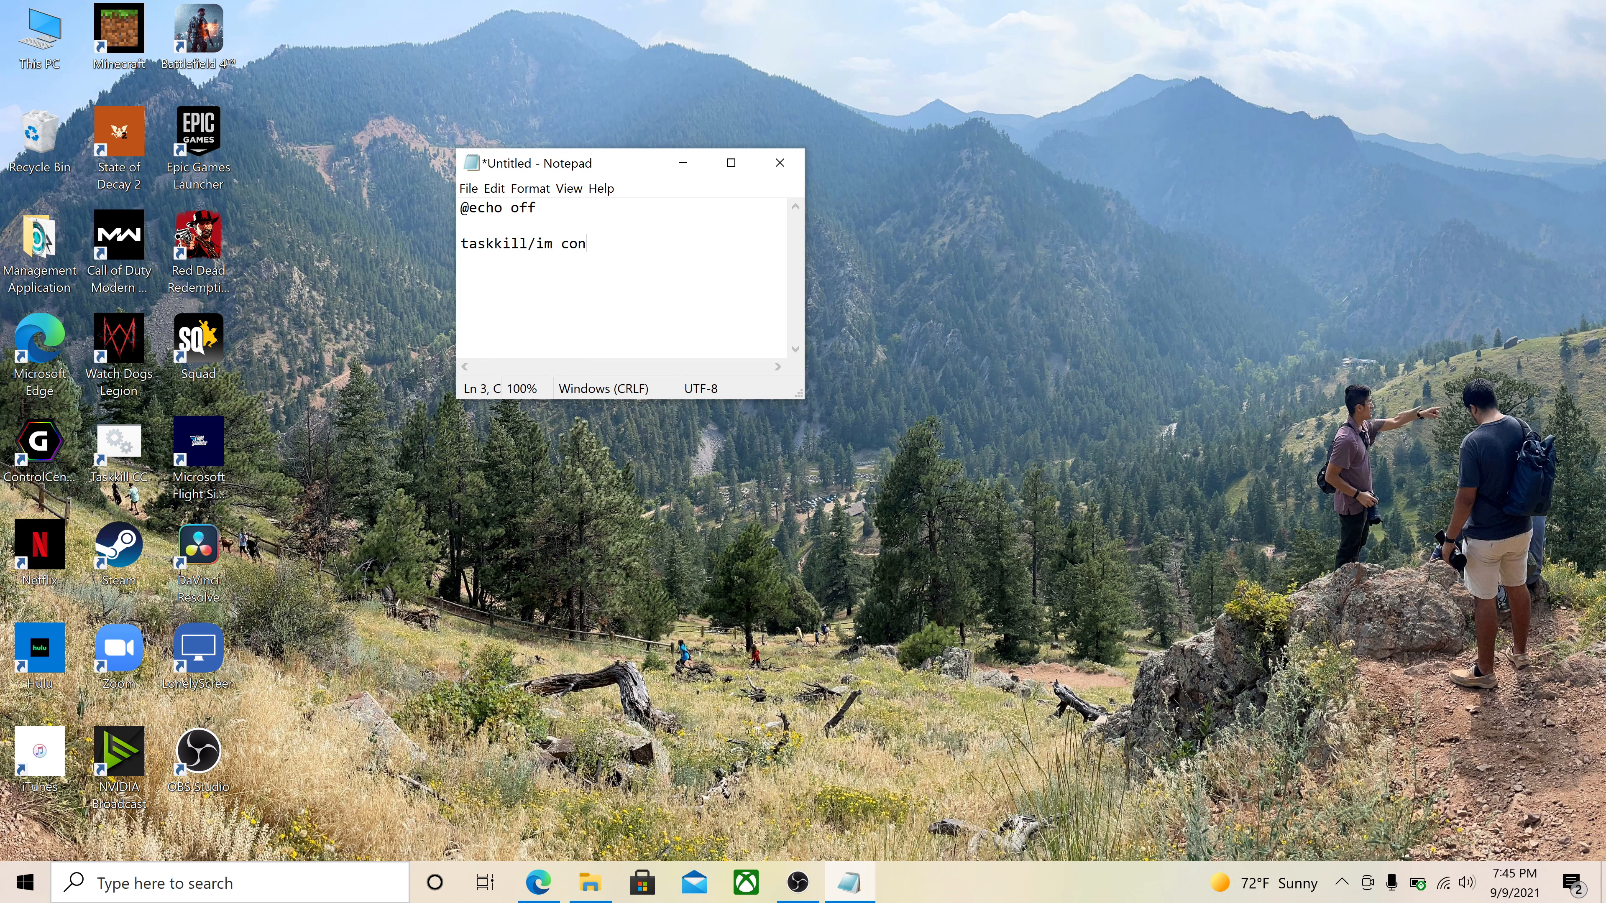
pyautogui.write('trolcenter')
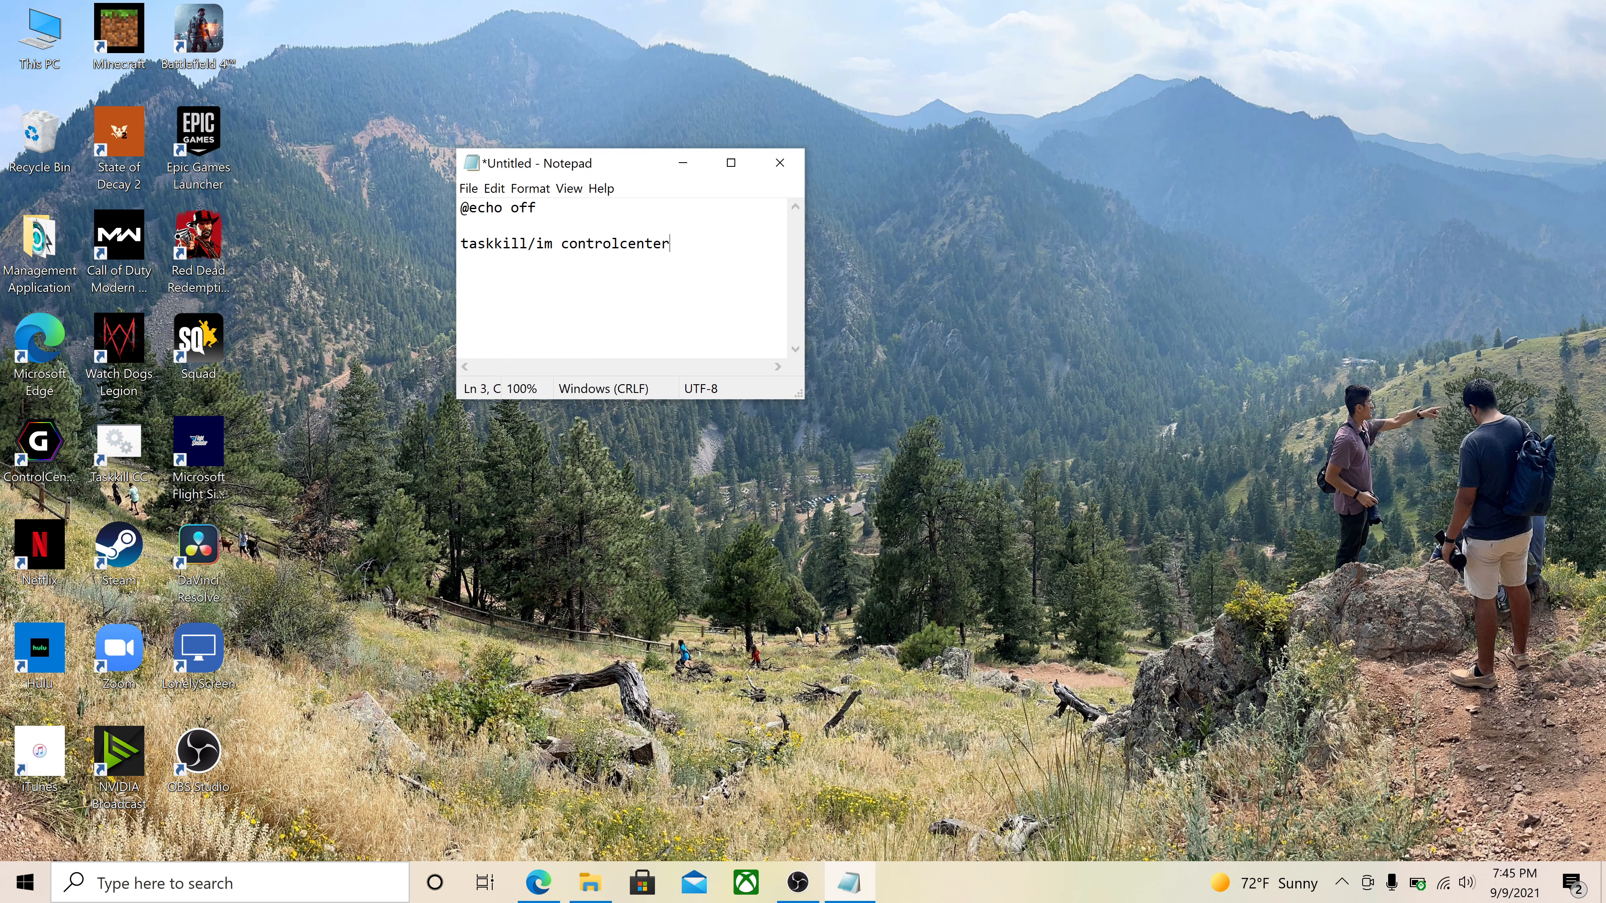
pyautogui.write('.exe')
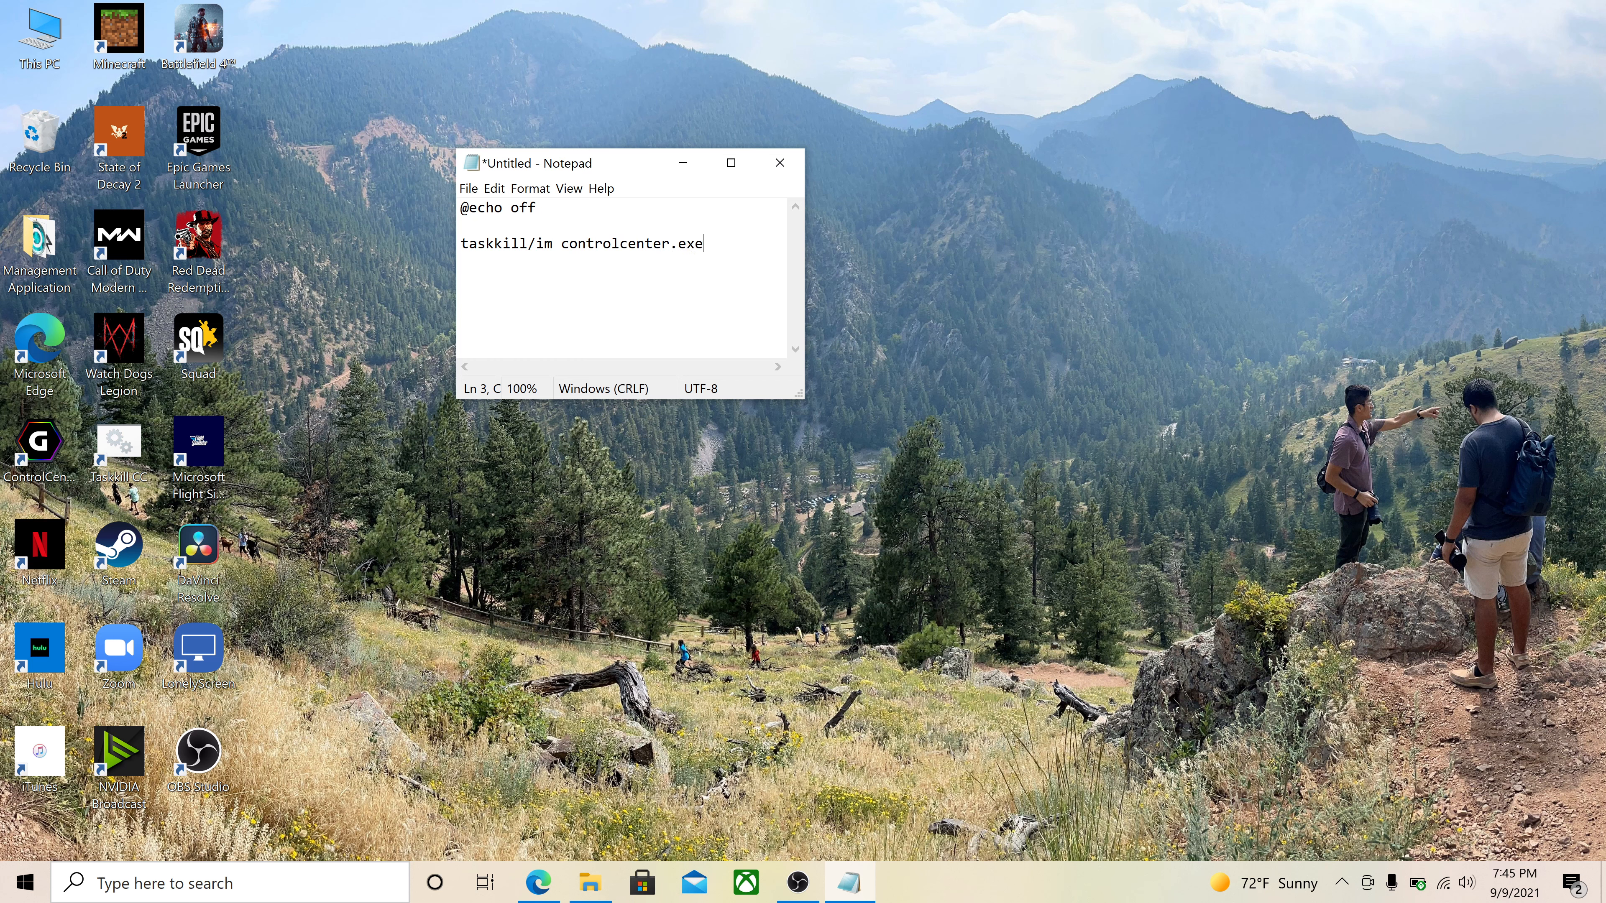
pyautogui.write('" "')
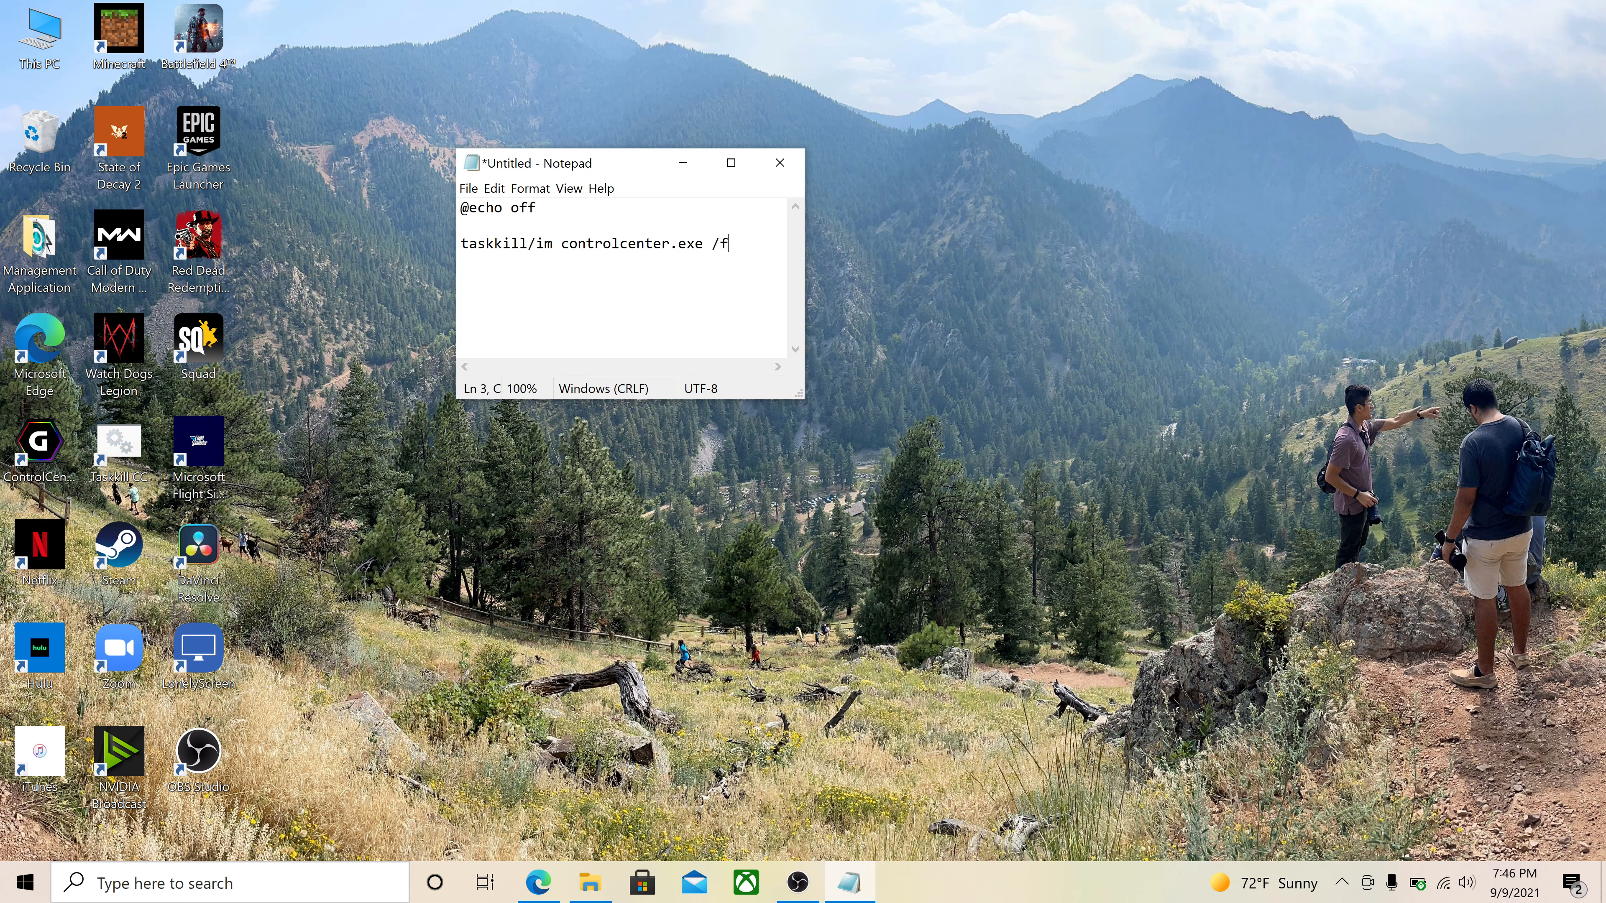
# Step: Finish the script with an 'exit' line
pyautogui.write('ex')
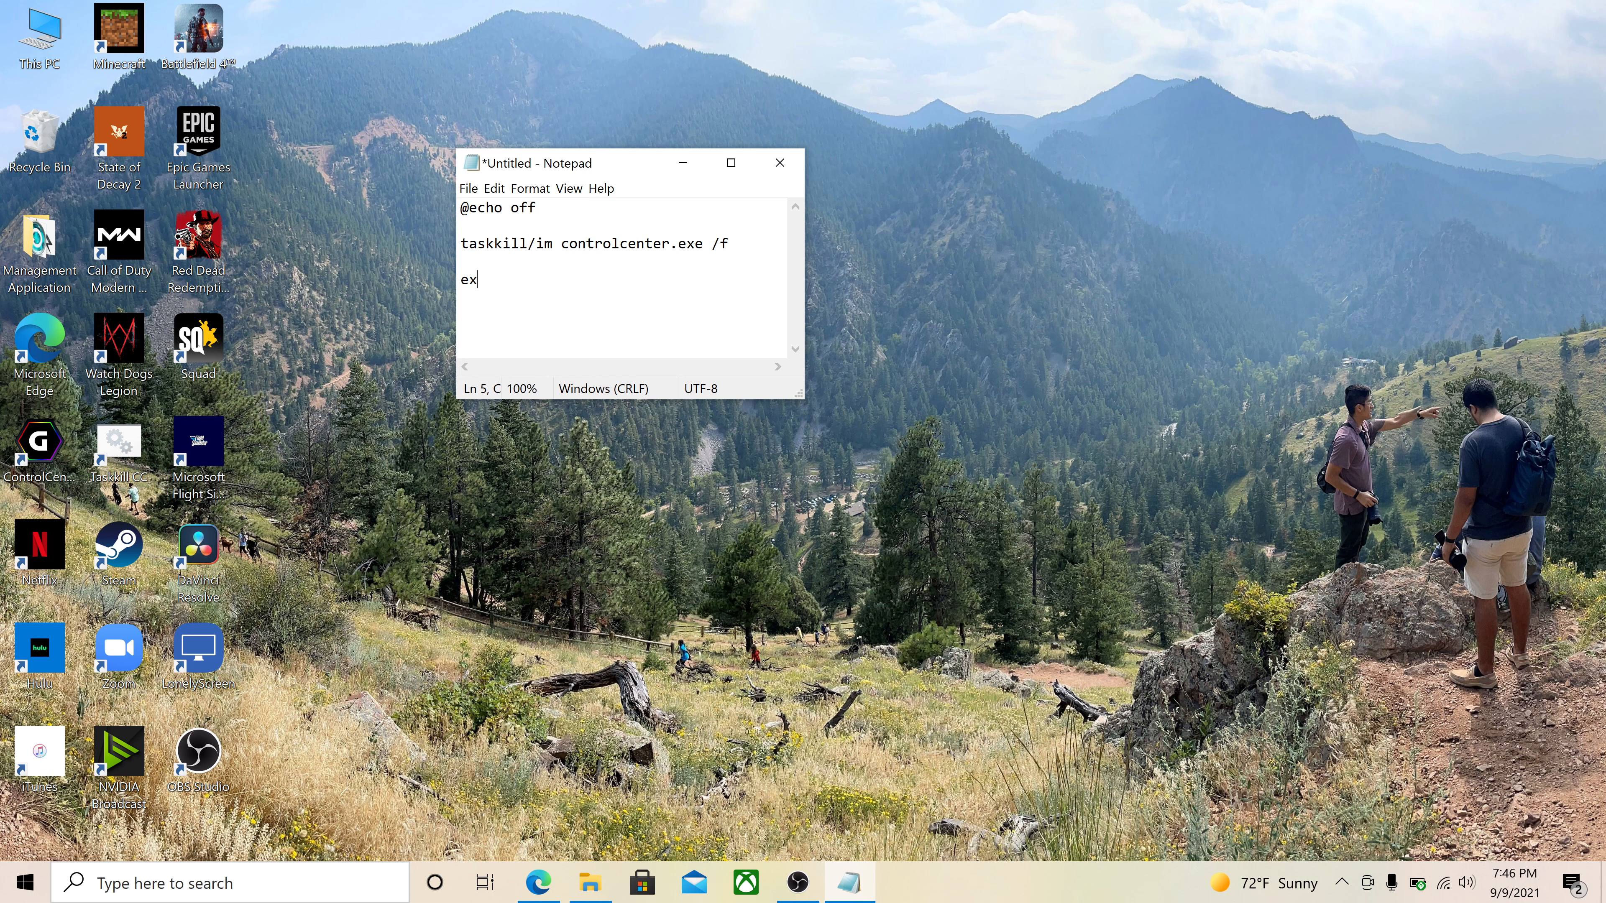
pyautogui.write('it')
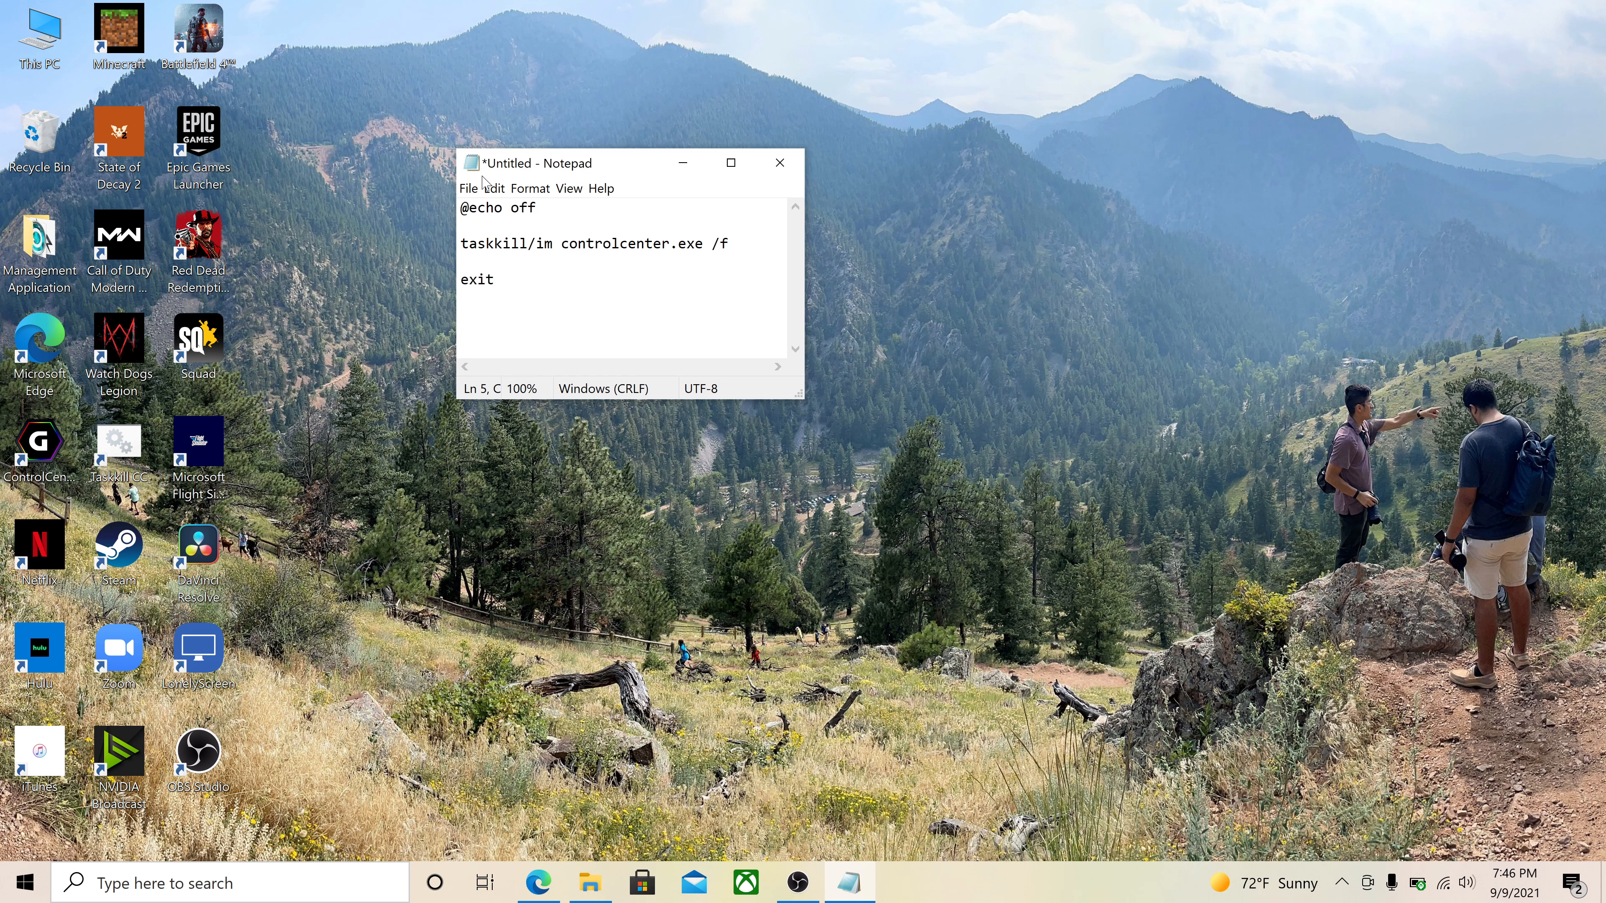
# Step: Save As to the Desktop under the name 'taskkill control center.bat'
pyautogui.click(469, 188)
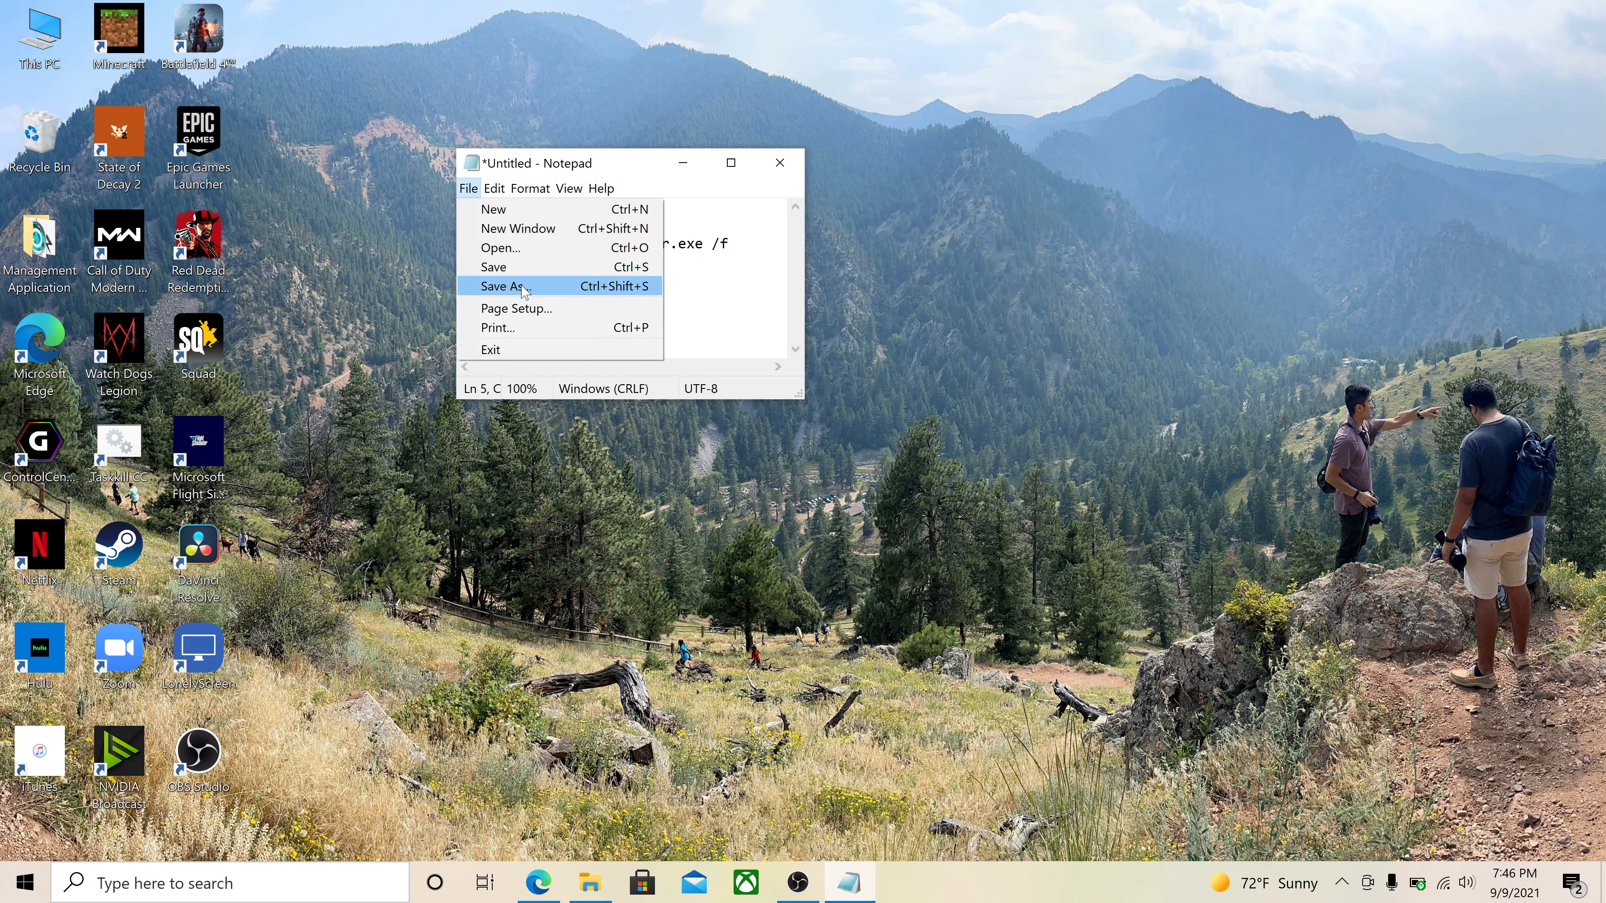
pyautogui.click(502, 286)
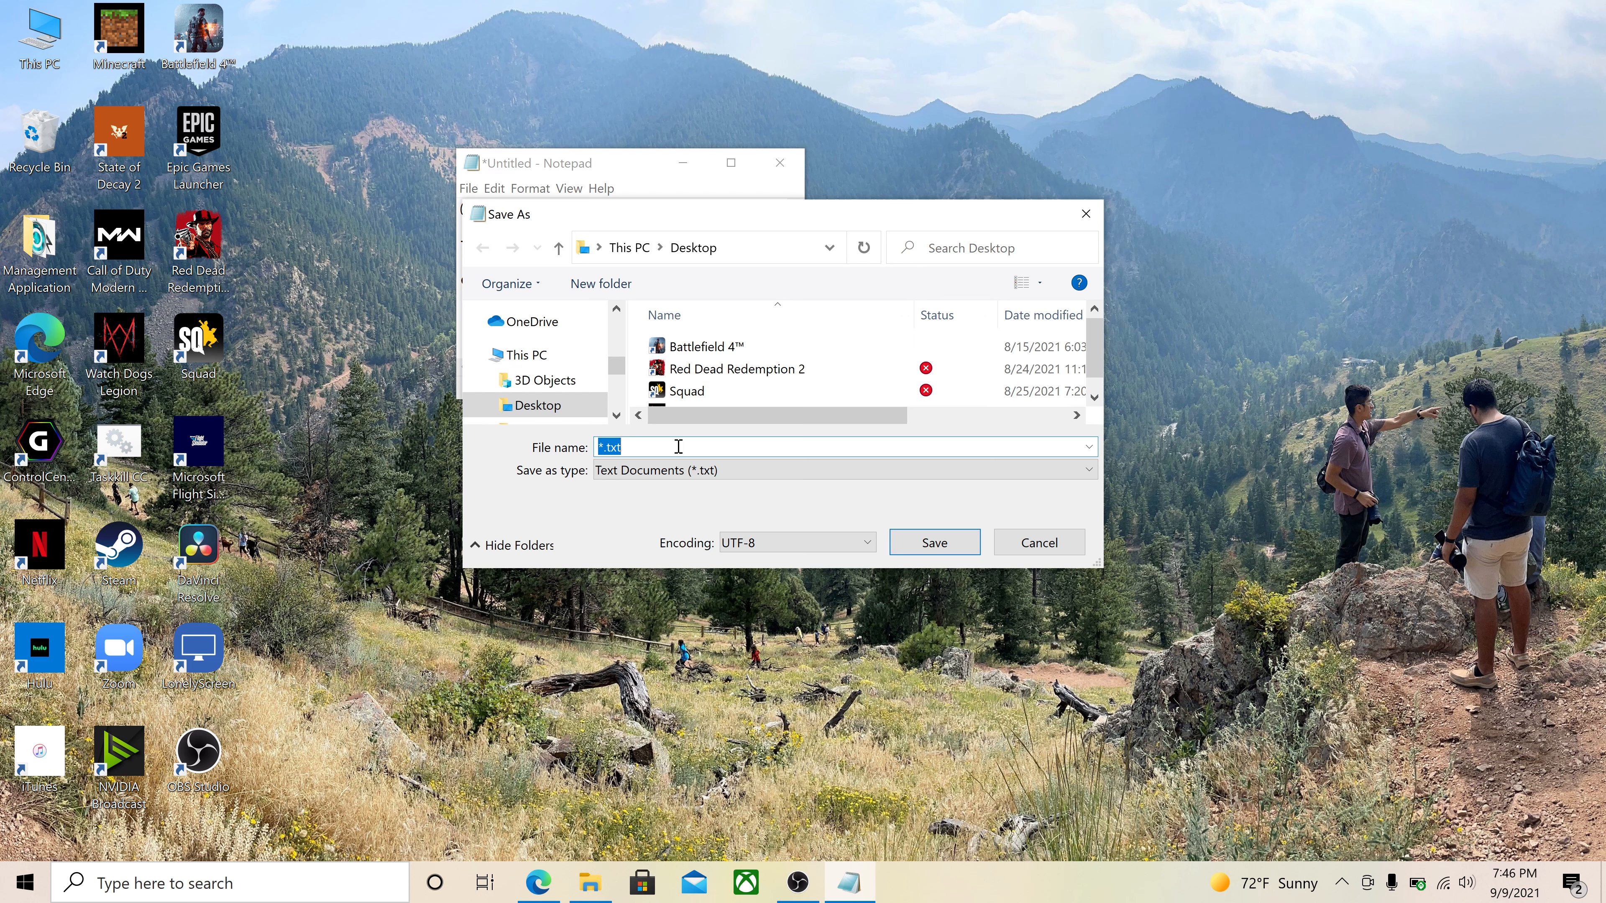
pyautogui.write('taskkill co')
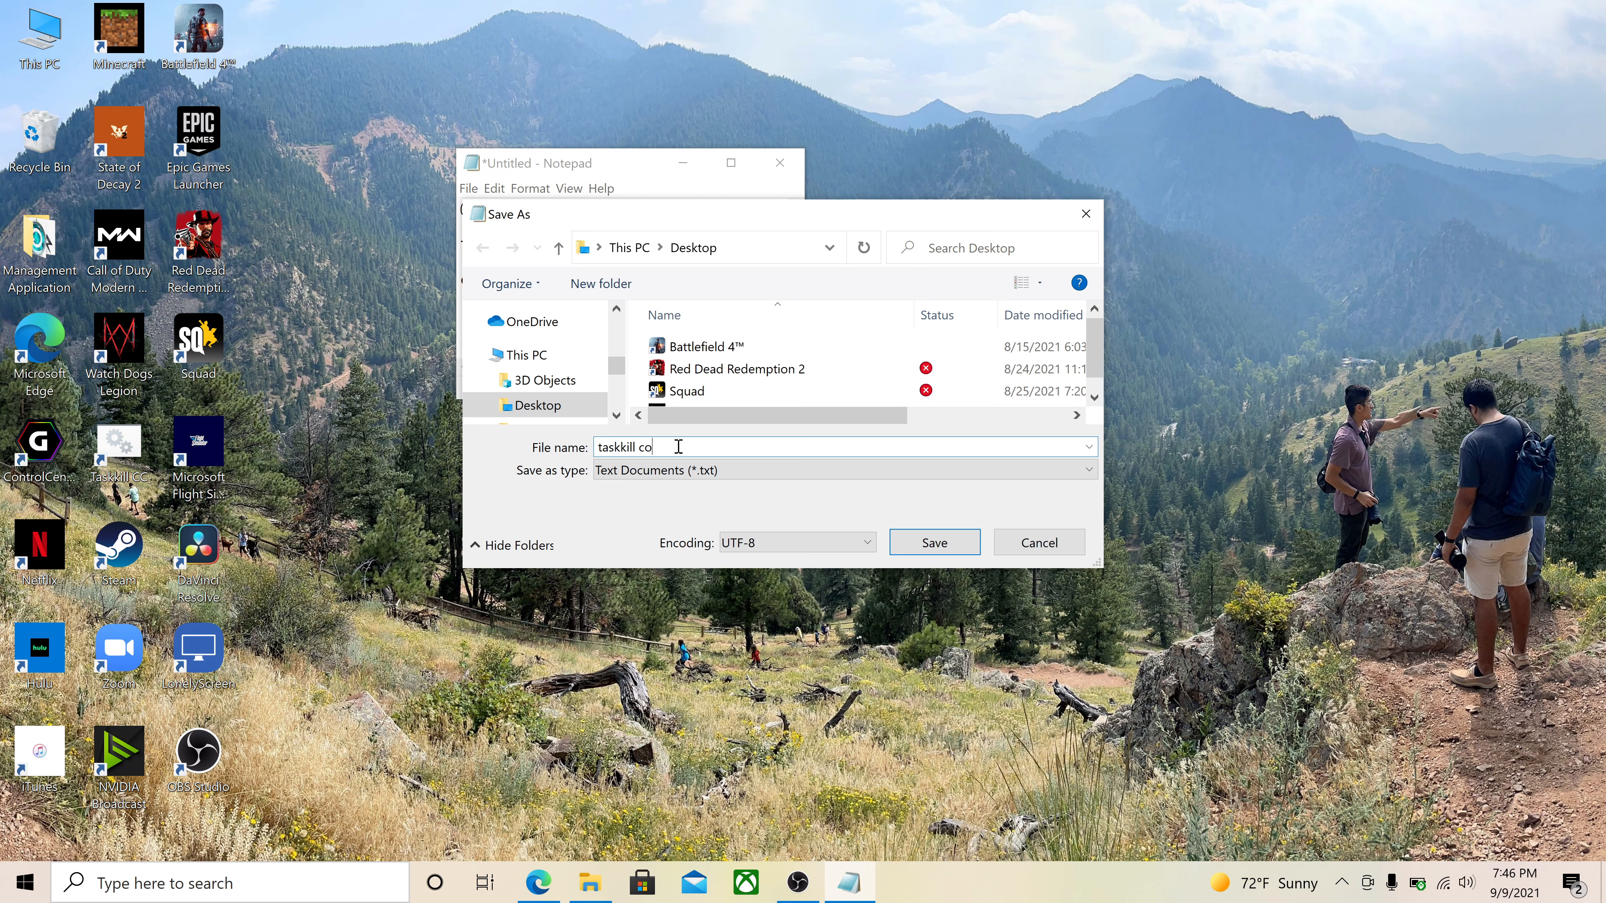
pyautogui.write('ntrol center')
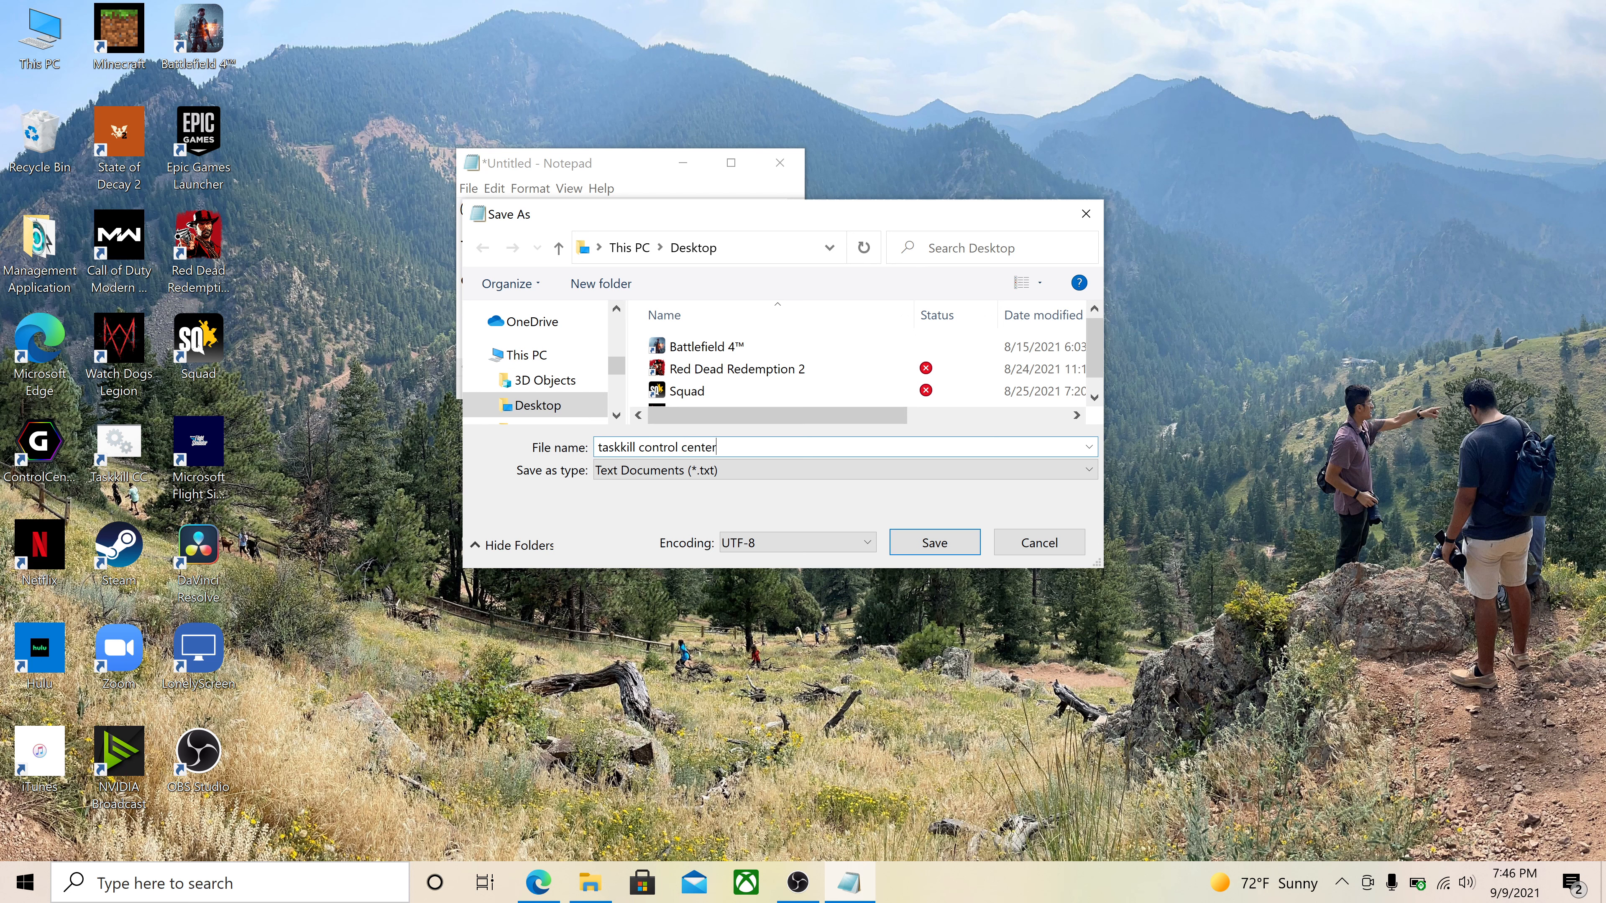
pyautogui.write('.bat')
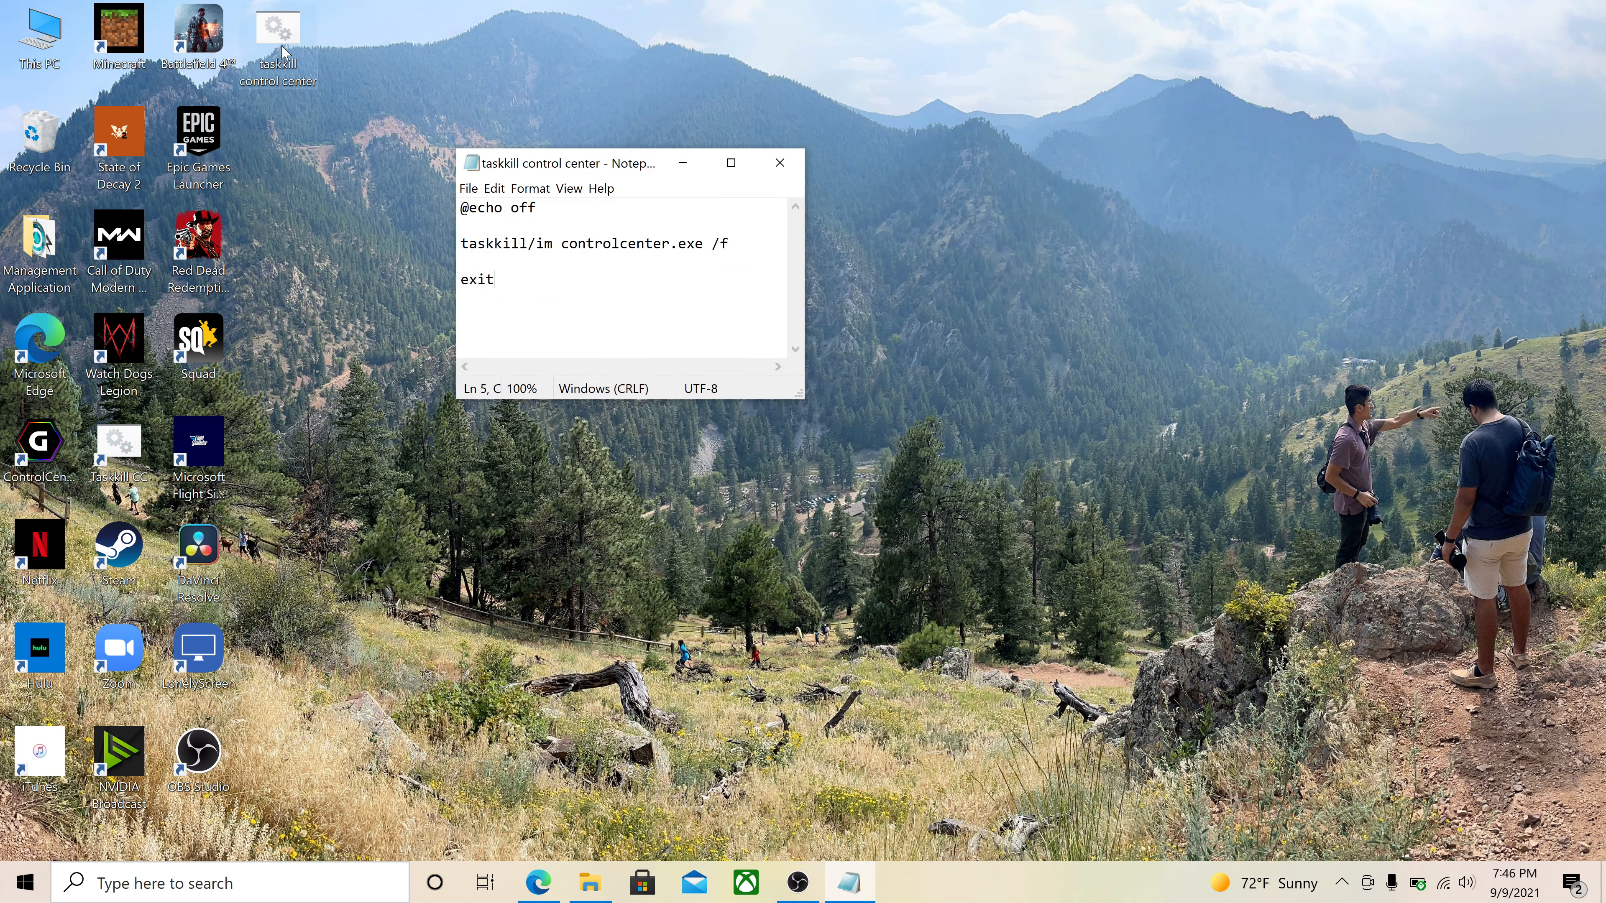
pyautogui.moveTo(331, 89)
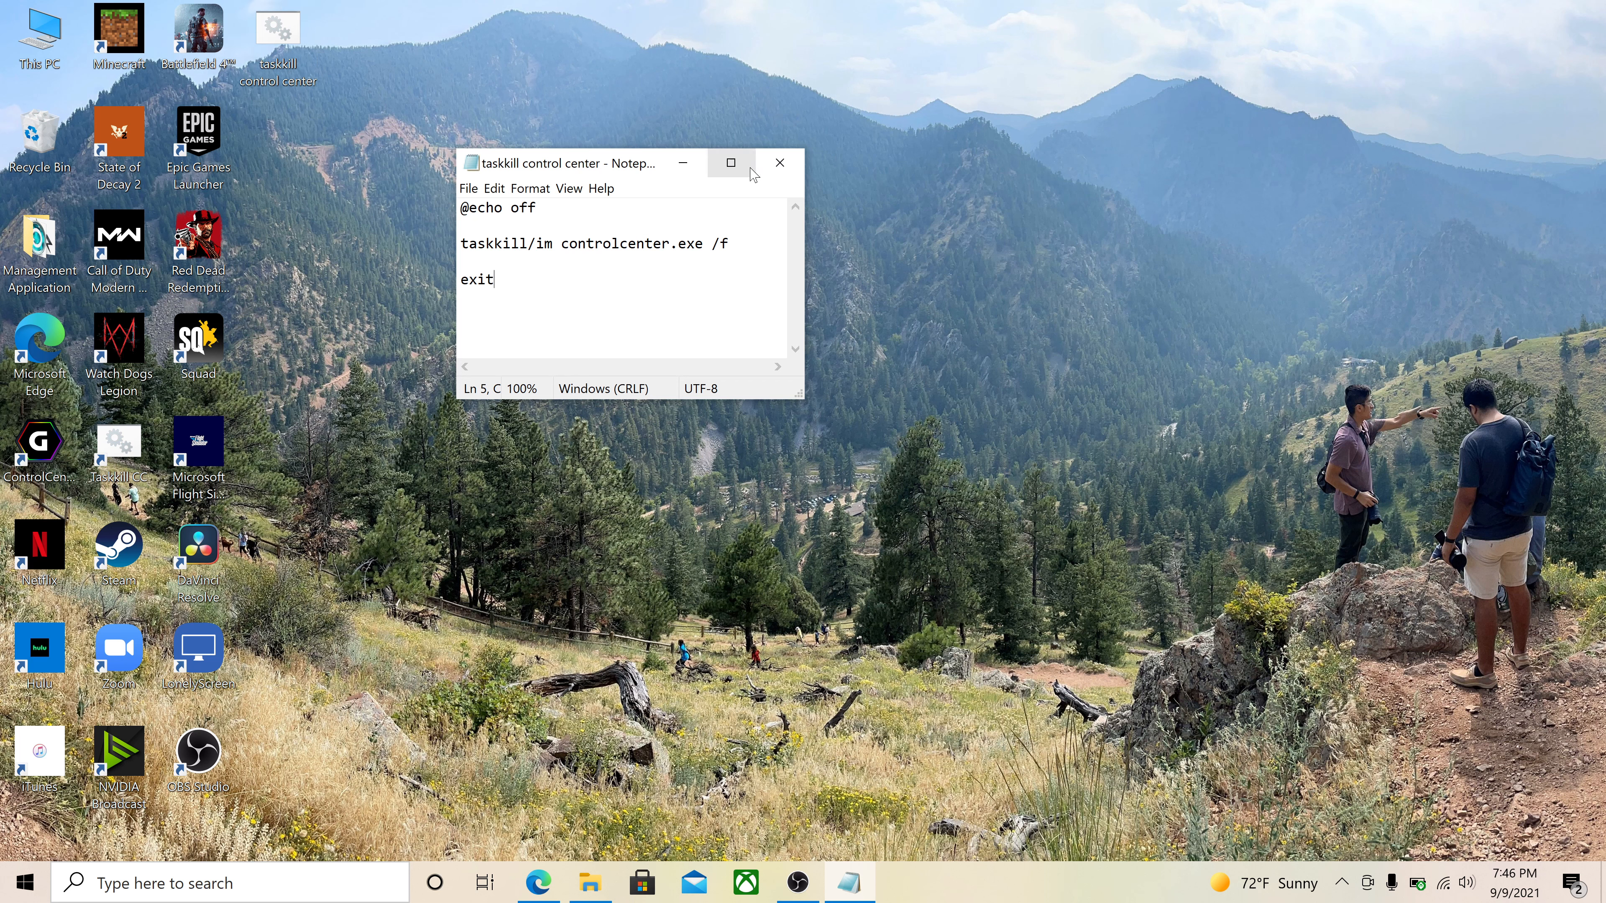
# Step: Create a desktop shortcut to the taskkill control center batch file
pyautogui.click(779, 163)
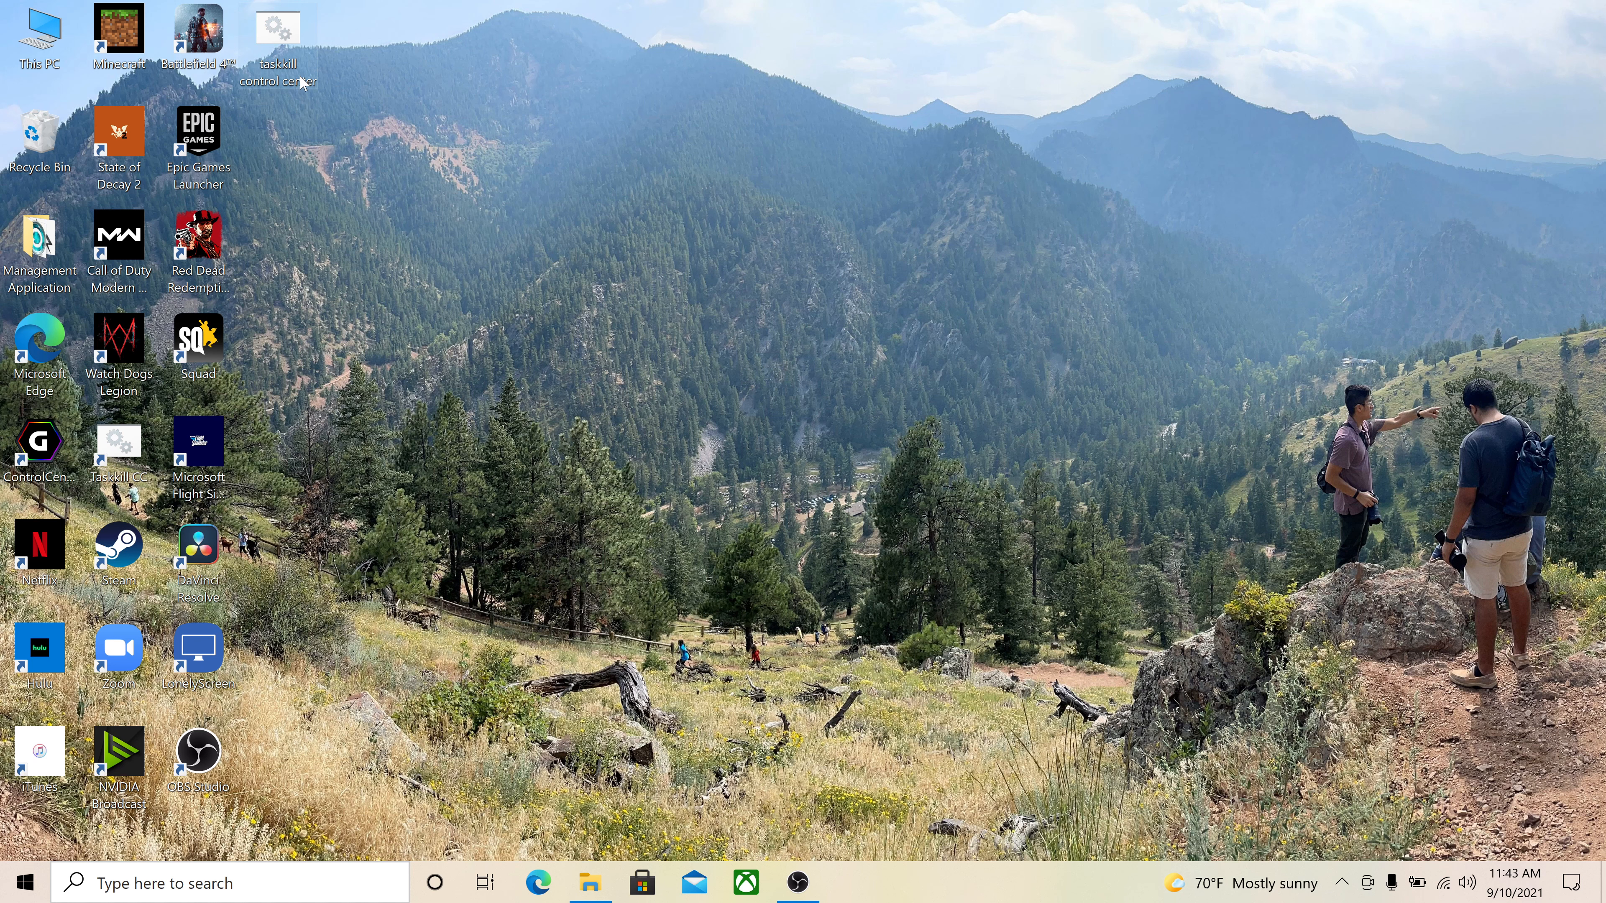
pyautogui.rightClick(291, 61)
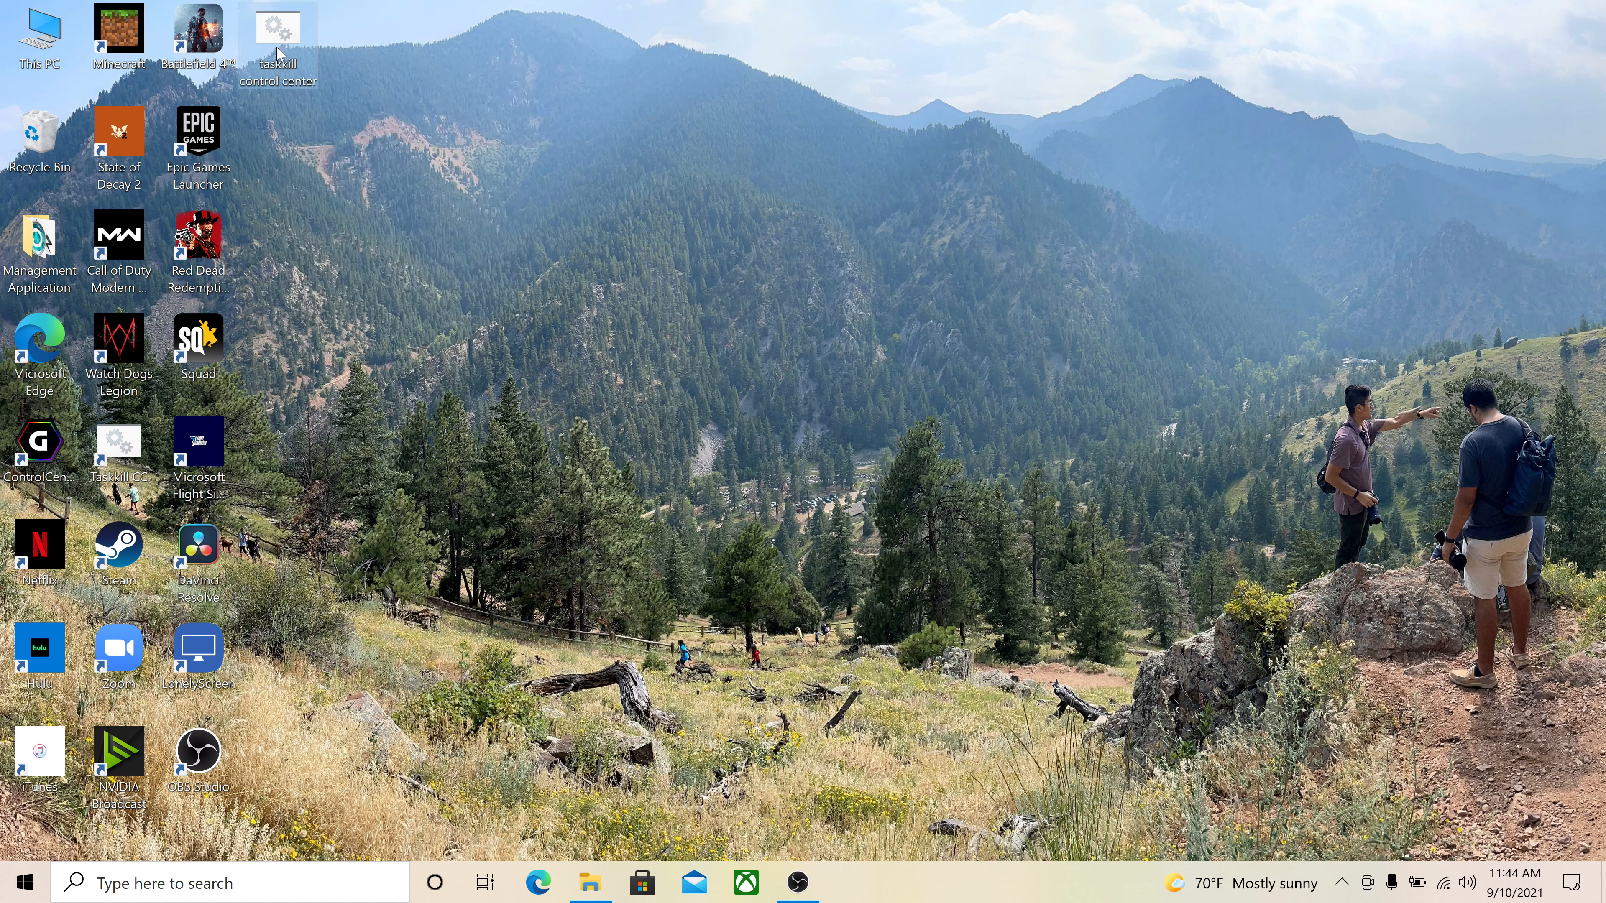
pyautogui.rightClick(278, 31)
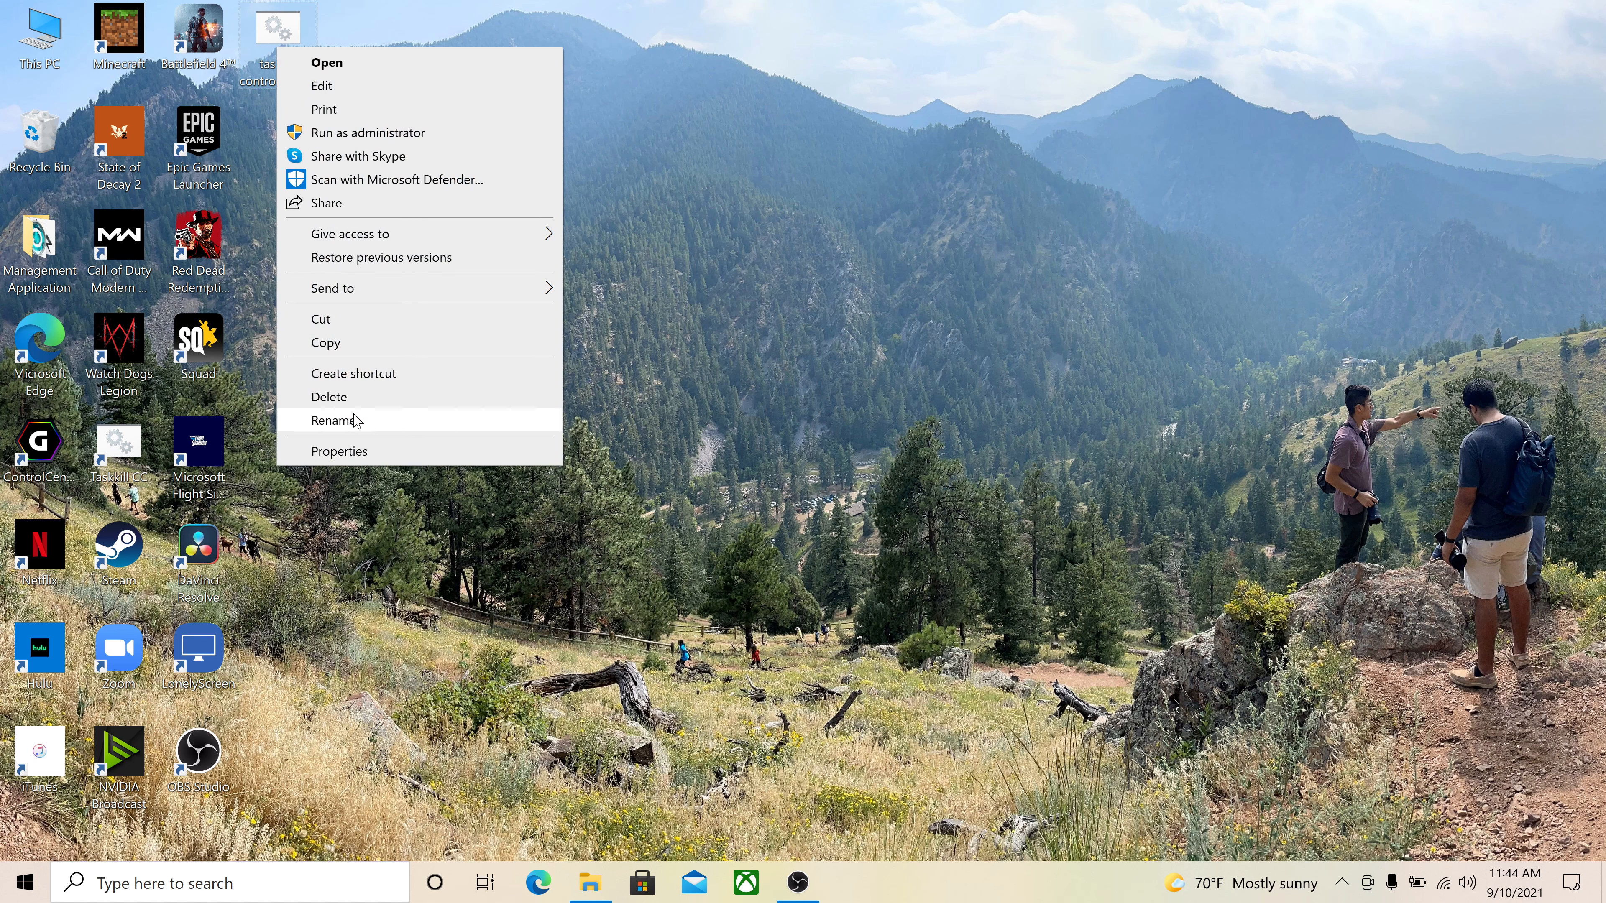
pyautogui.moveTo(353, 373)
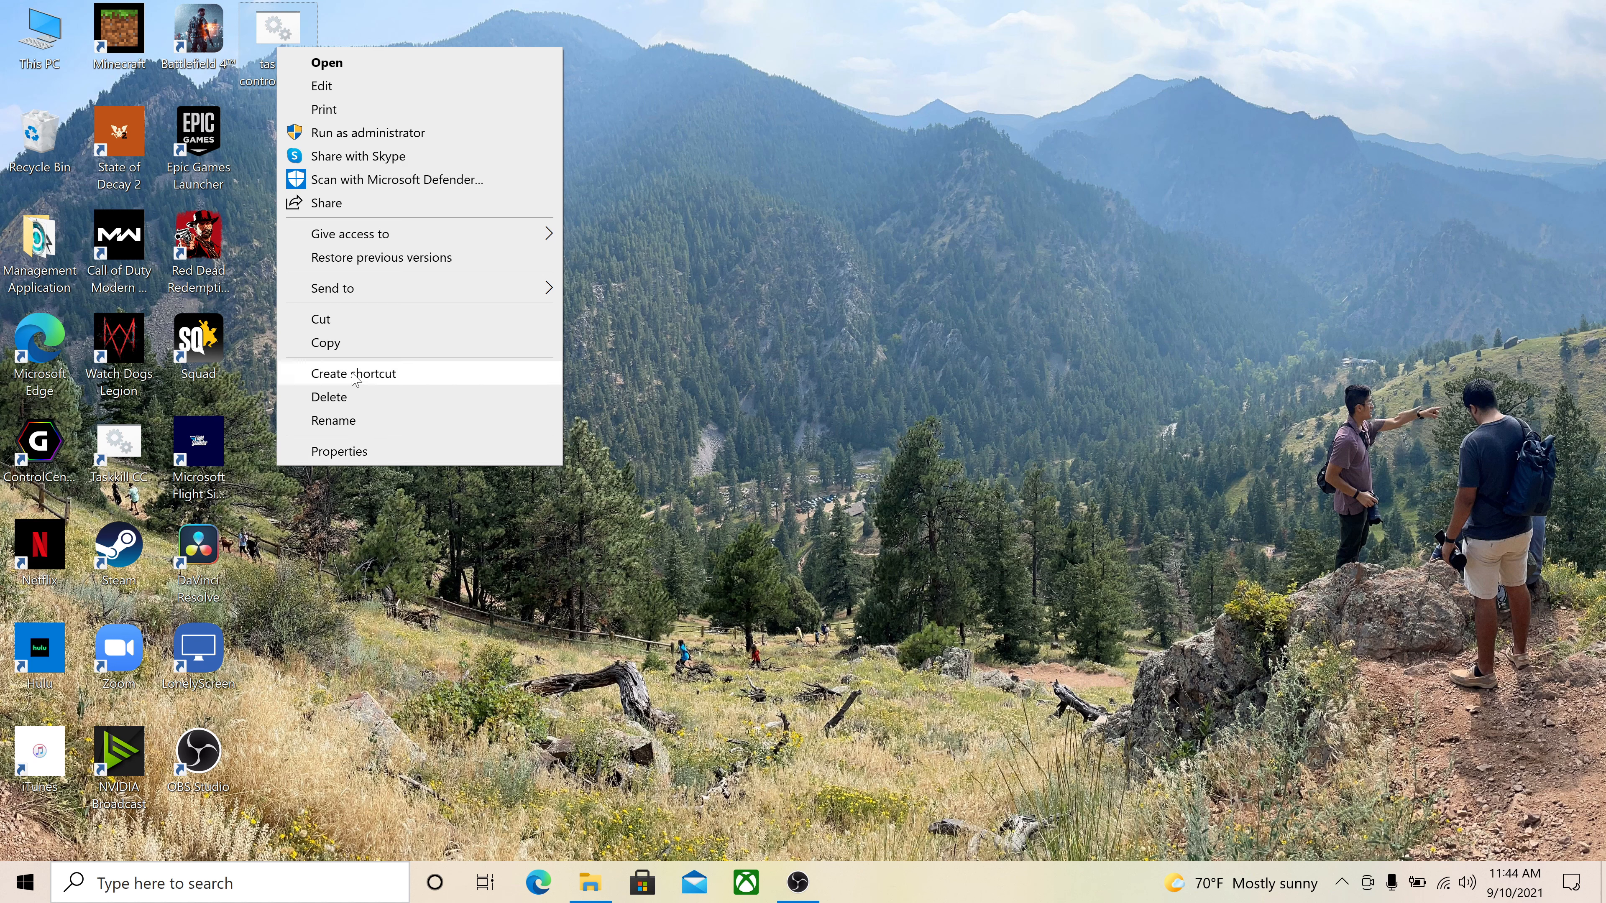
pyautogui.click(353, 373)
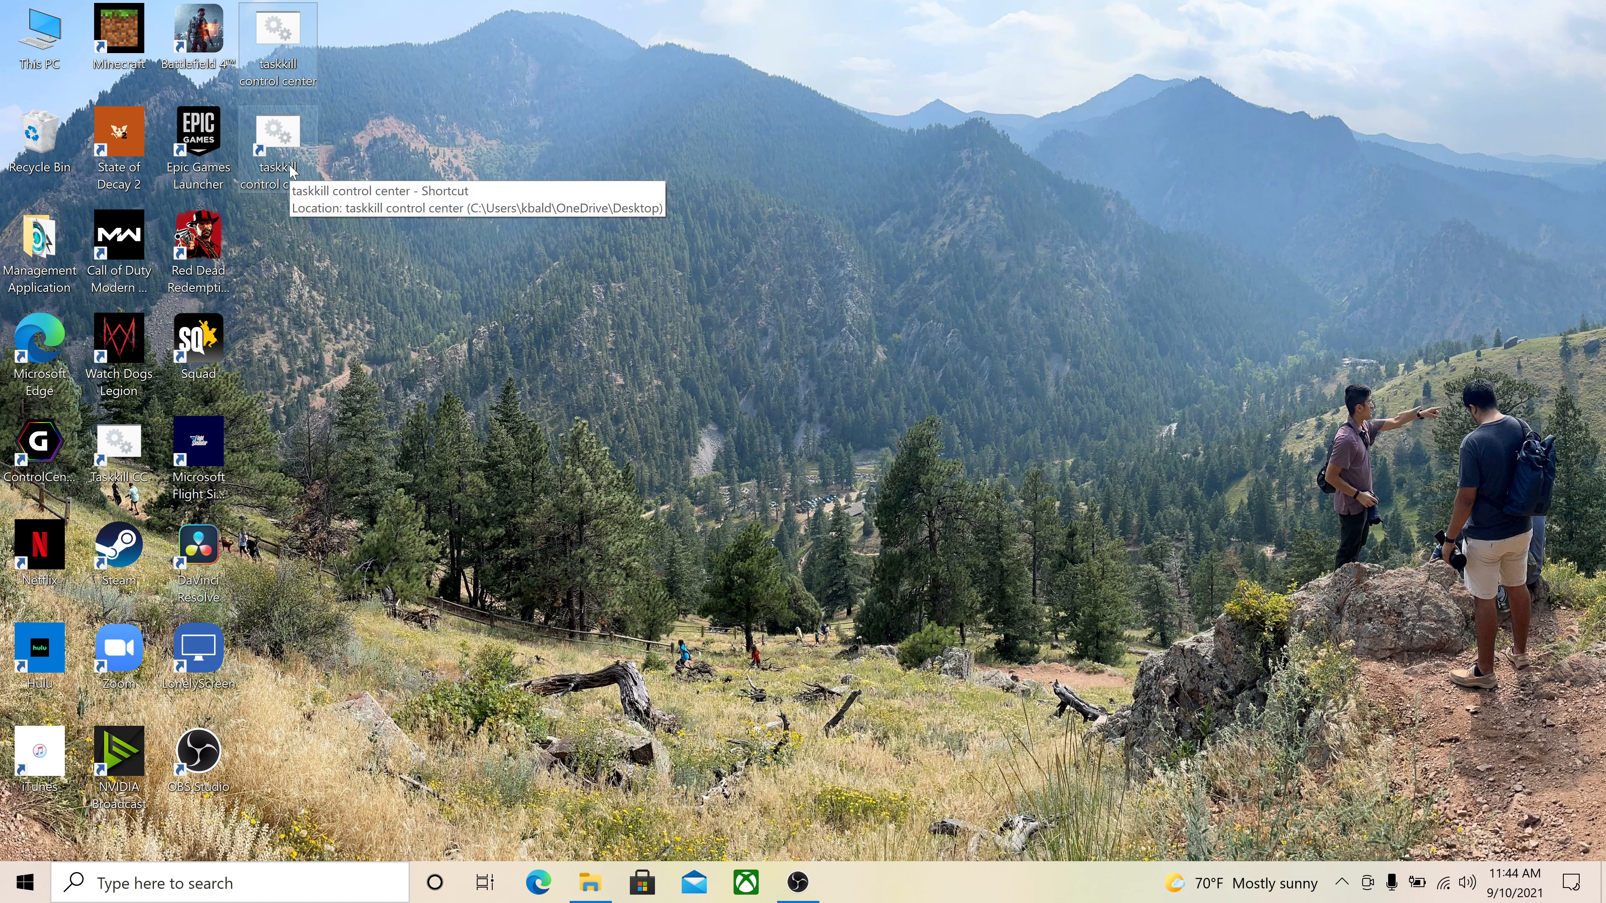
# Step: In the shortcut's Advanced properties, enable Run as administrator and confirm
pyautogui.rightClick(277, 143)
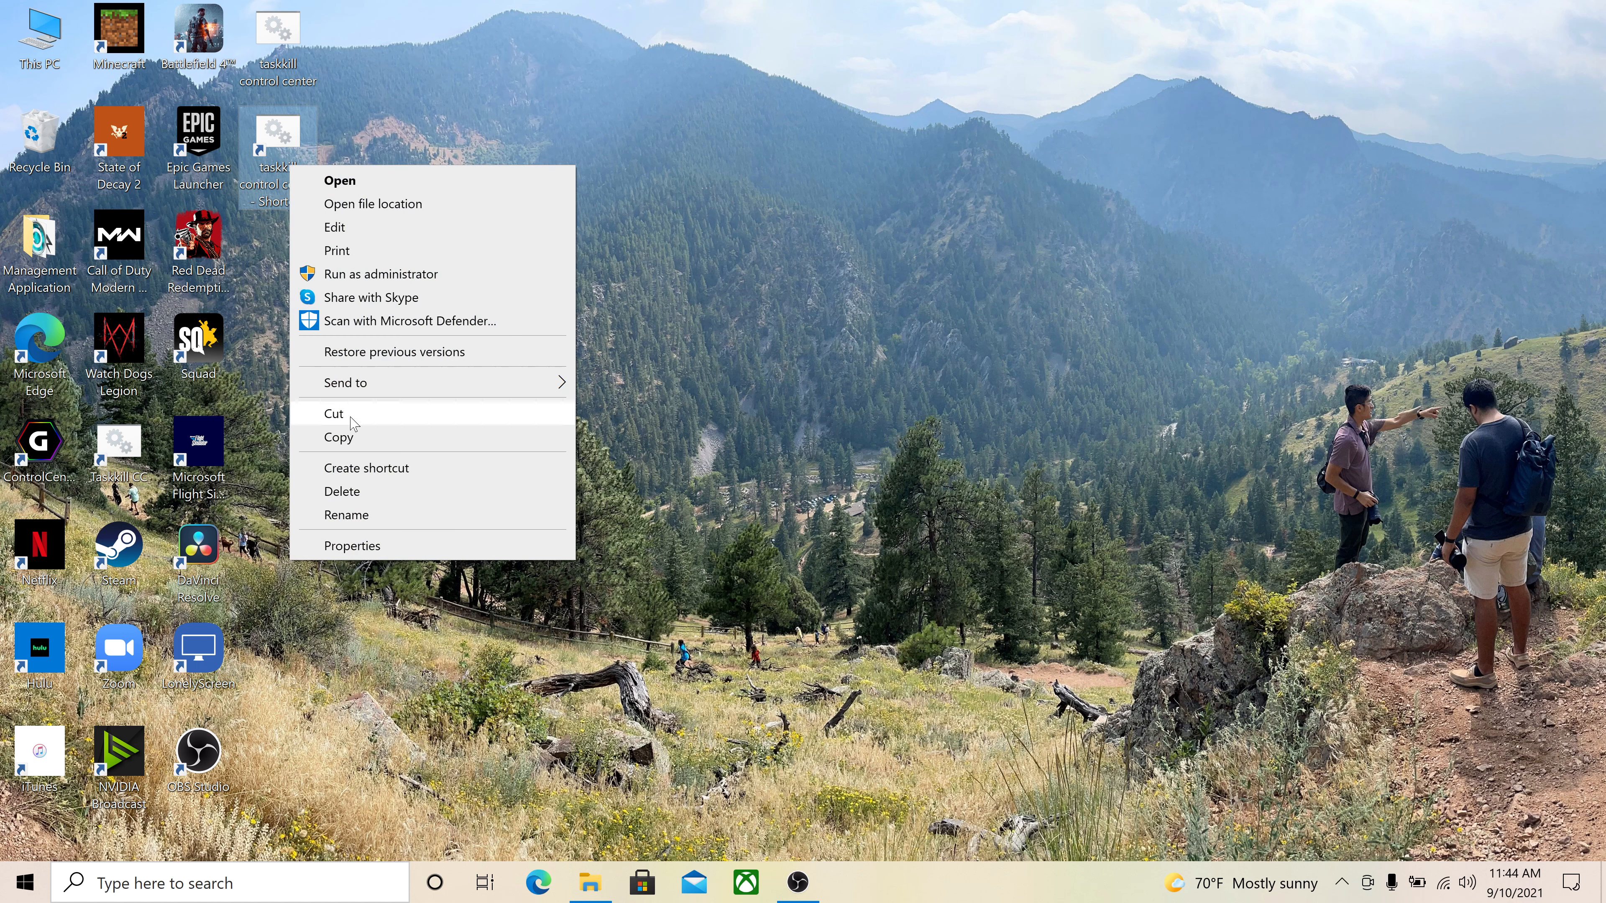
pyautogui.click(352, 544)
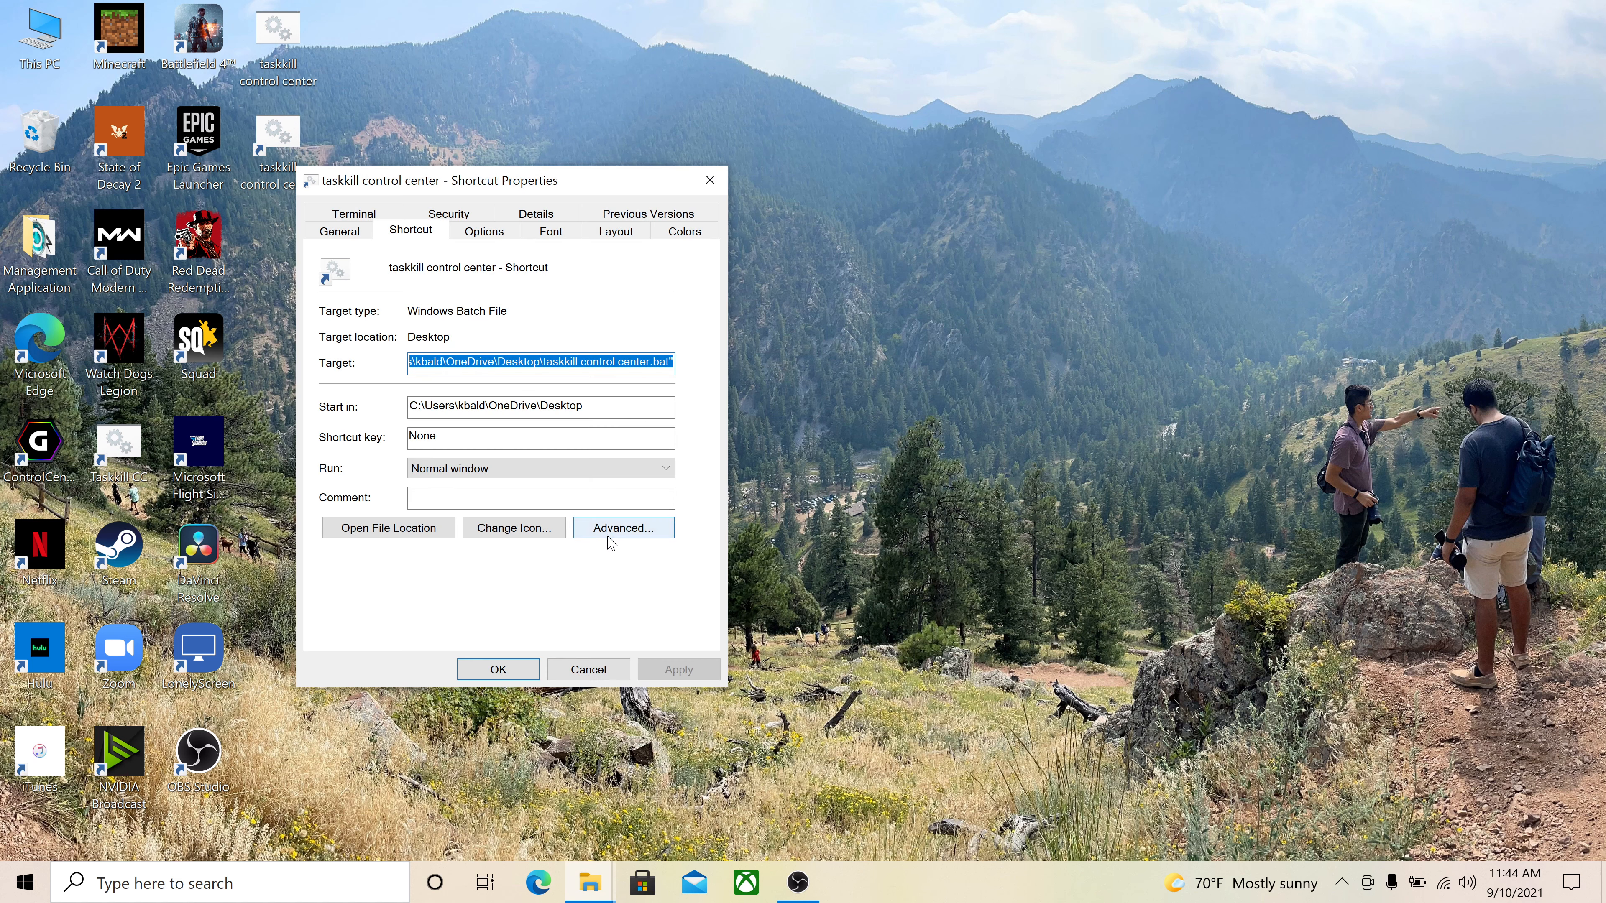
pyautogui.click(622, 528)
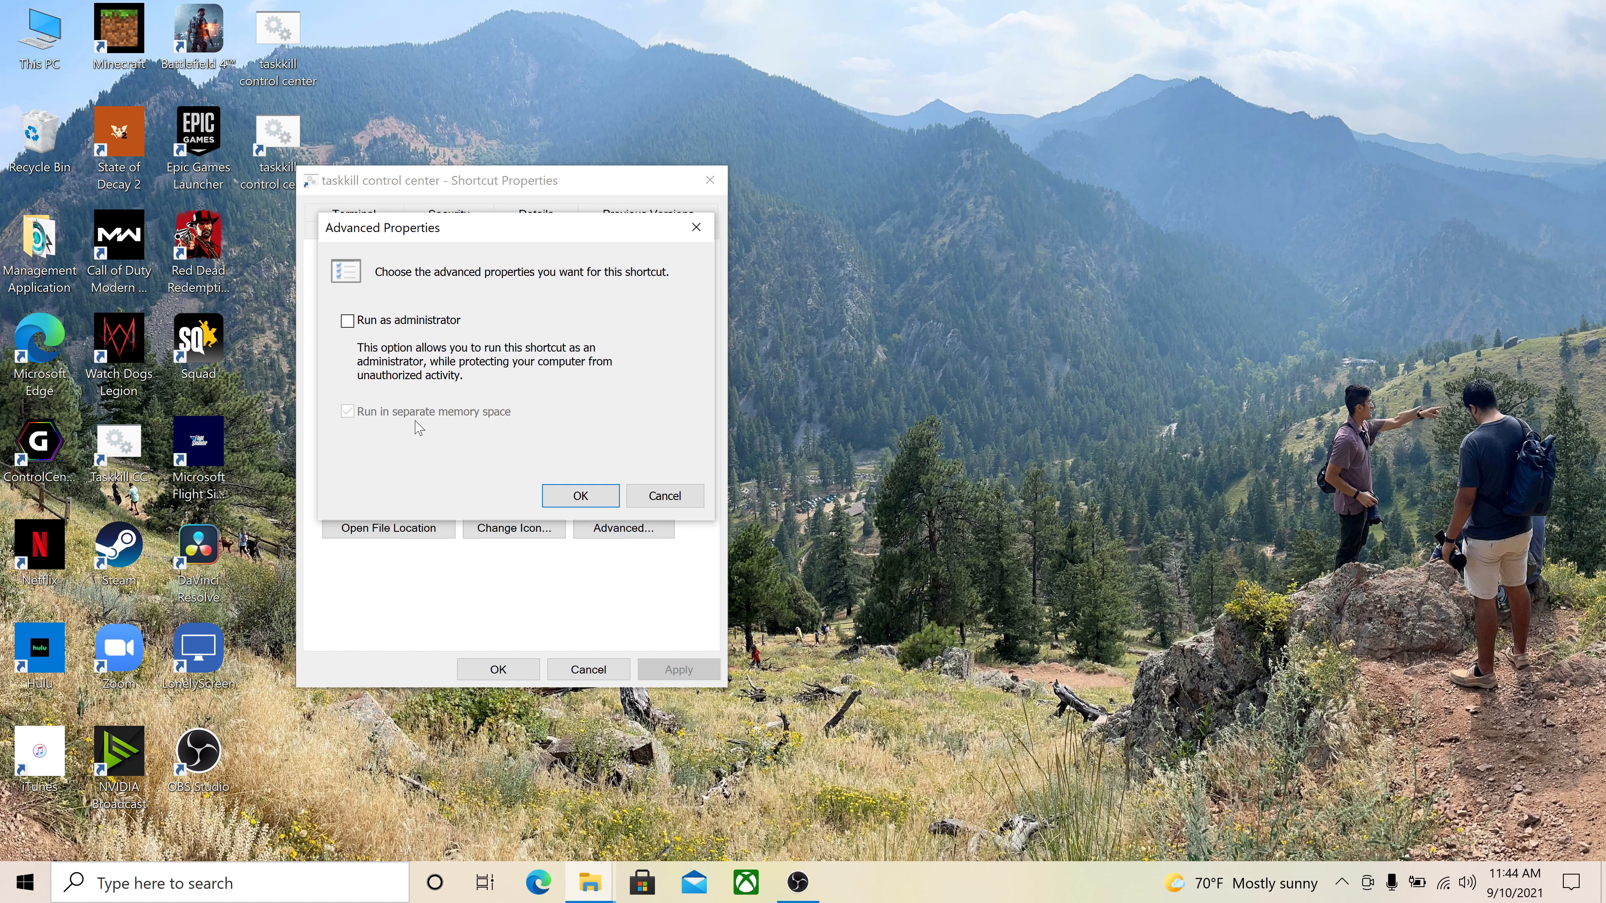
pyautogui.click(347, 320)
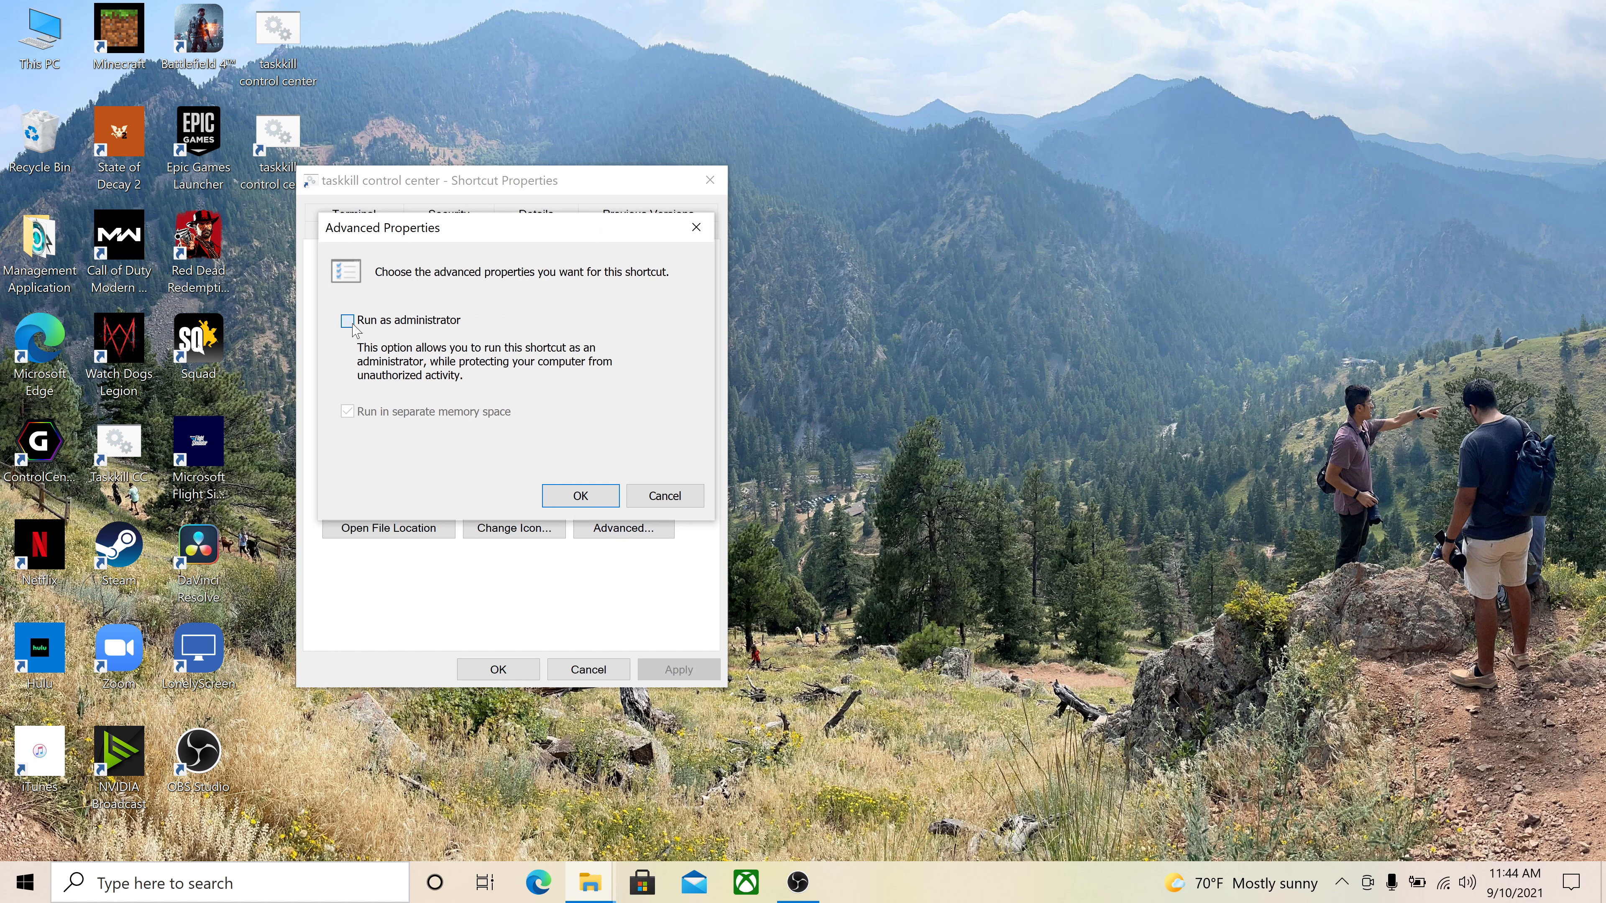
pyautogui.click(347, 319)
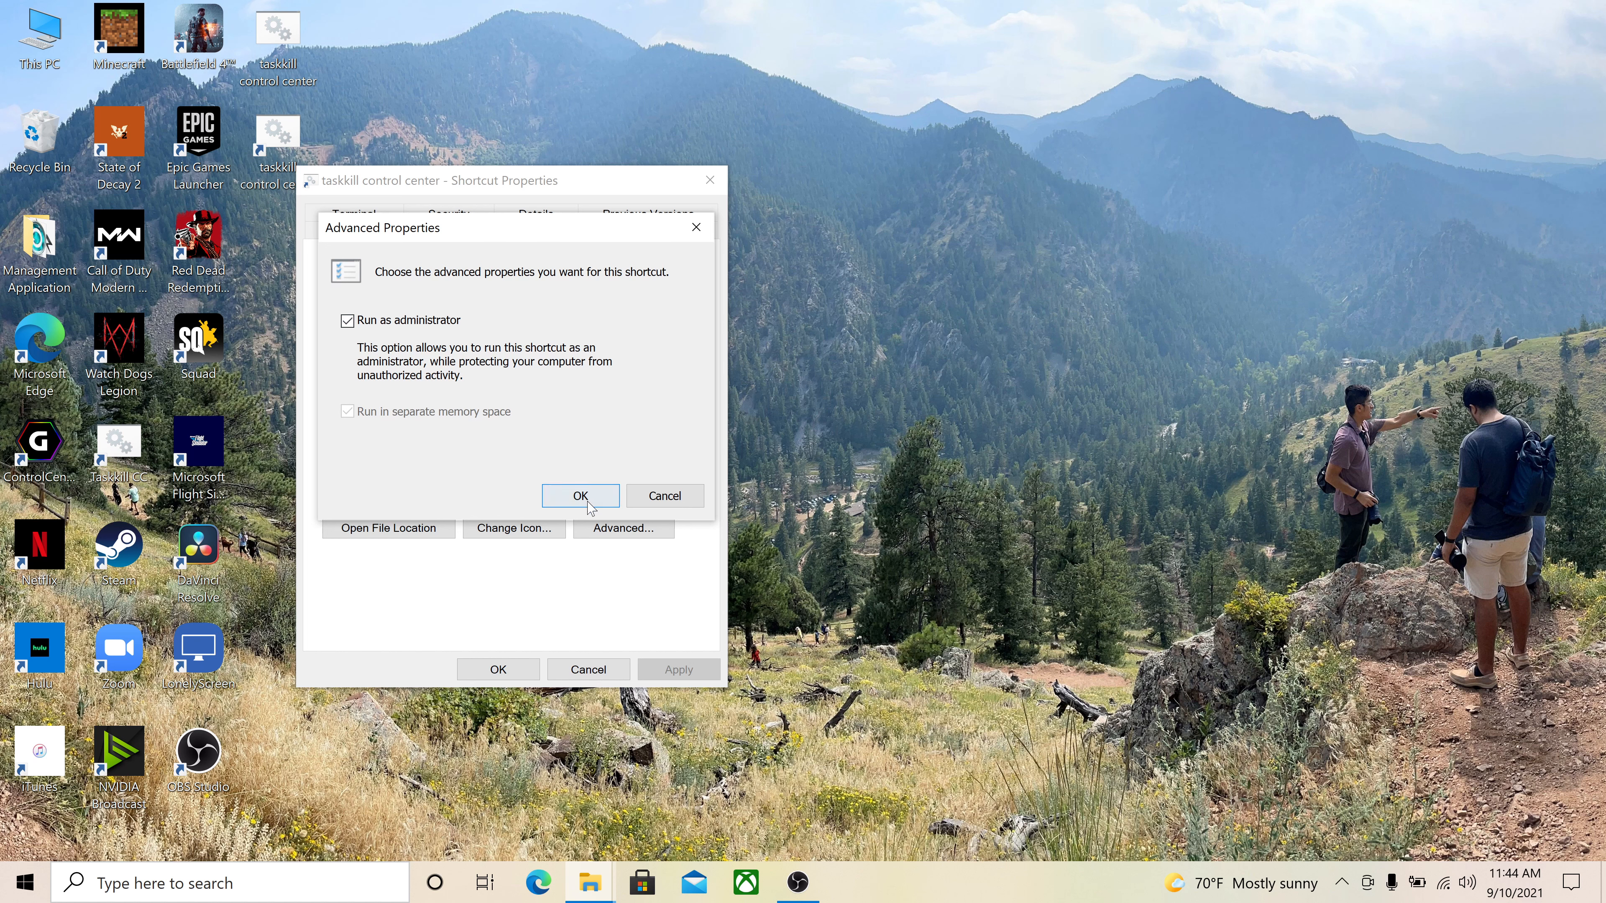
pyautogui.click(579, 496)
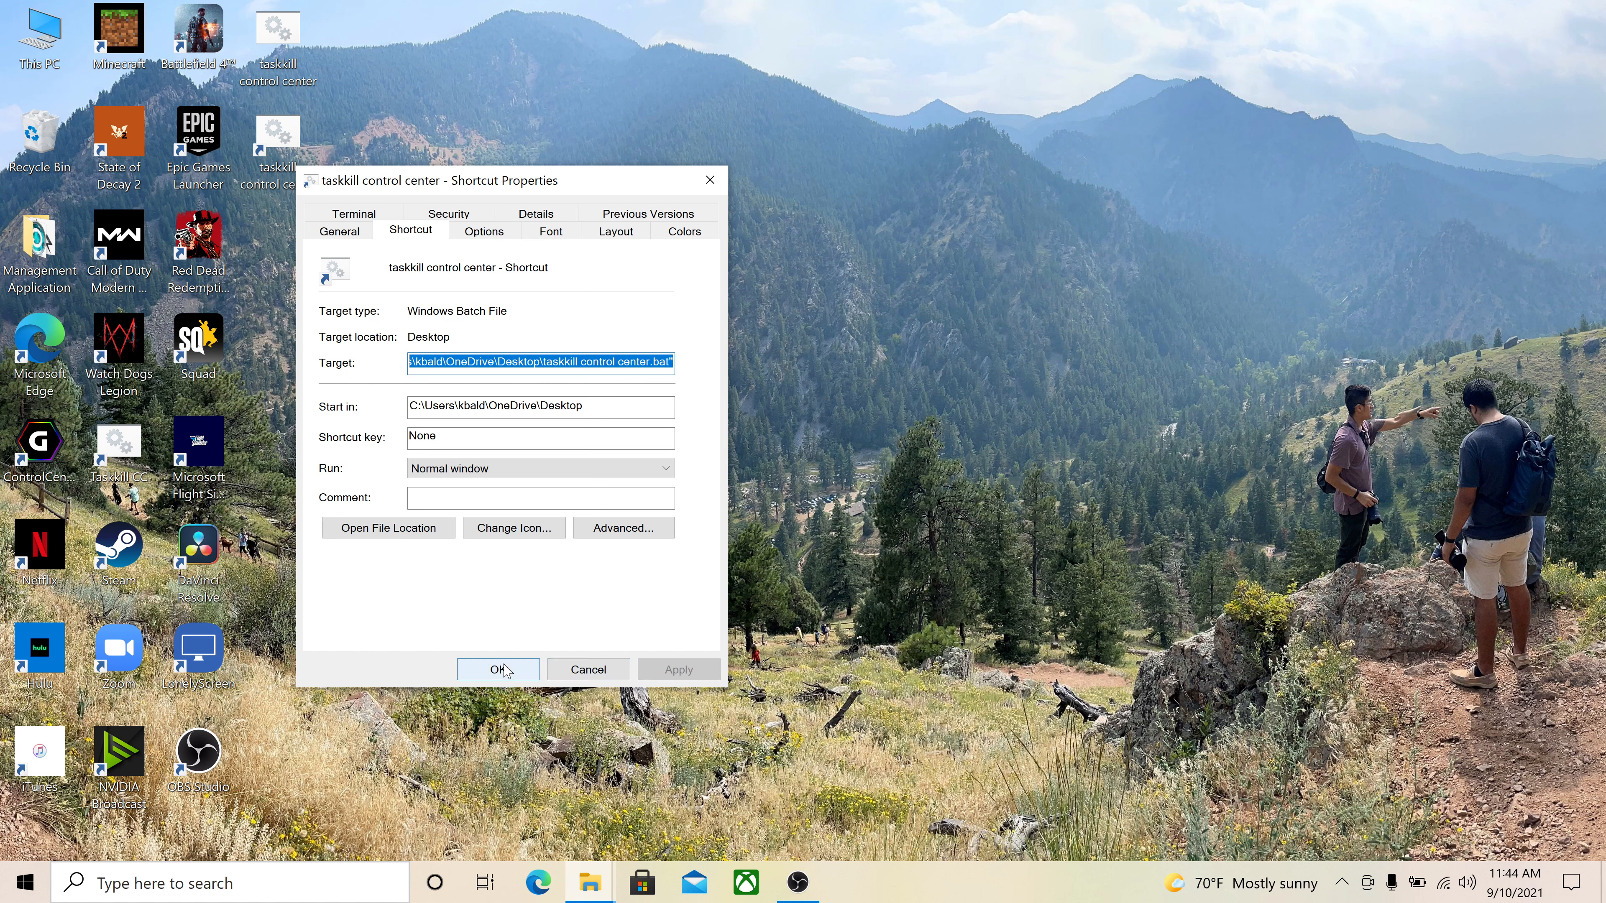
# Step: Start GIGABYTE Control Center, run the taskkill shortcut and allow the UAC prompt
pyautogui.click(498, 668)
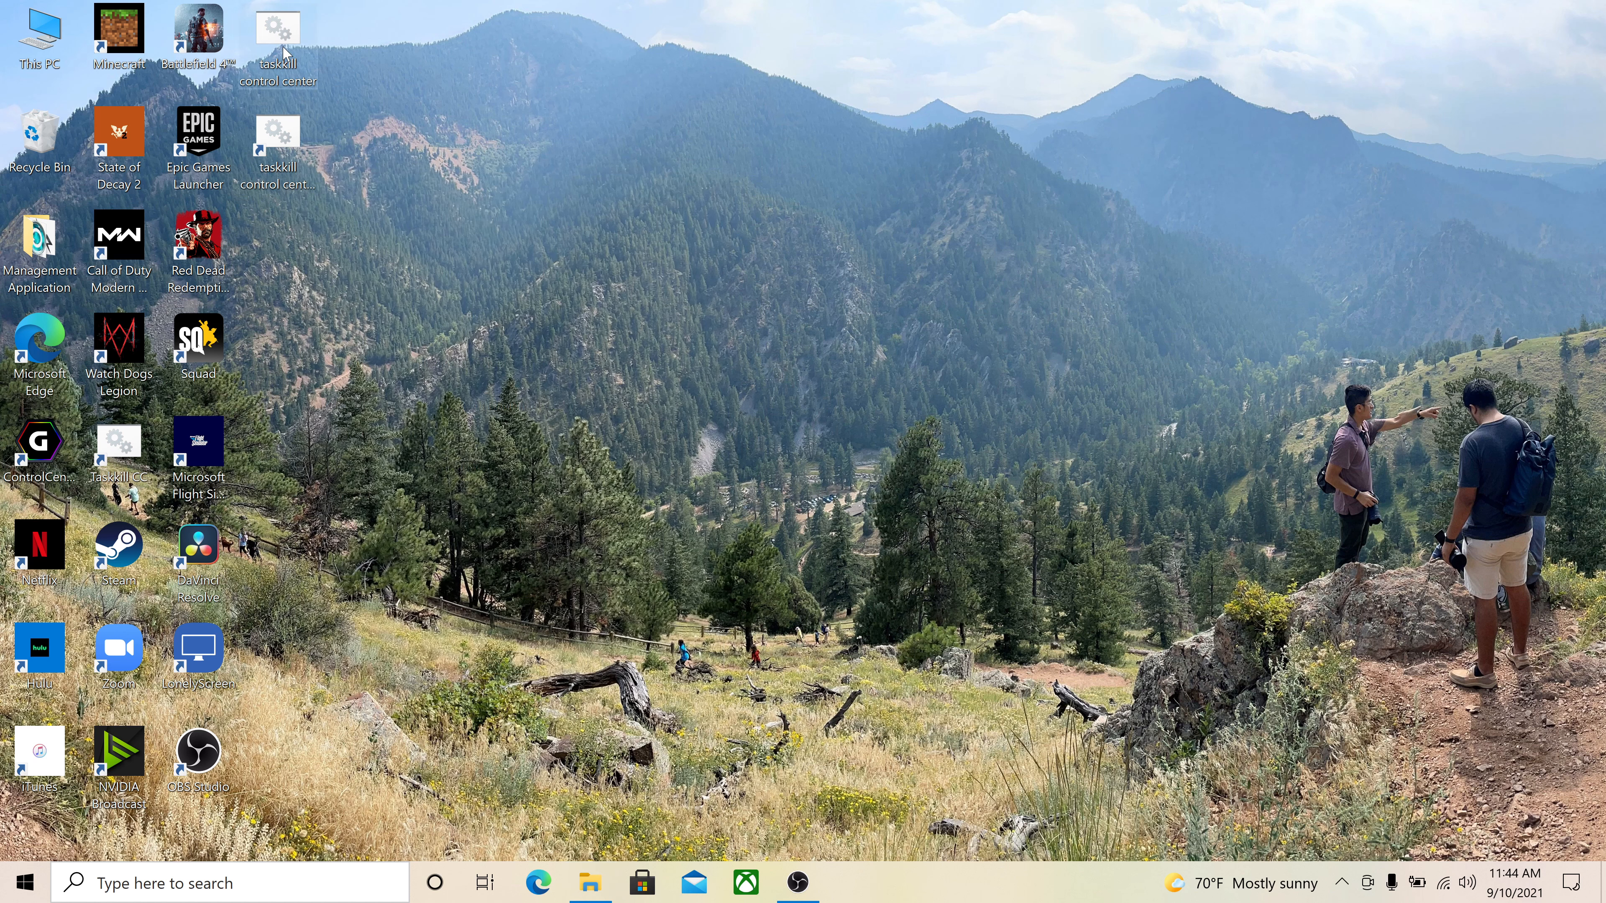
pyautogui.moveTo(604, 786)
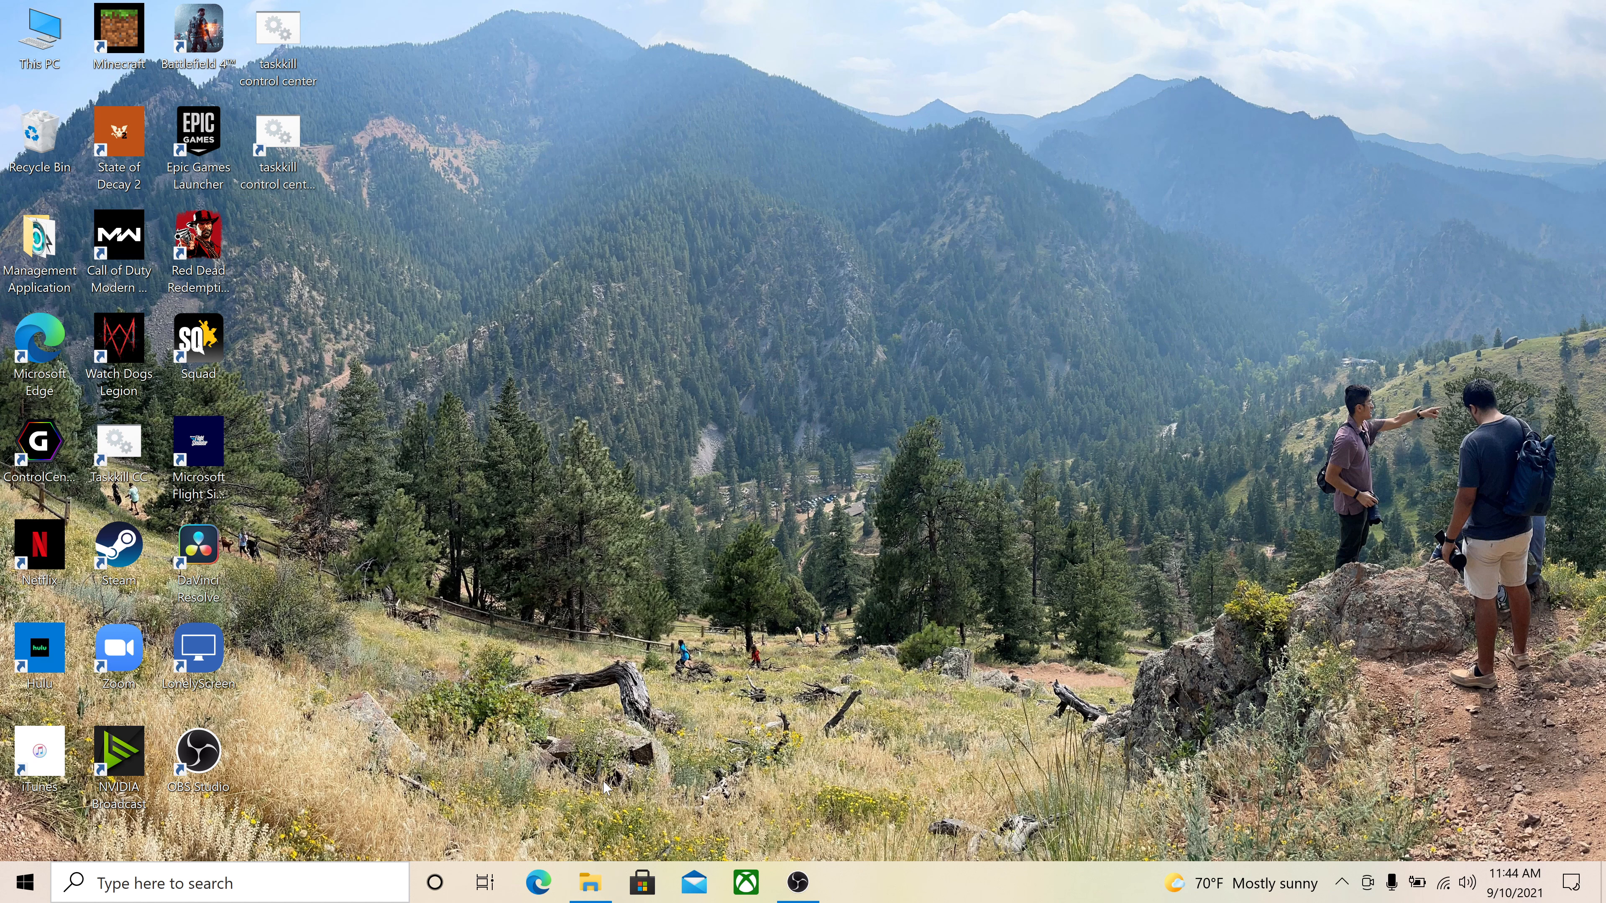
pyautogui.moveTo(403, 410)
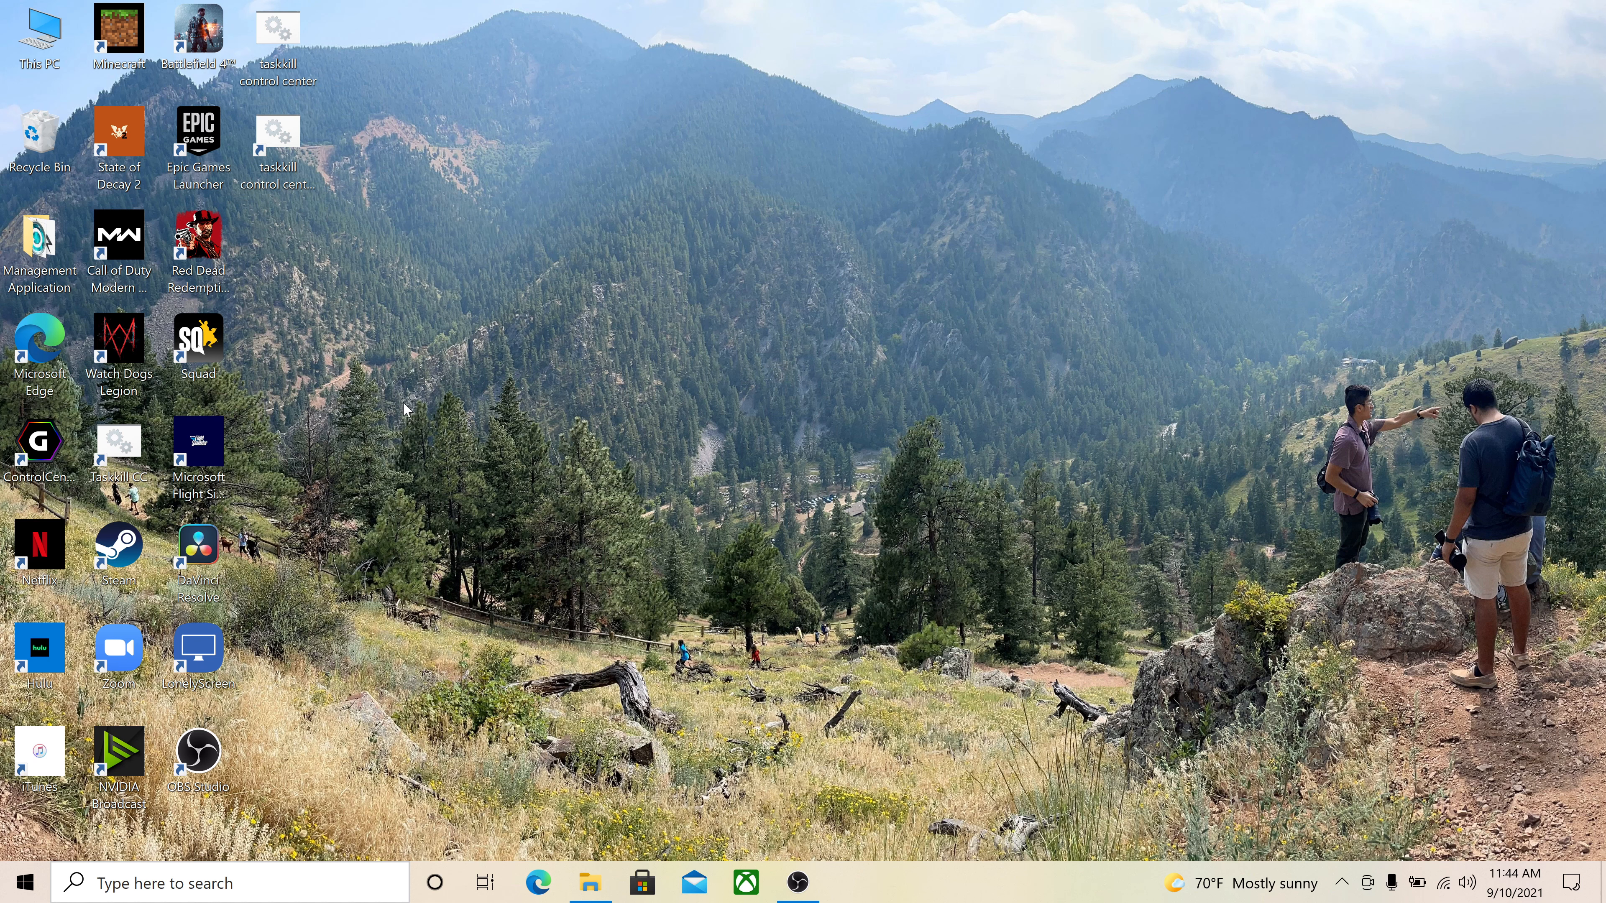
pyautogui.moveTo(333, 236)
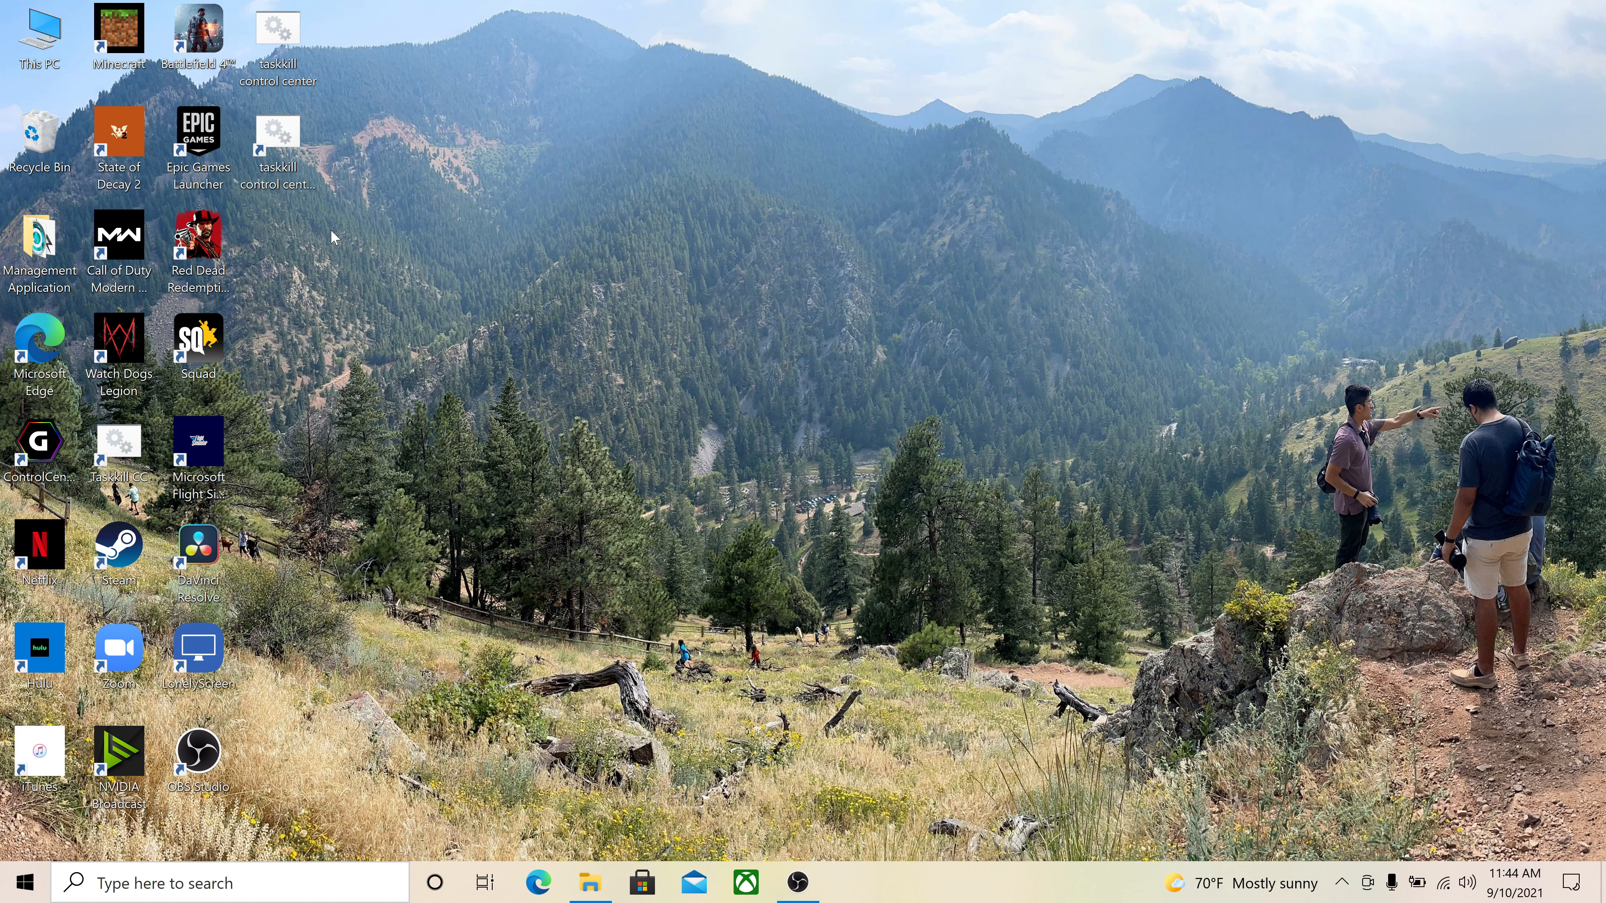
pyautogui.click(277, 149)
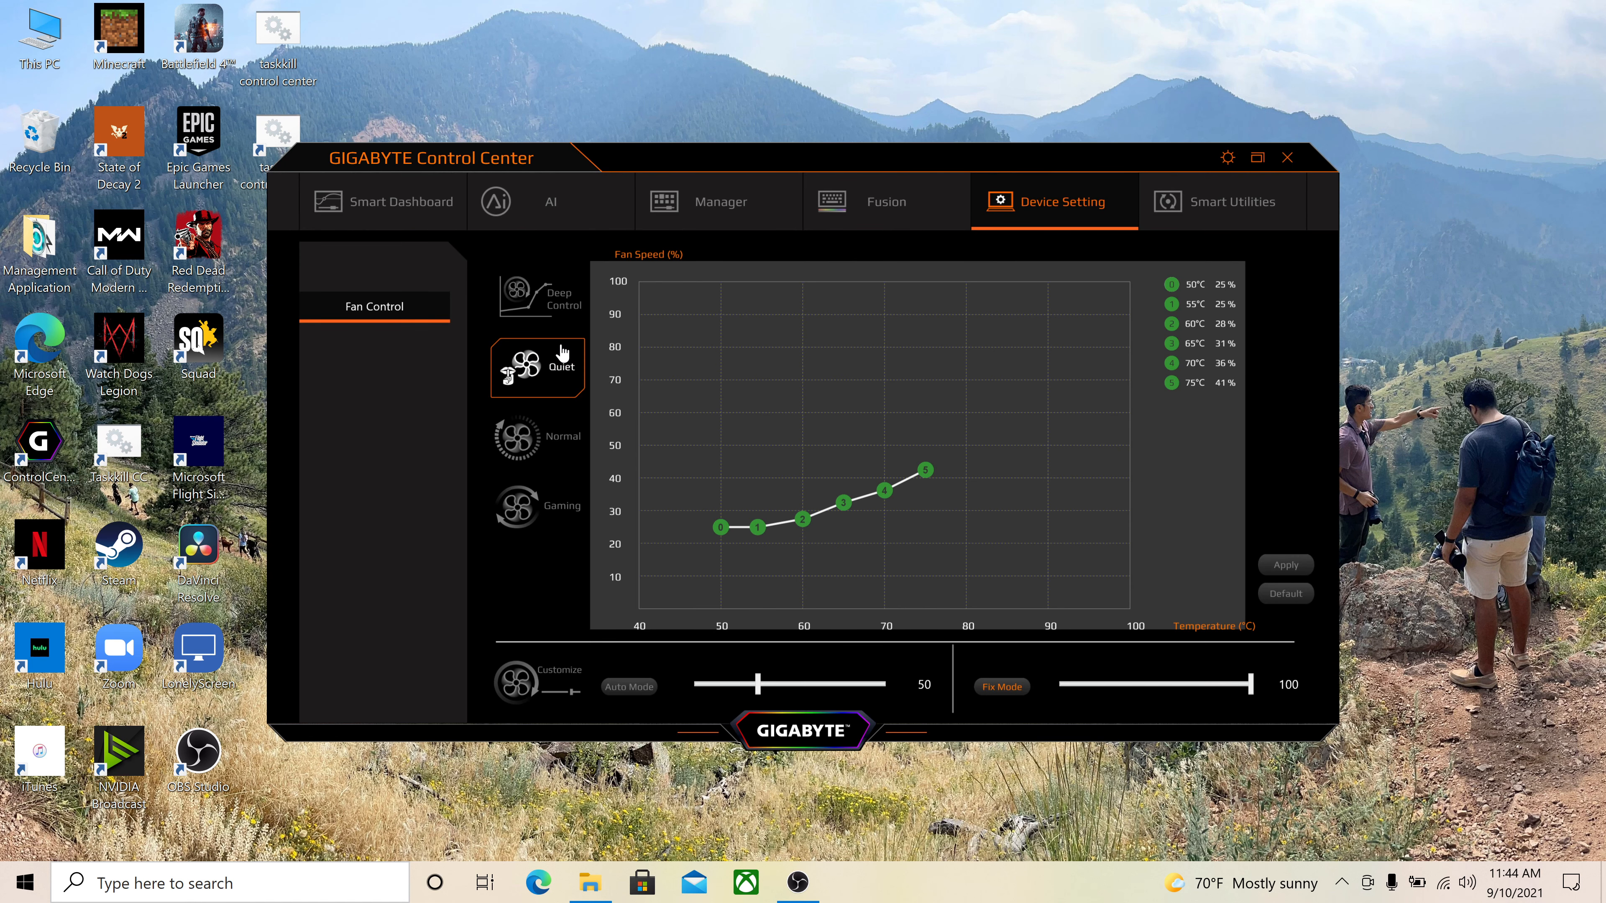
pyautogui.moveTo(430, 156); pyautogui.dragTo(704, 136)
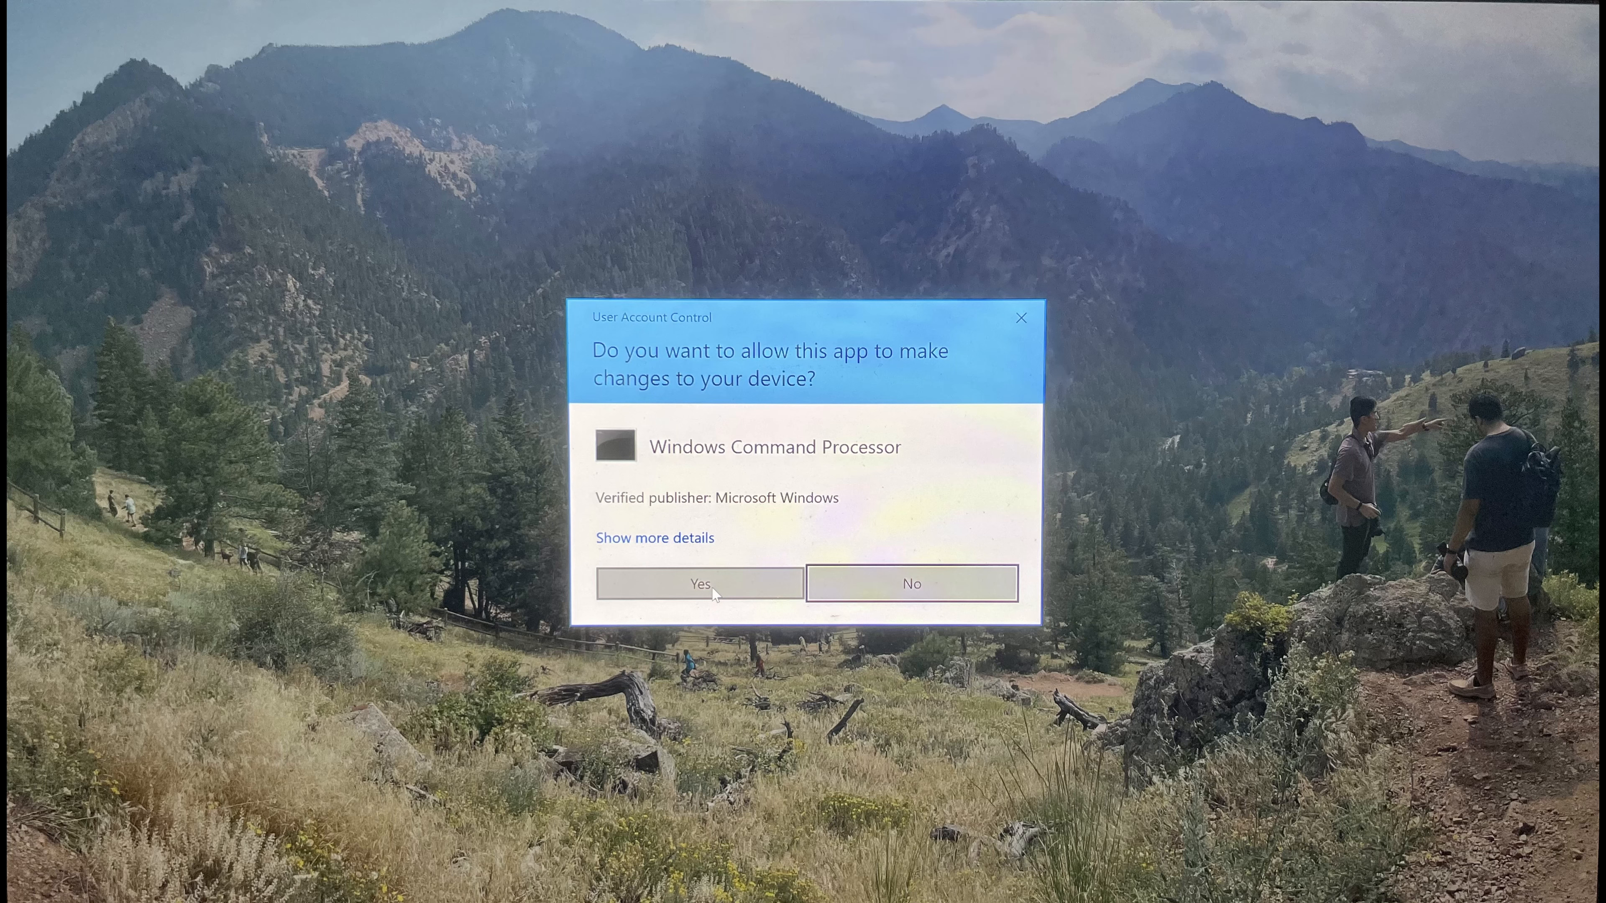
pyautogui.click(699, 584)
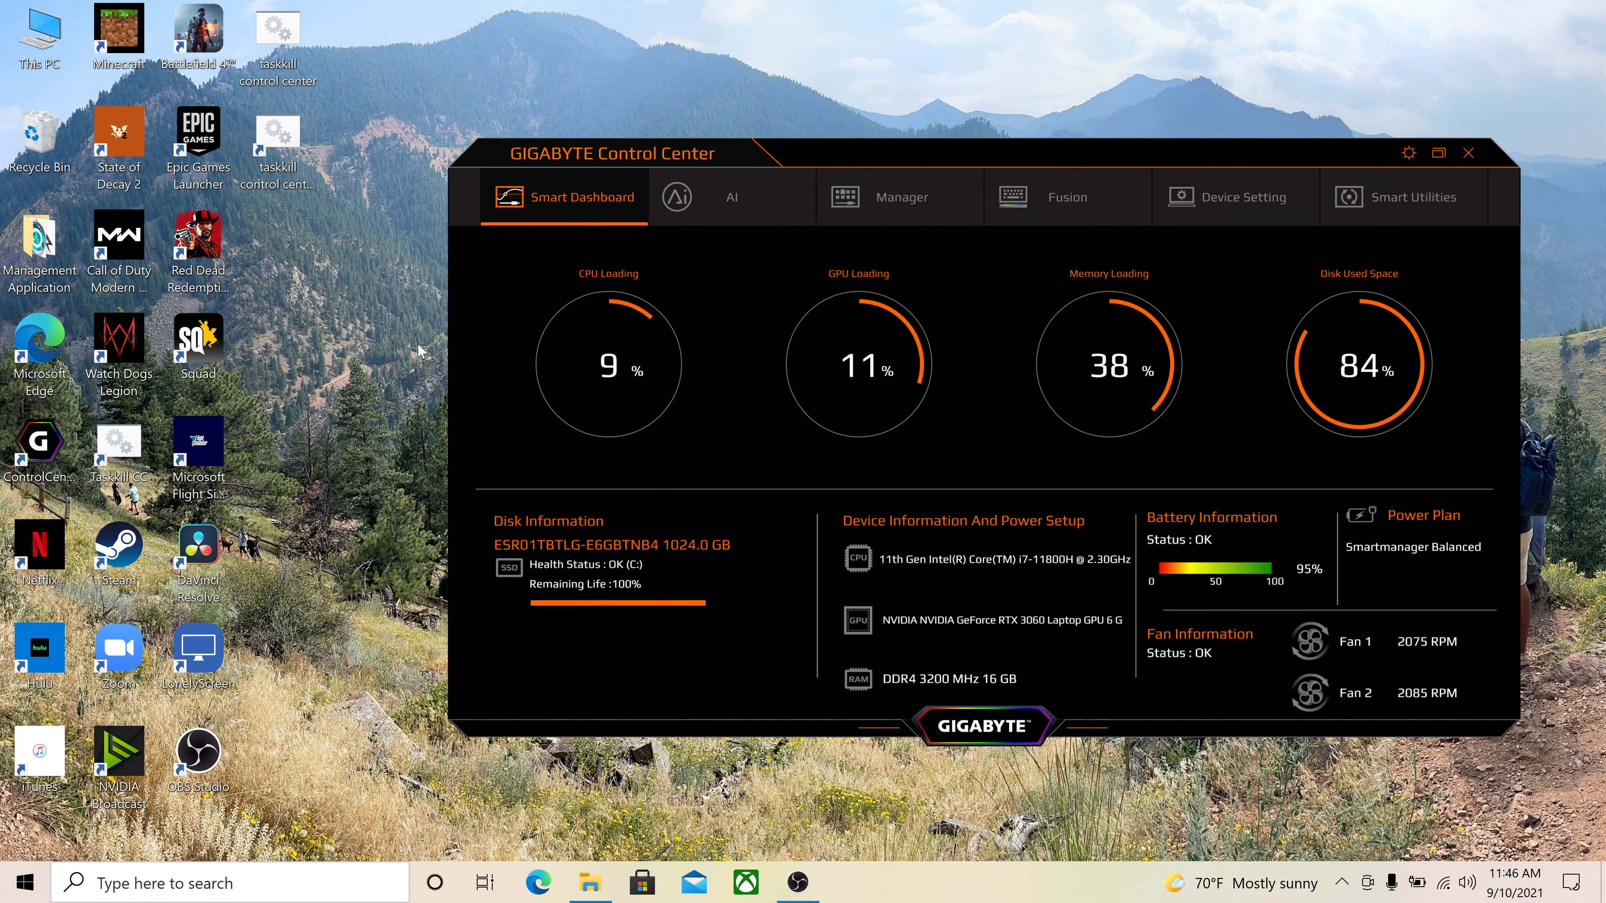
pyautogui.moveTo(241, 883)
pyautogui.write('comm')
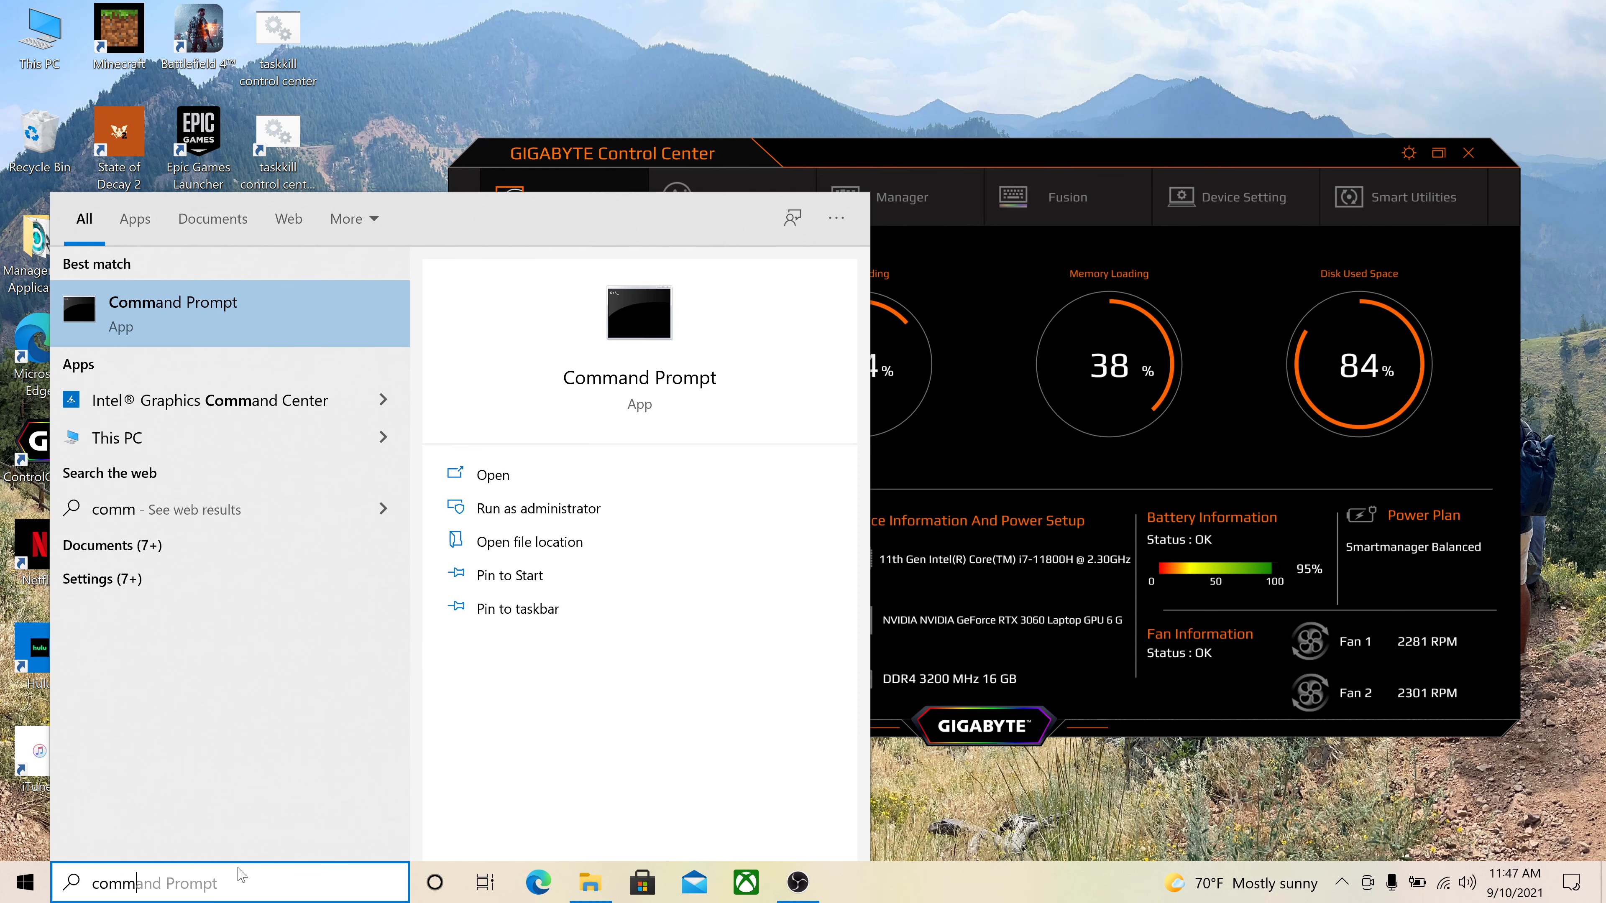
# Step: Run tasklist in Command Prompt to check whether ControlCenter.exe is still running
pyautogui.click(492, 474)
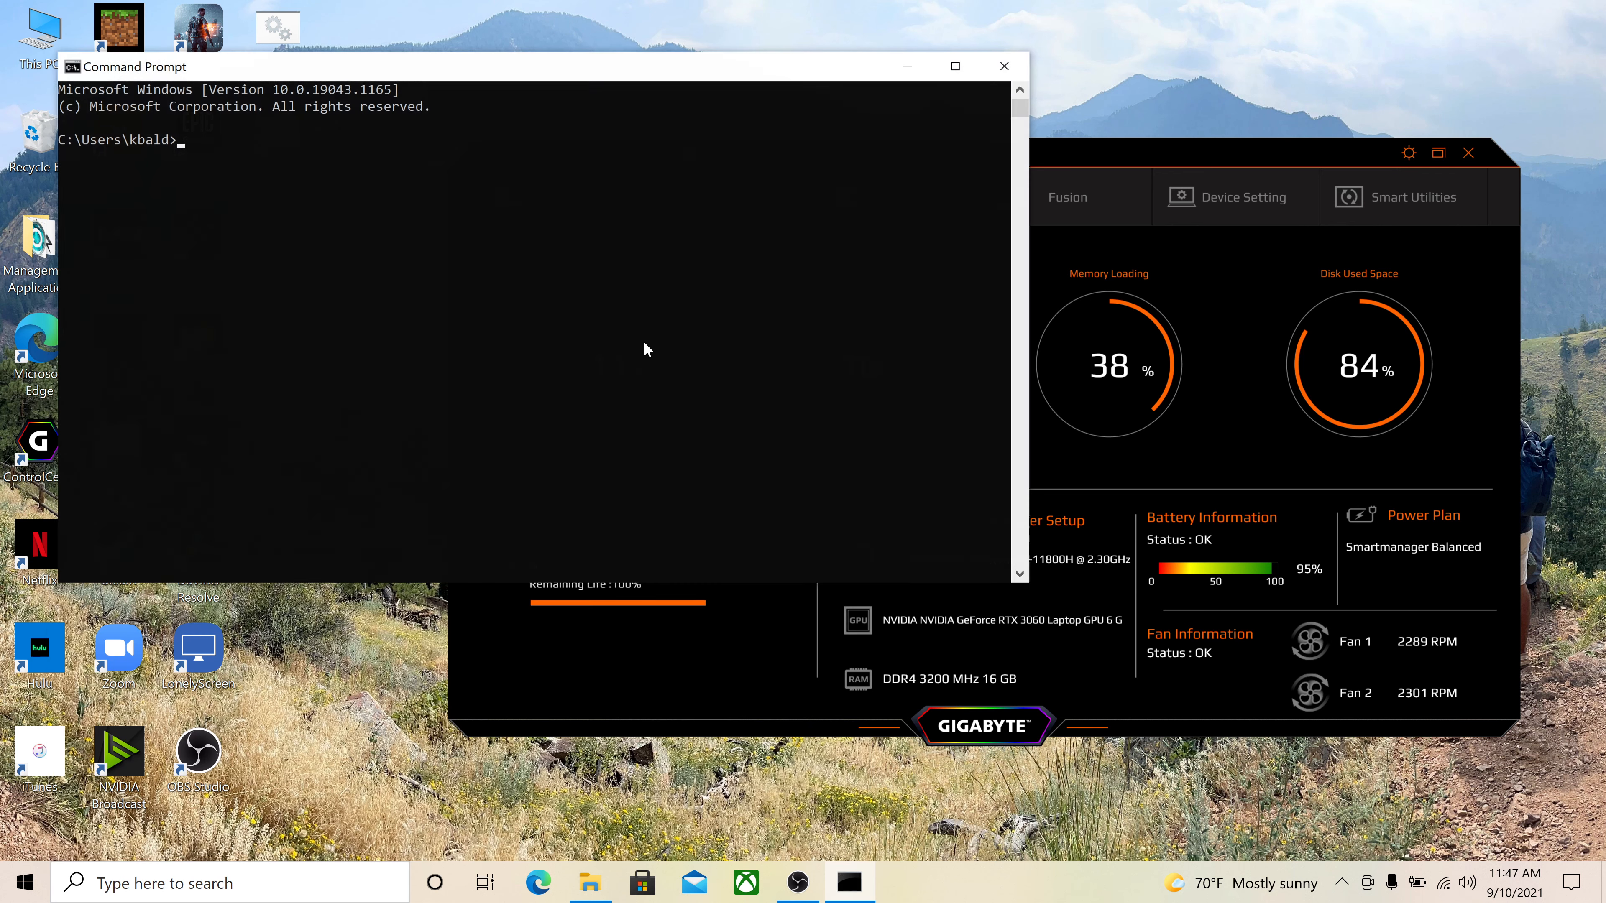
pyautogui.write('tas')
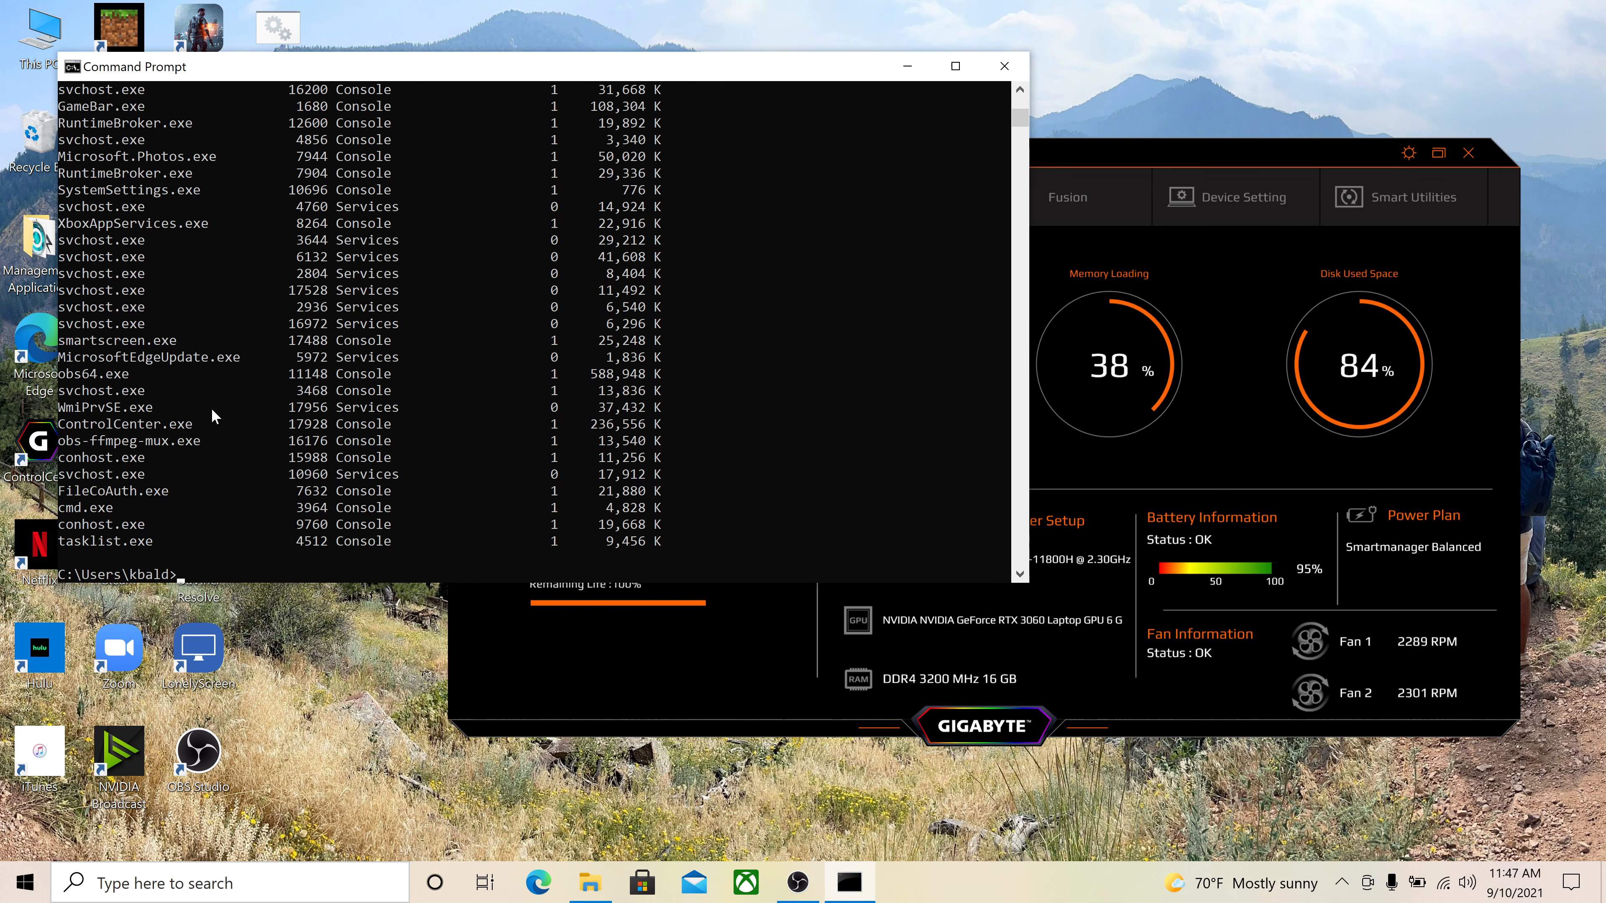
pyautogui.moveTo(141, 497)
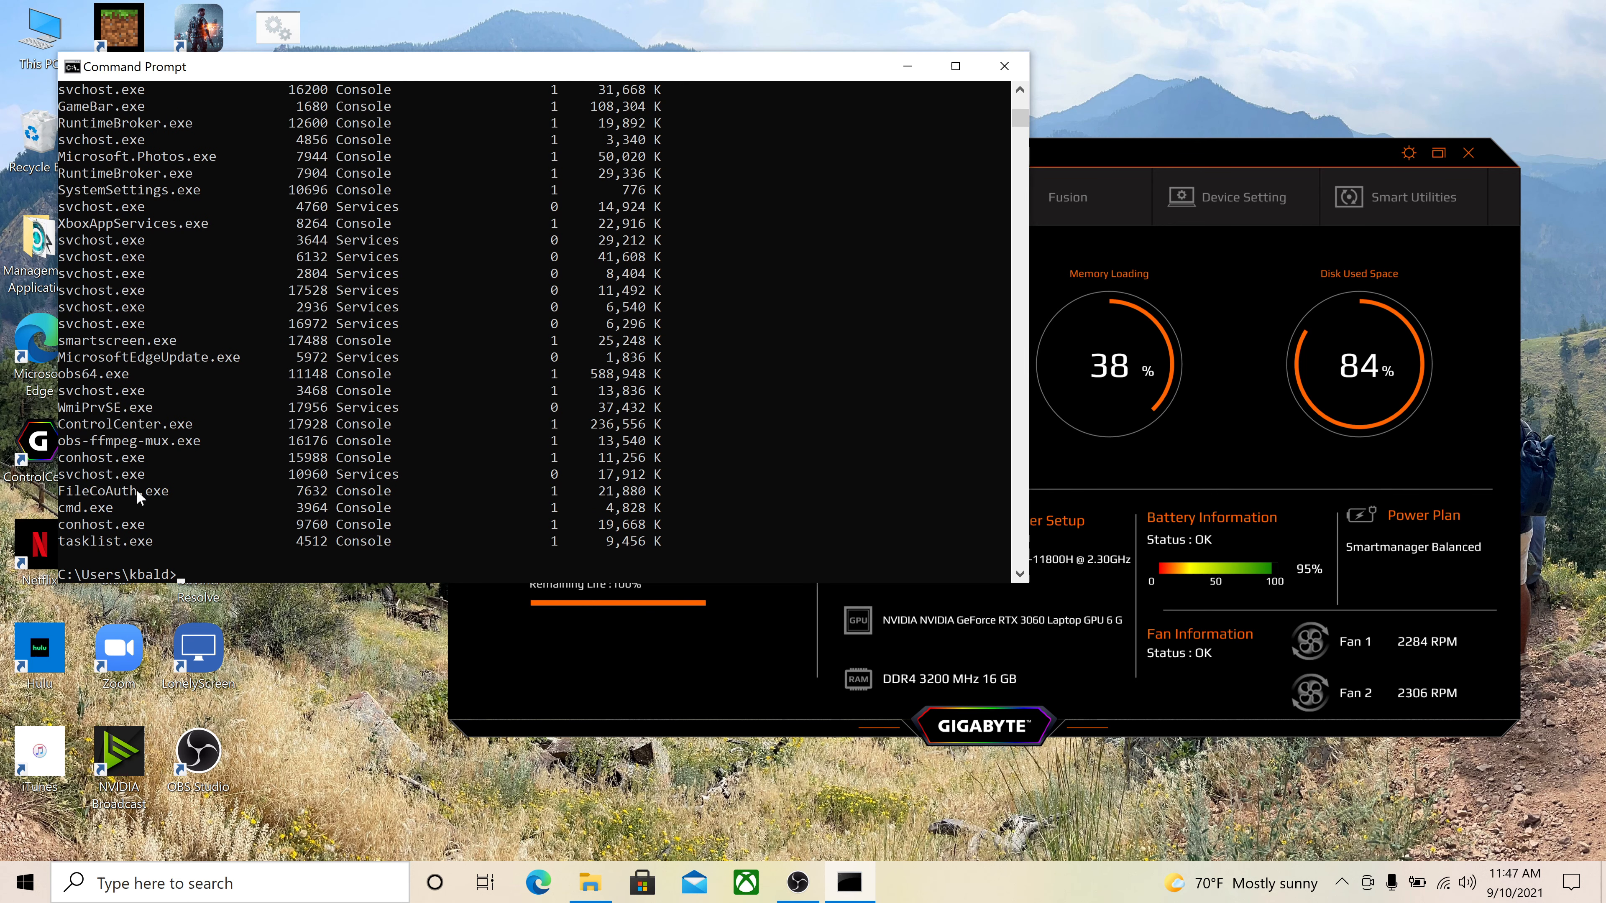
pyautogui.moveTo(190, 437)
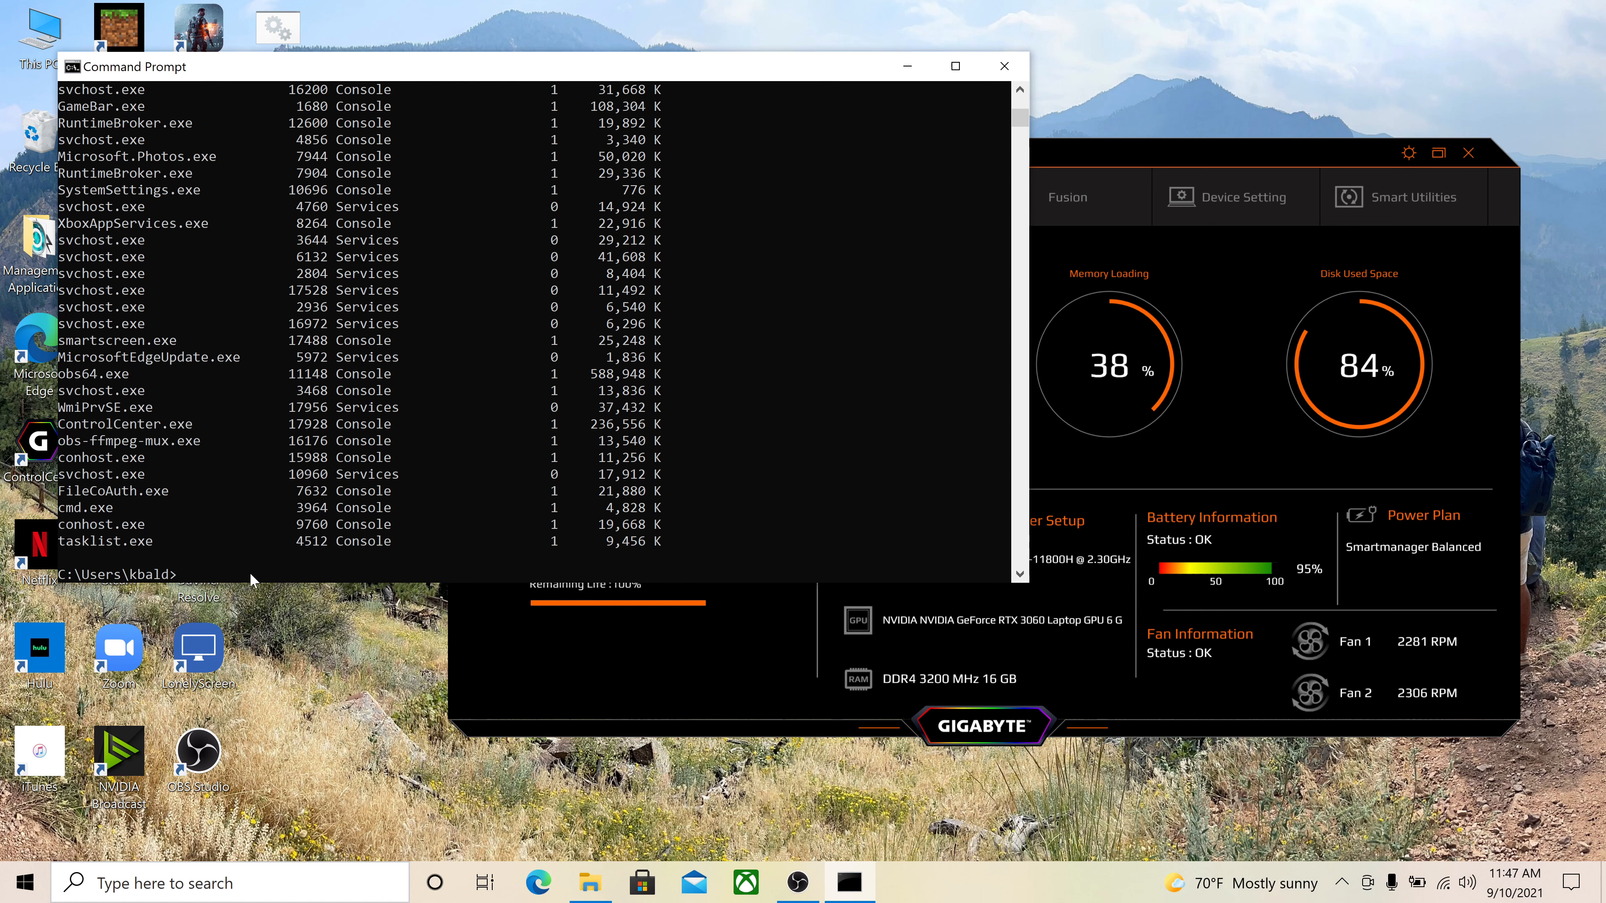
pyautogui.moveTo(905, 65)
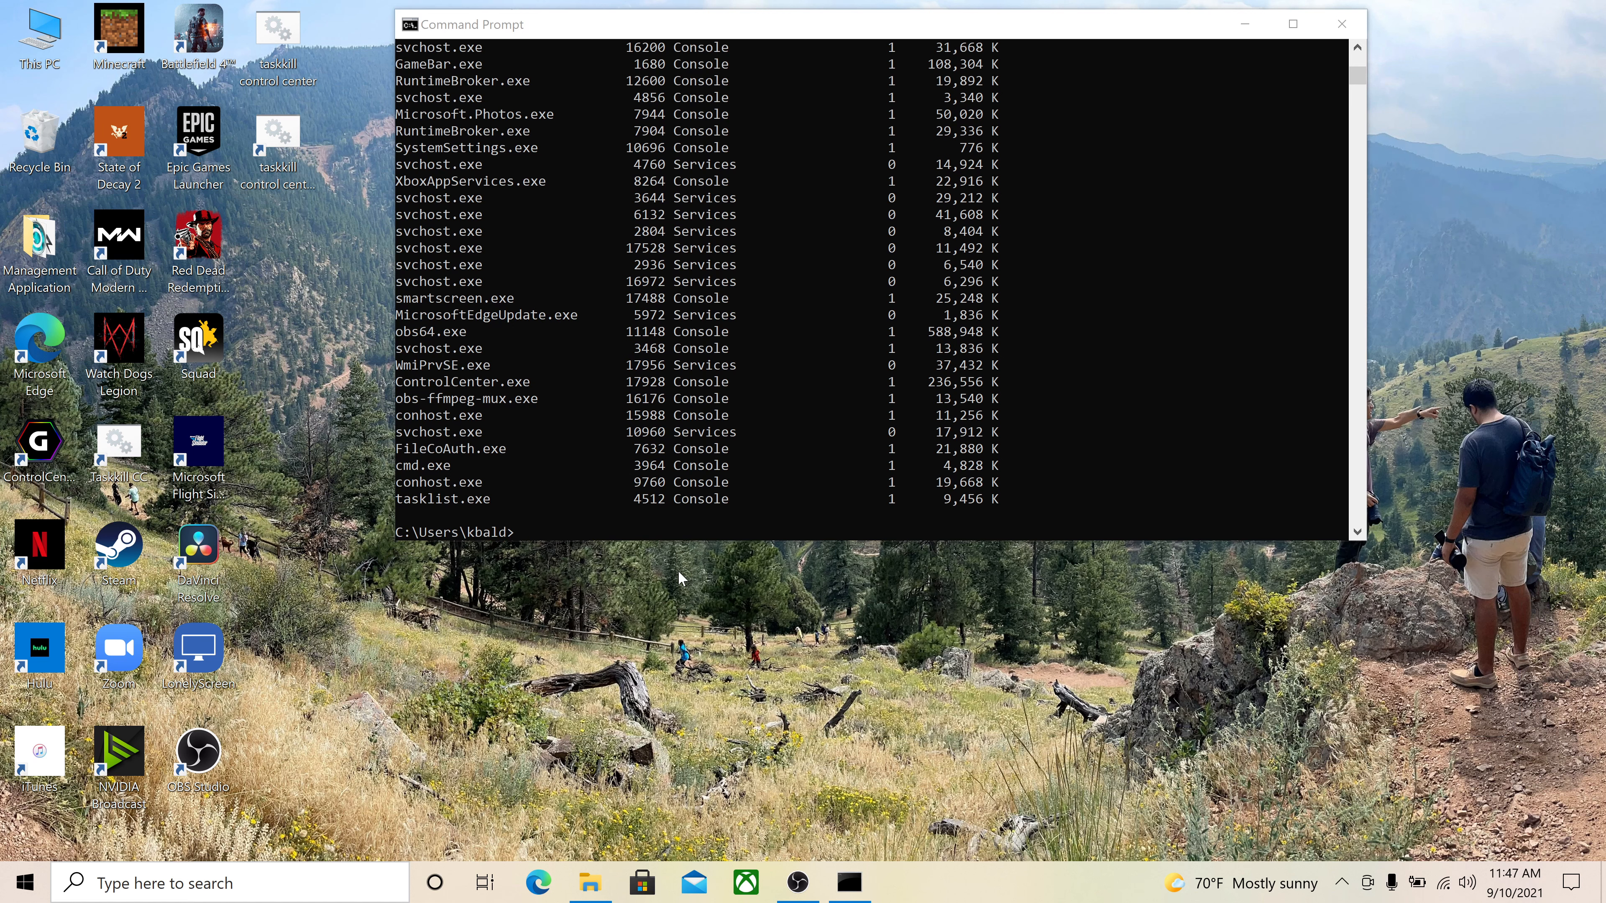
pyautogui.moveTo(551, 532)
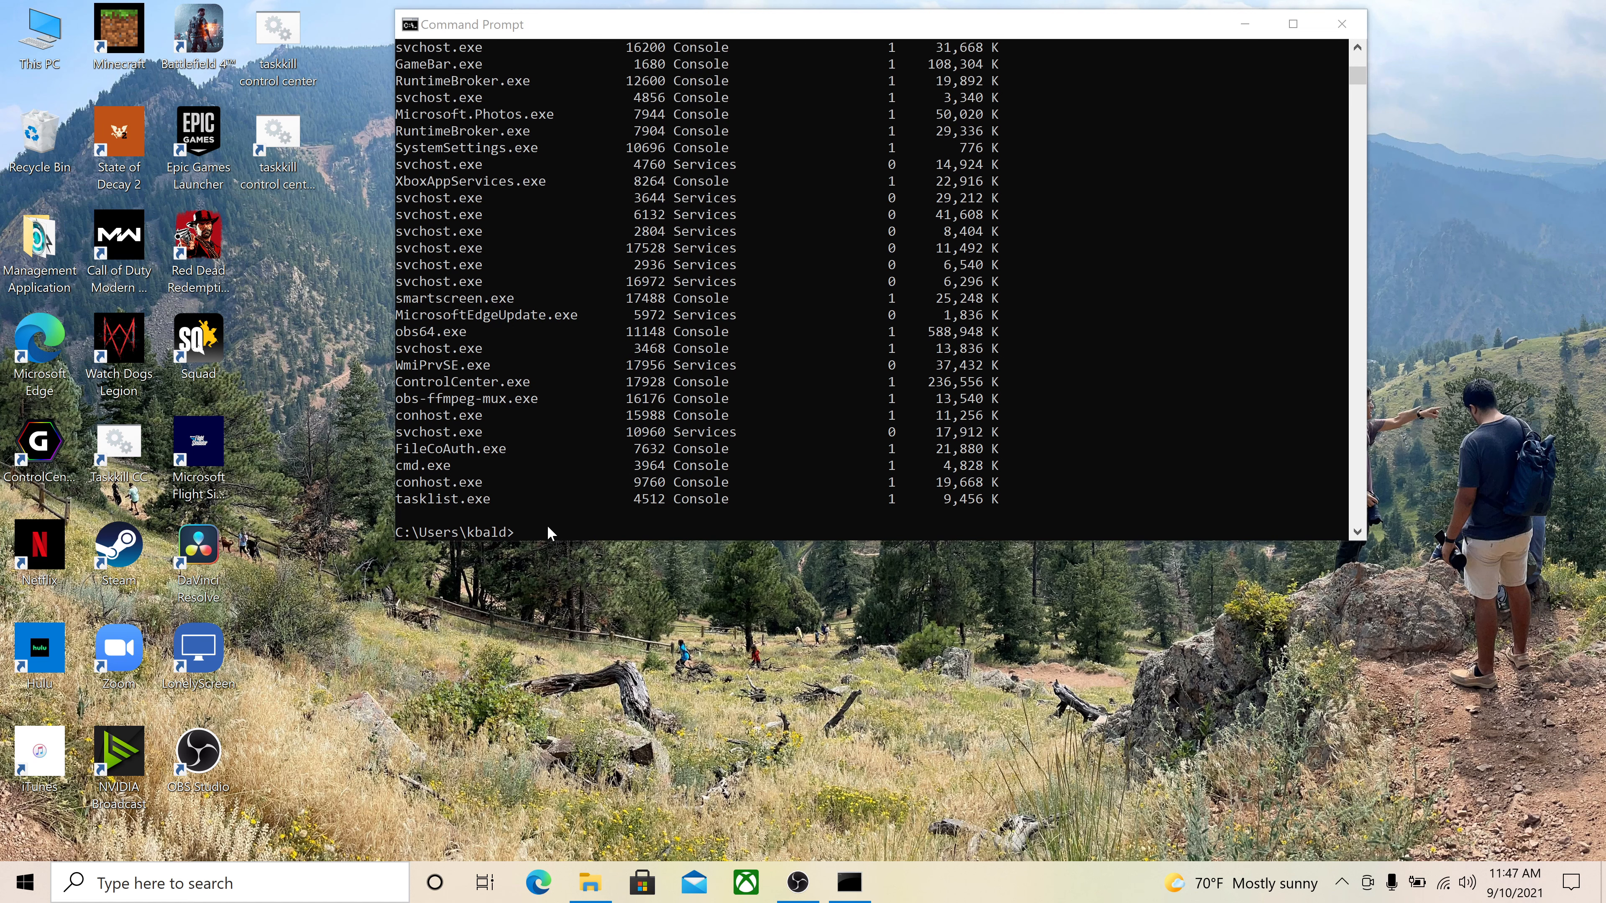
pyautogui.moveTo(511, 464)
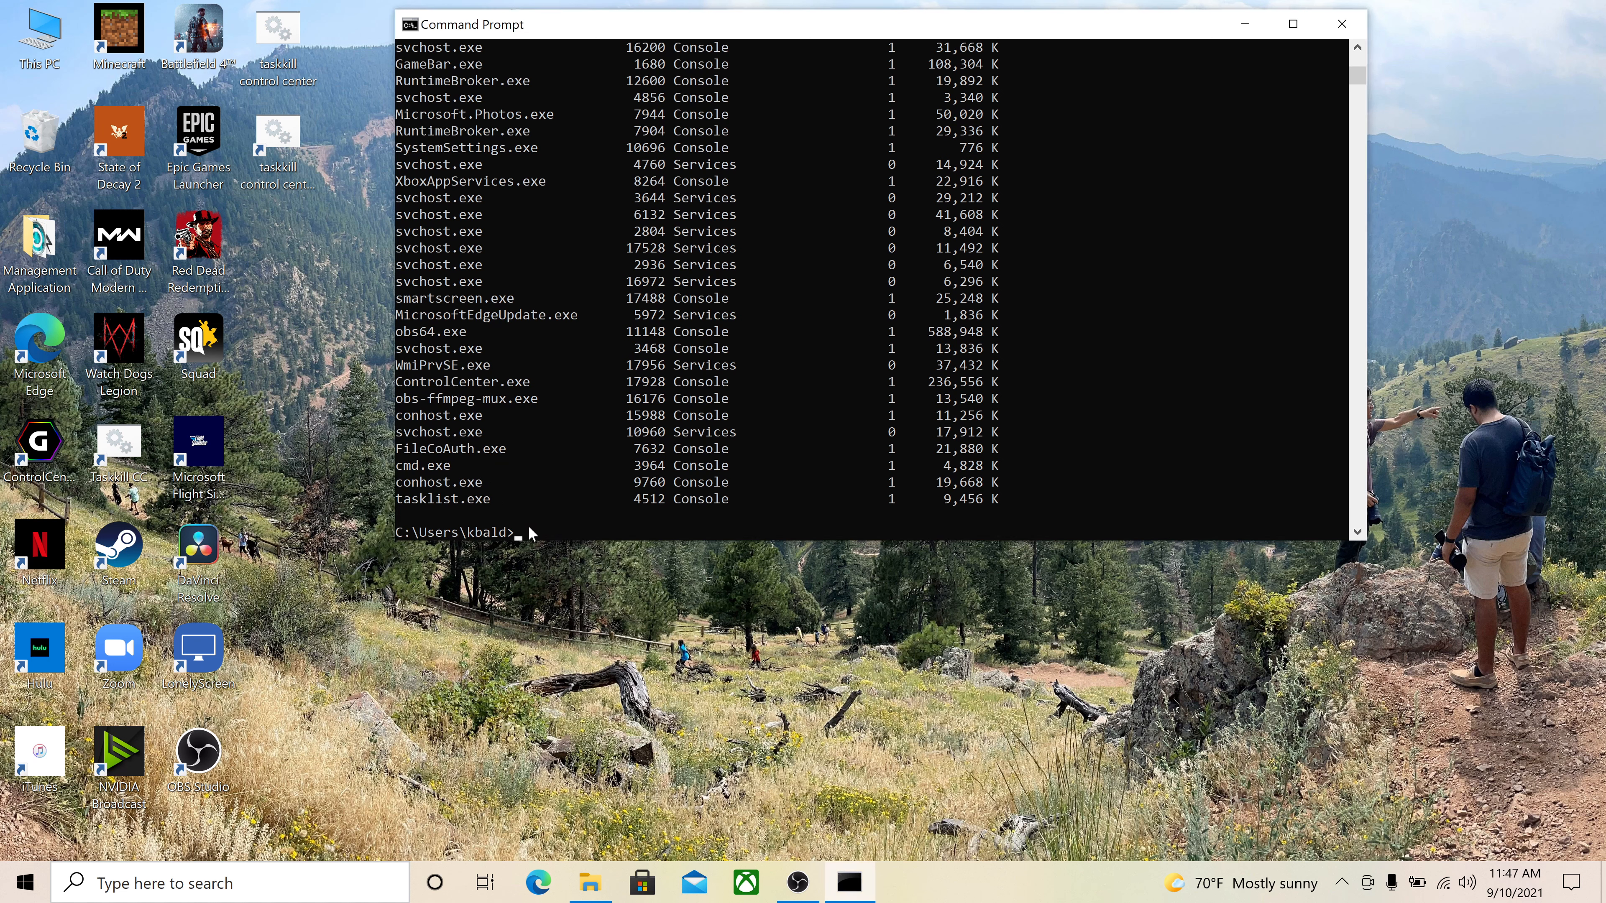
pyautogui.write('tasklis')
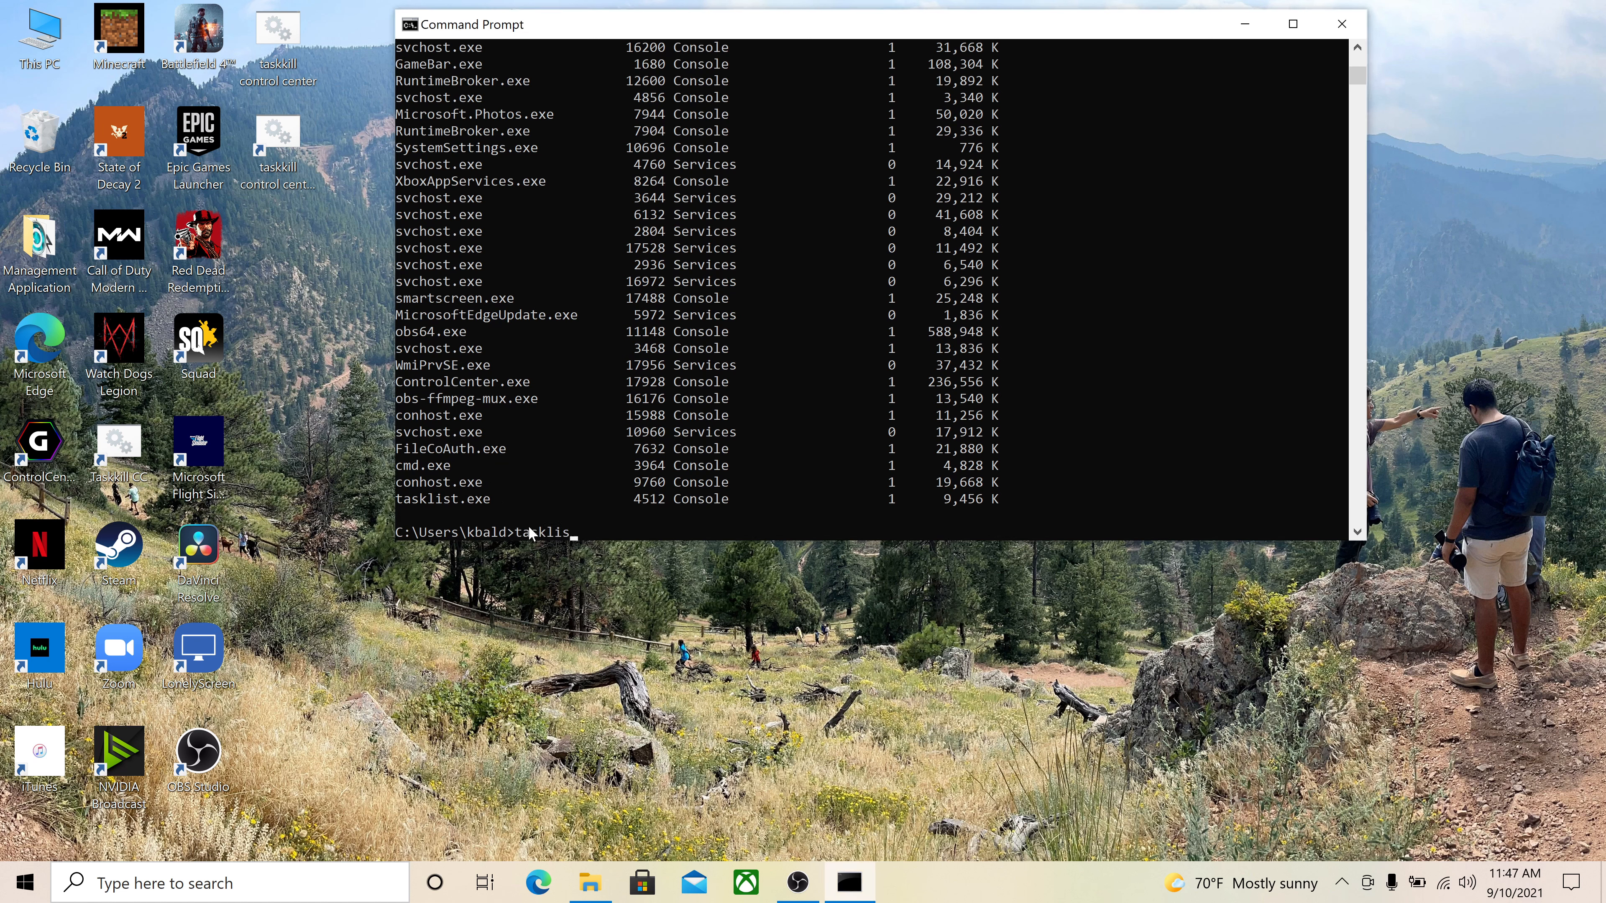